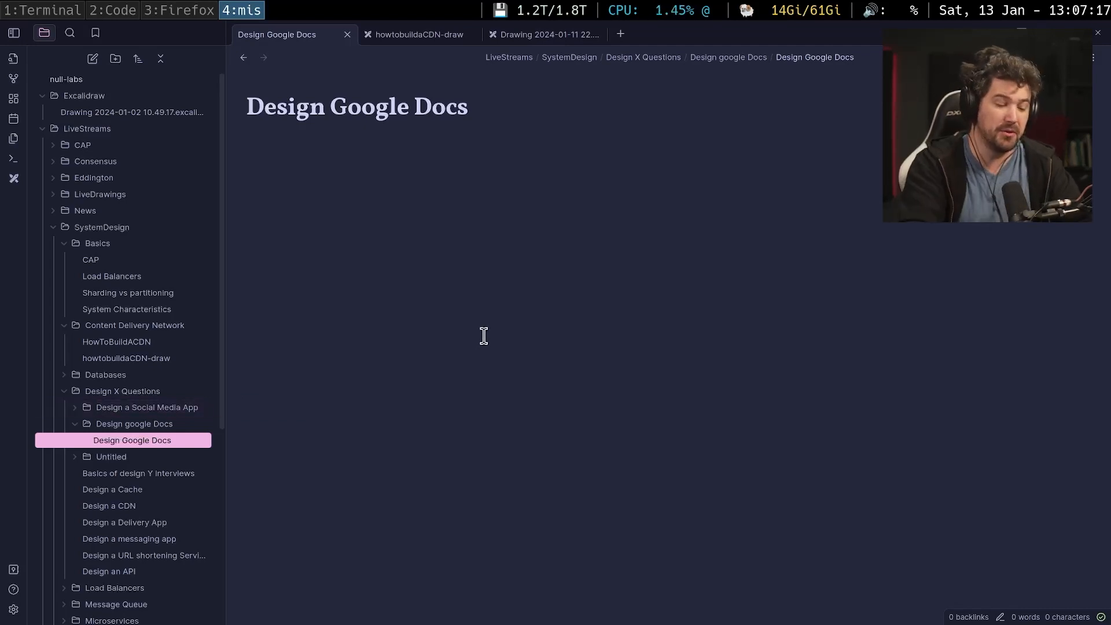
Start the note body beneath the title with "Mul".
text(Mul)
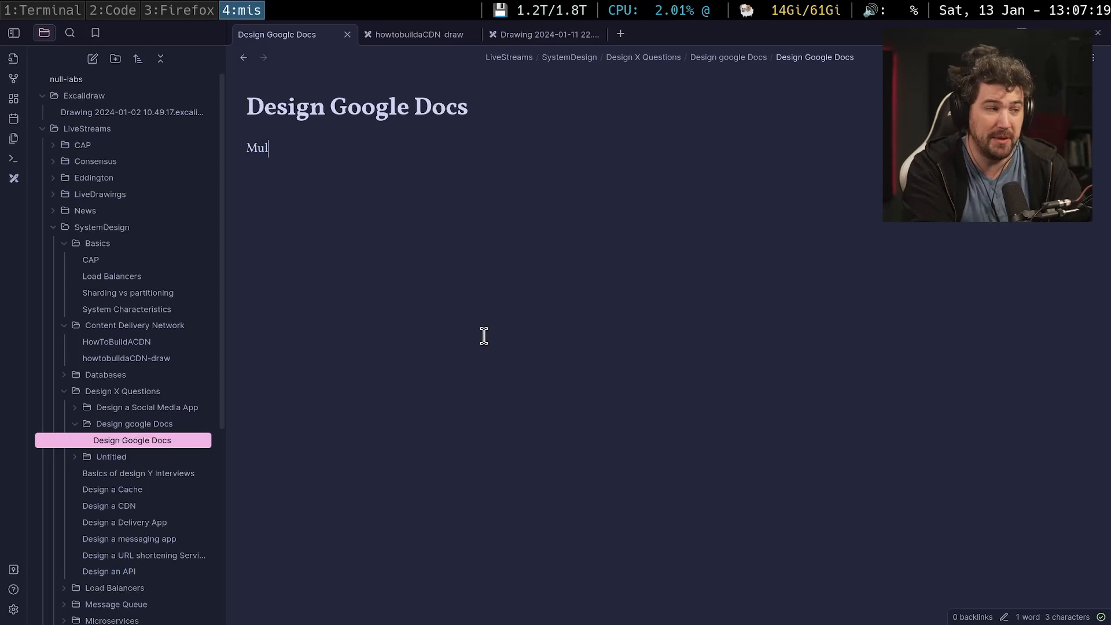
mouse_move(434, 189)
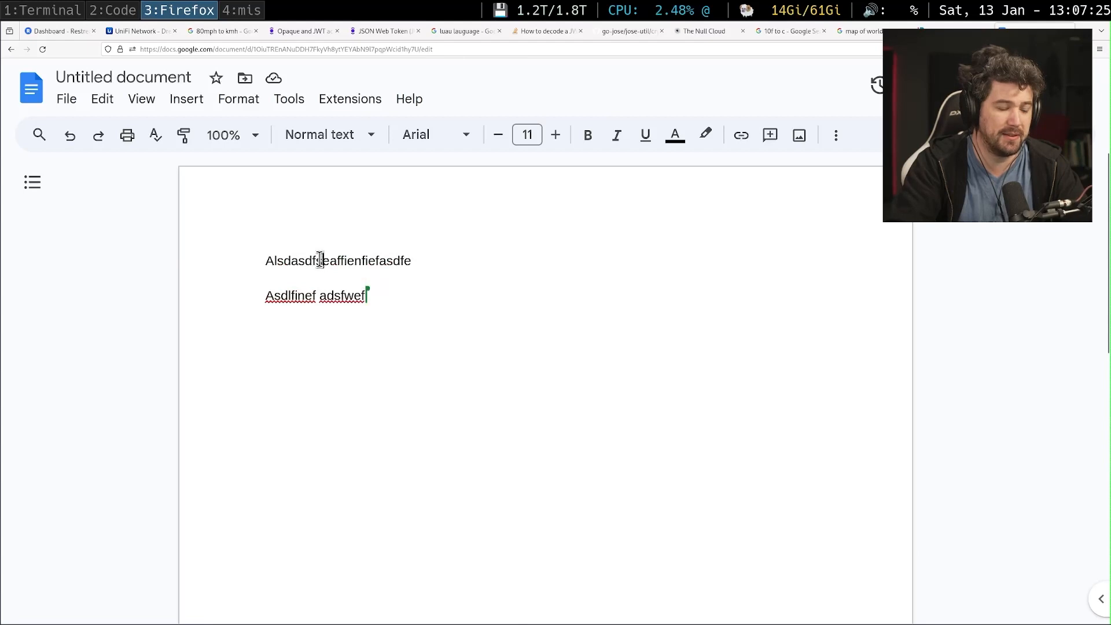
Write "heyes!" on the first line and "Marek was here" on the second, then return to Obsidian.
text(heye)
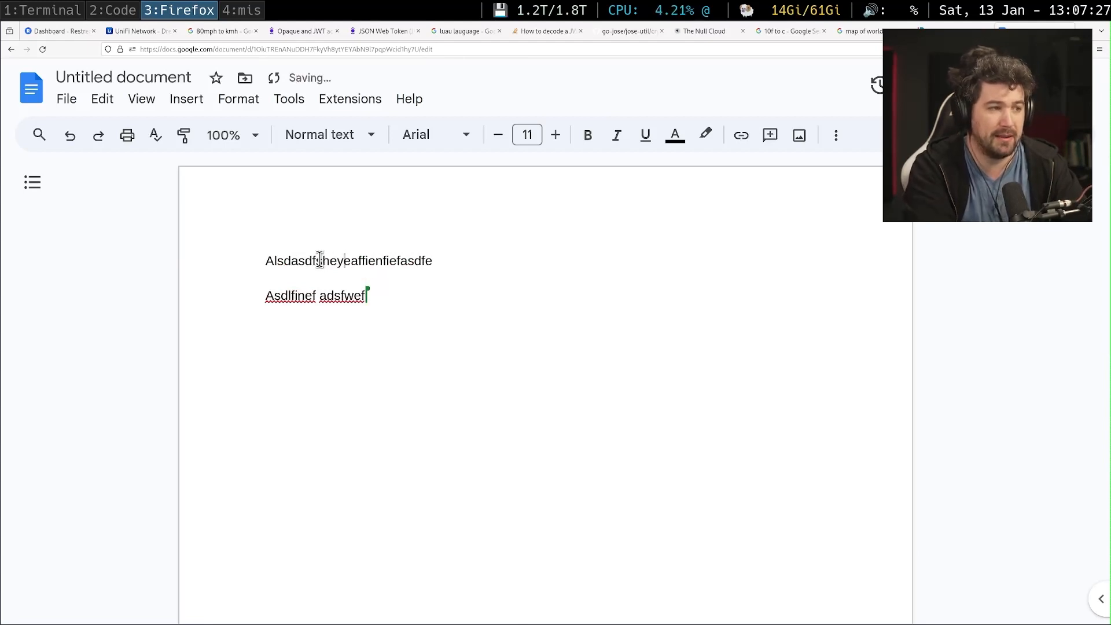
text(s!)
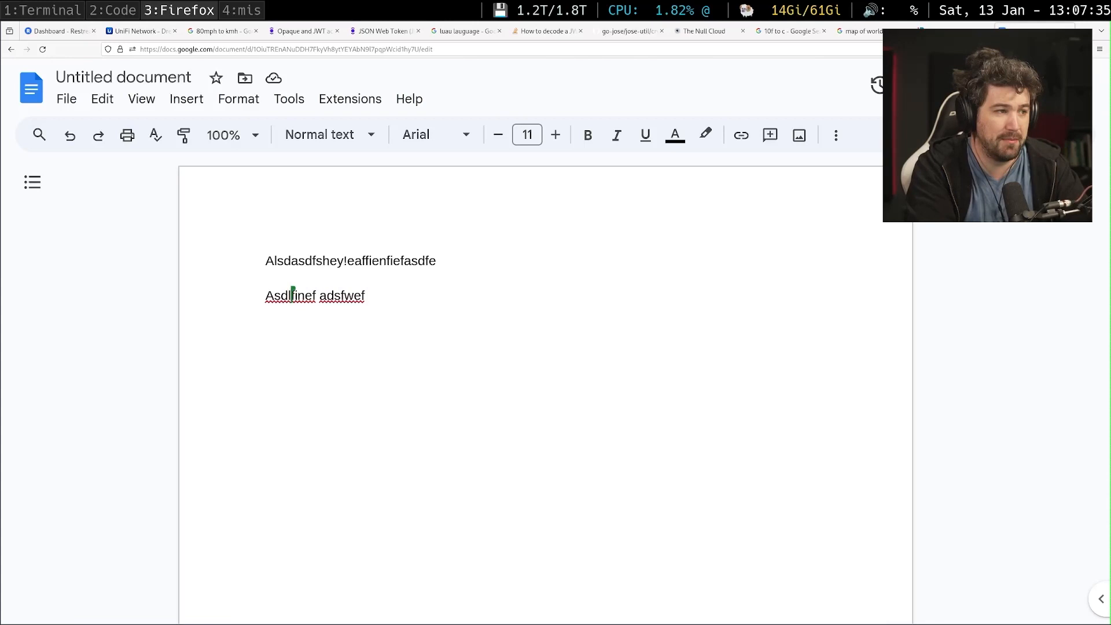
text(Marek was here)
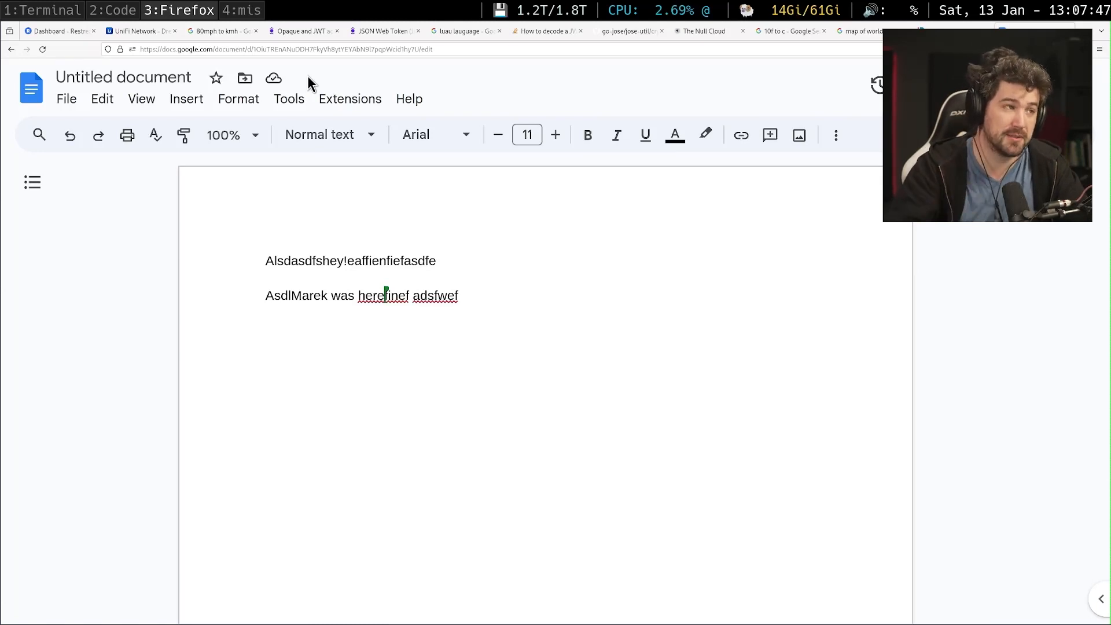
mouse_move(338, 194)
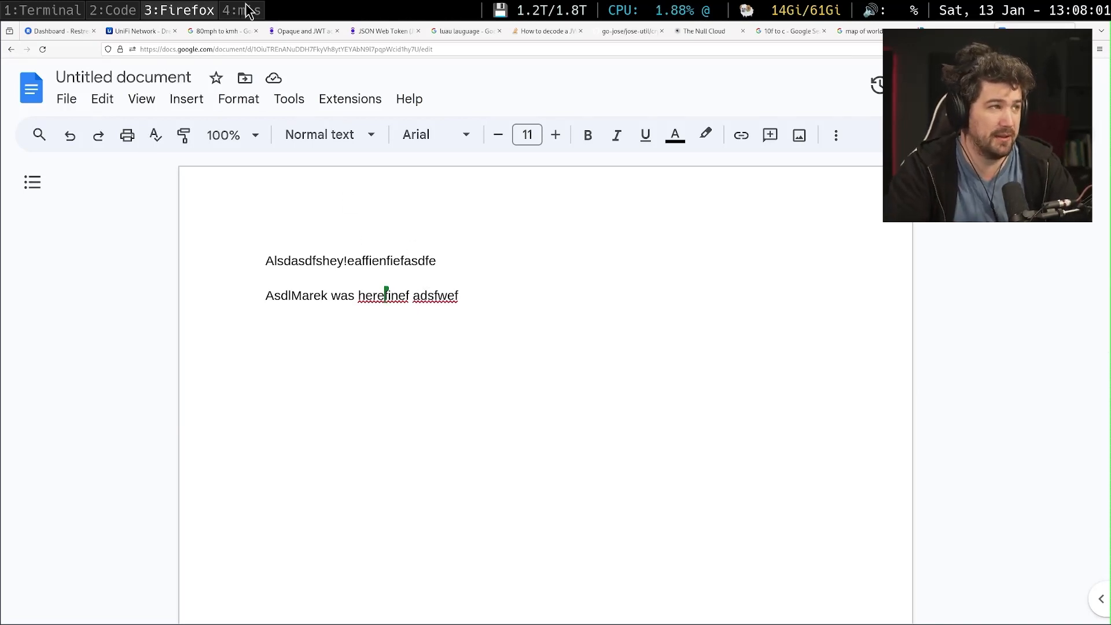
click(240, 10)
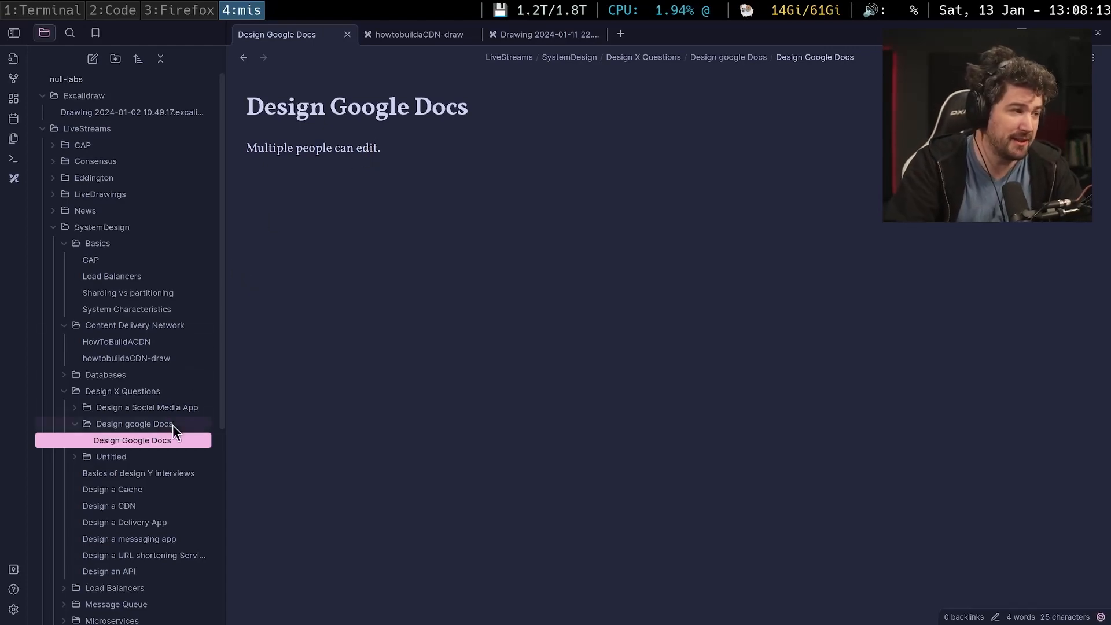
mouse_move(147, 406)
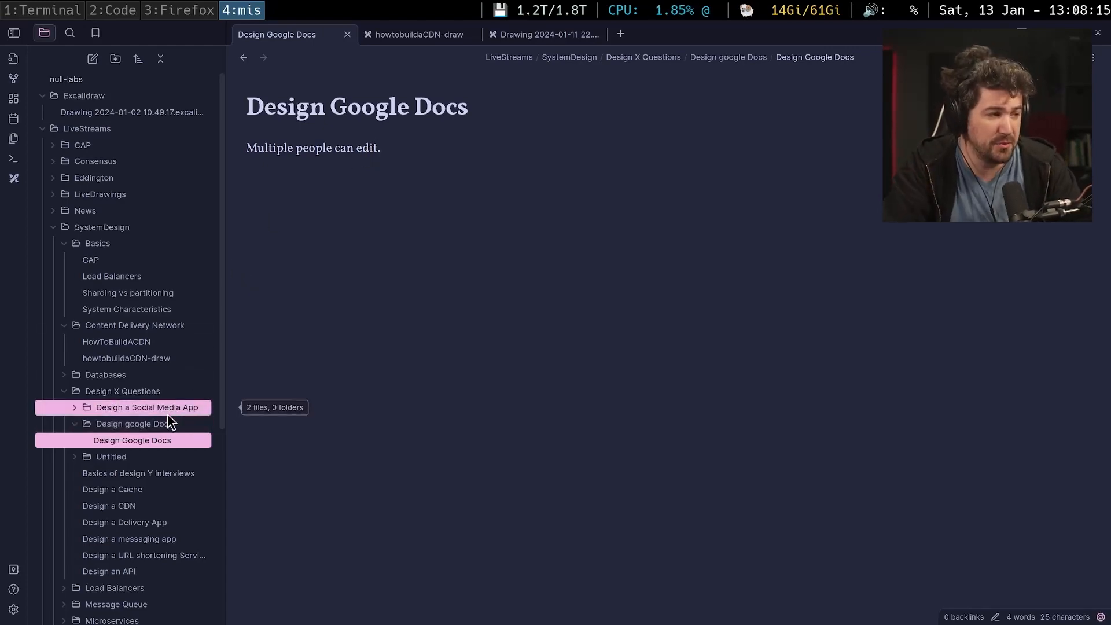
Add the line "Can multiple people edit at the same time?" to the Design Google Docs note.
click(138, 473)
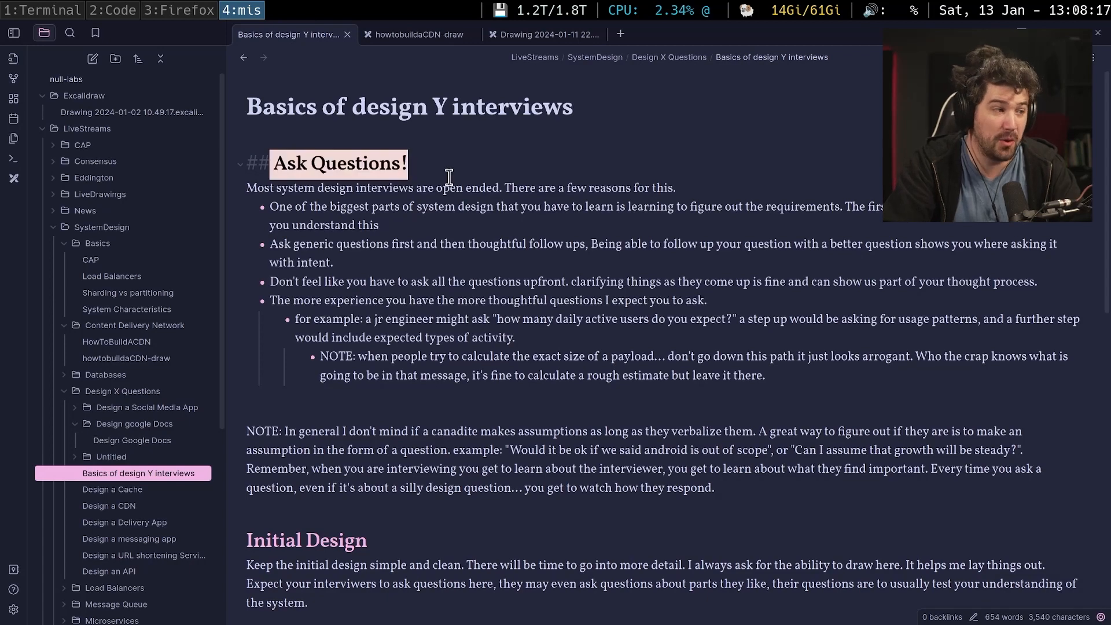
click(130, 424)
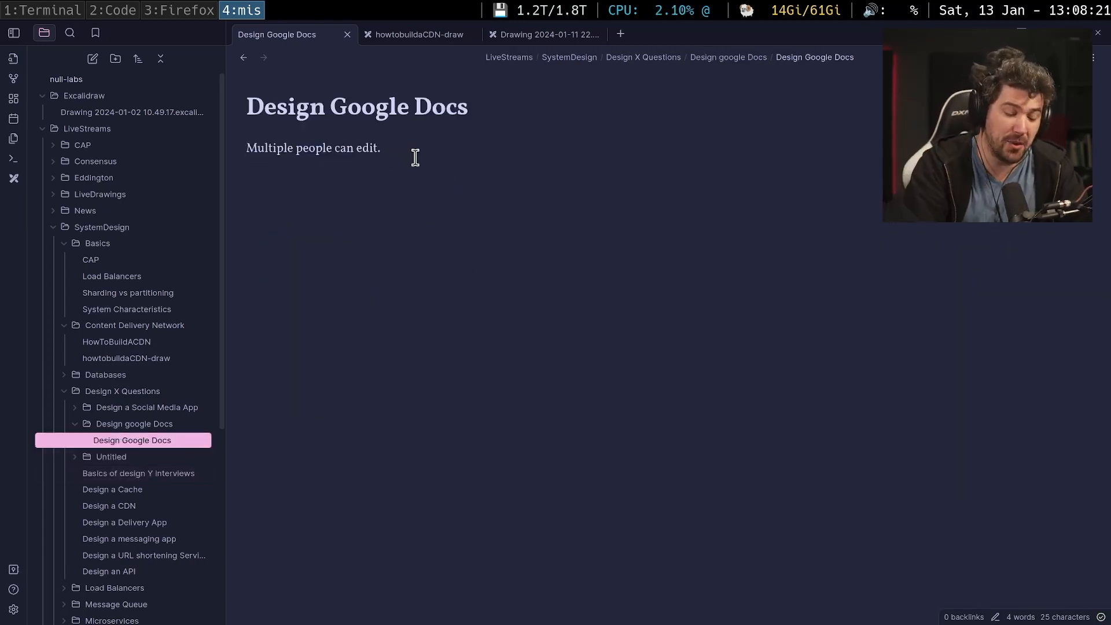
text(Can mul)
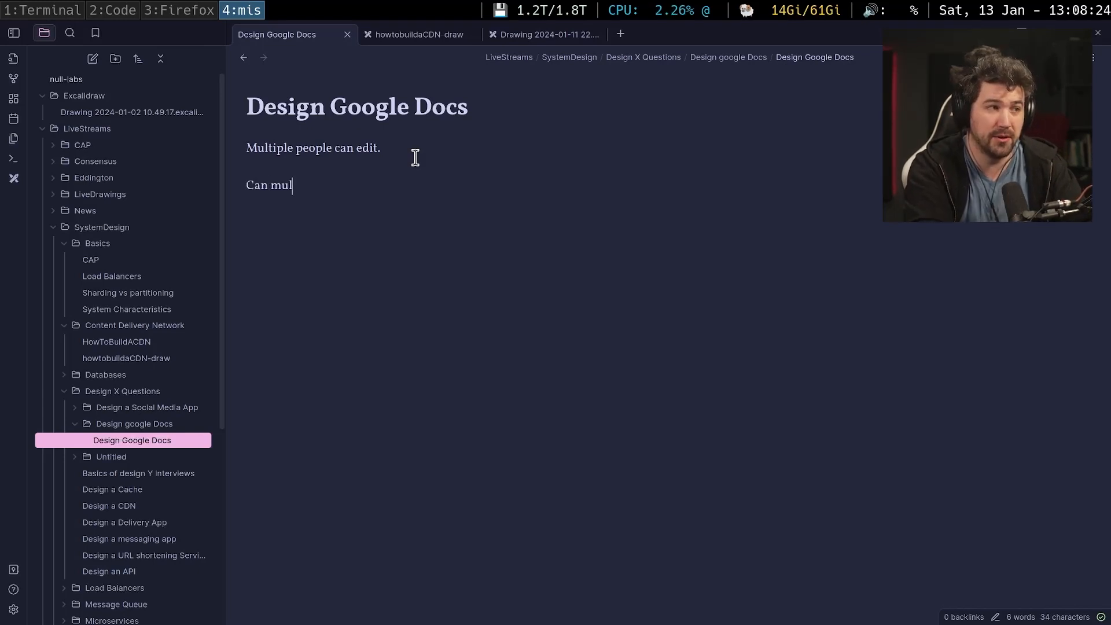
text(tiple people e)
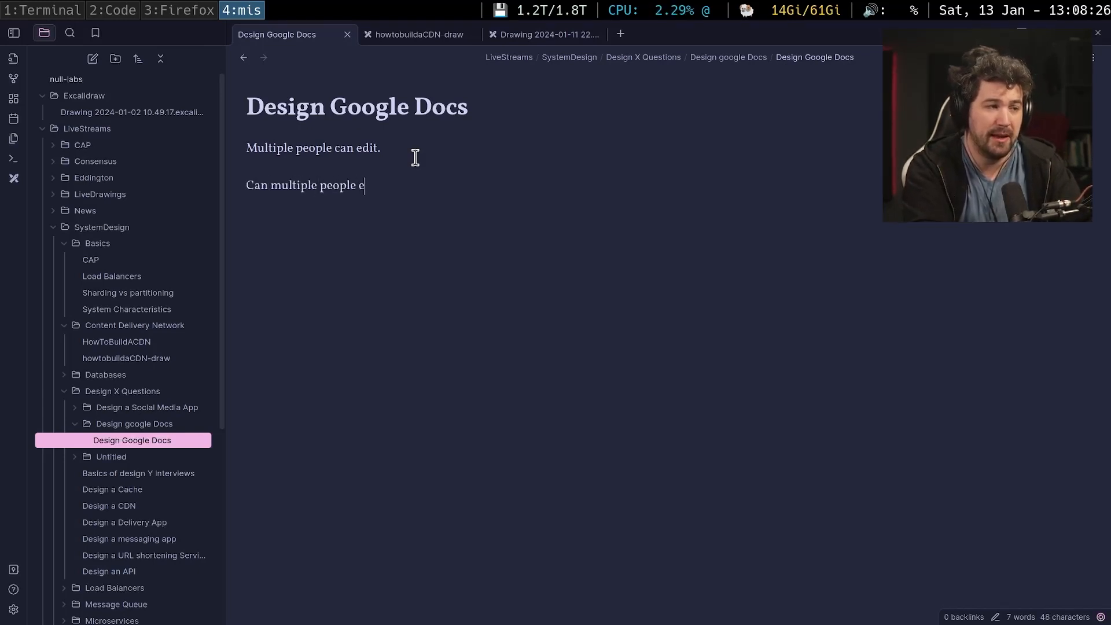
text(dit at the same)
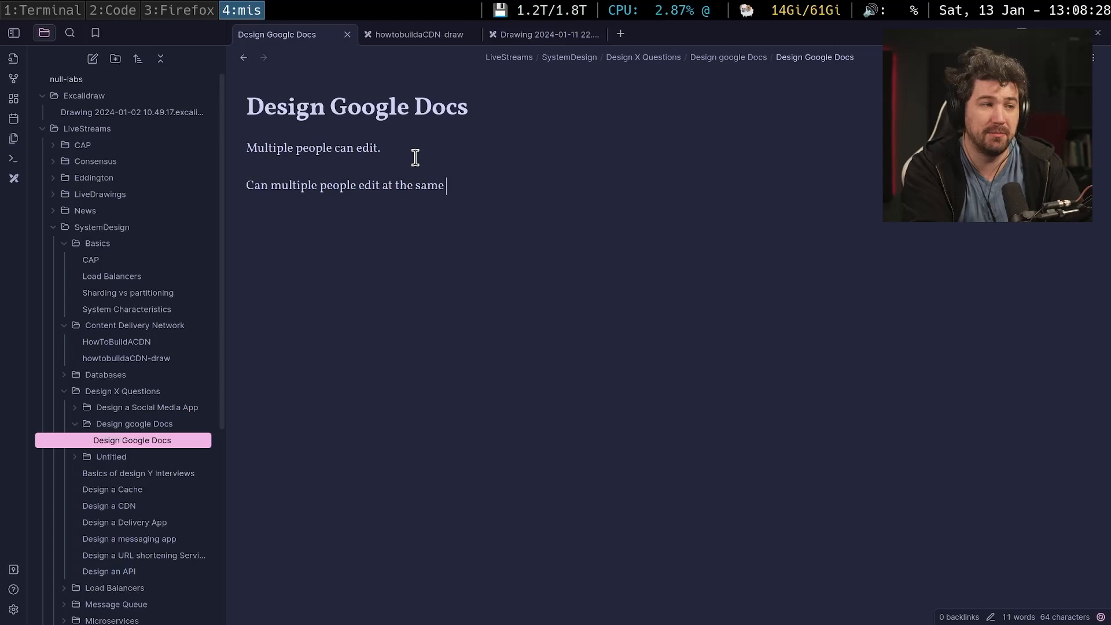
text(time?)
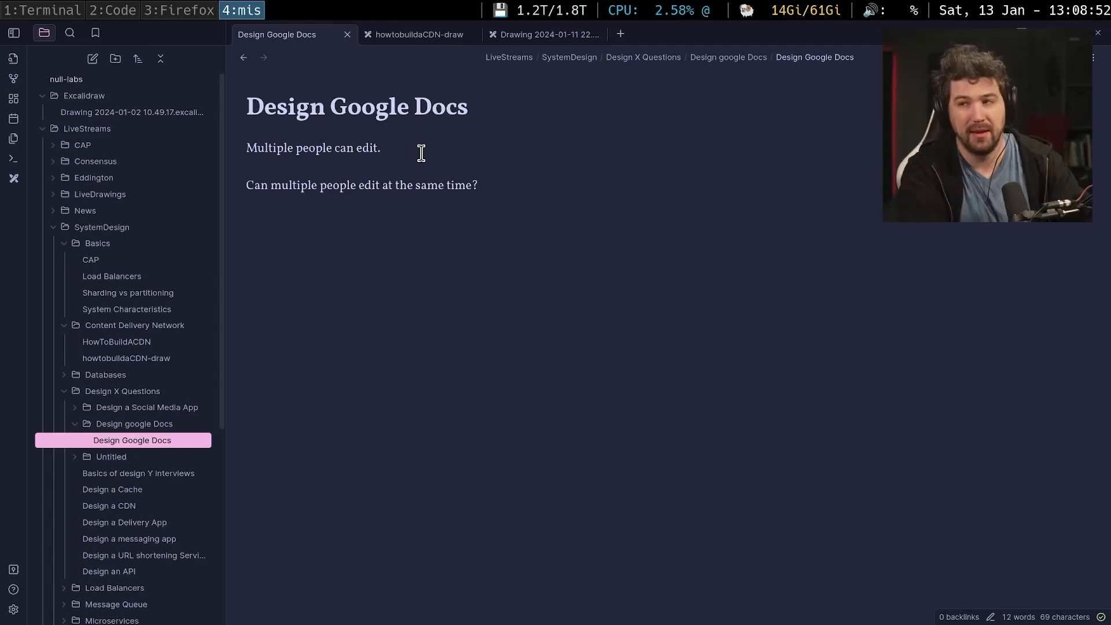
click(178, 11)
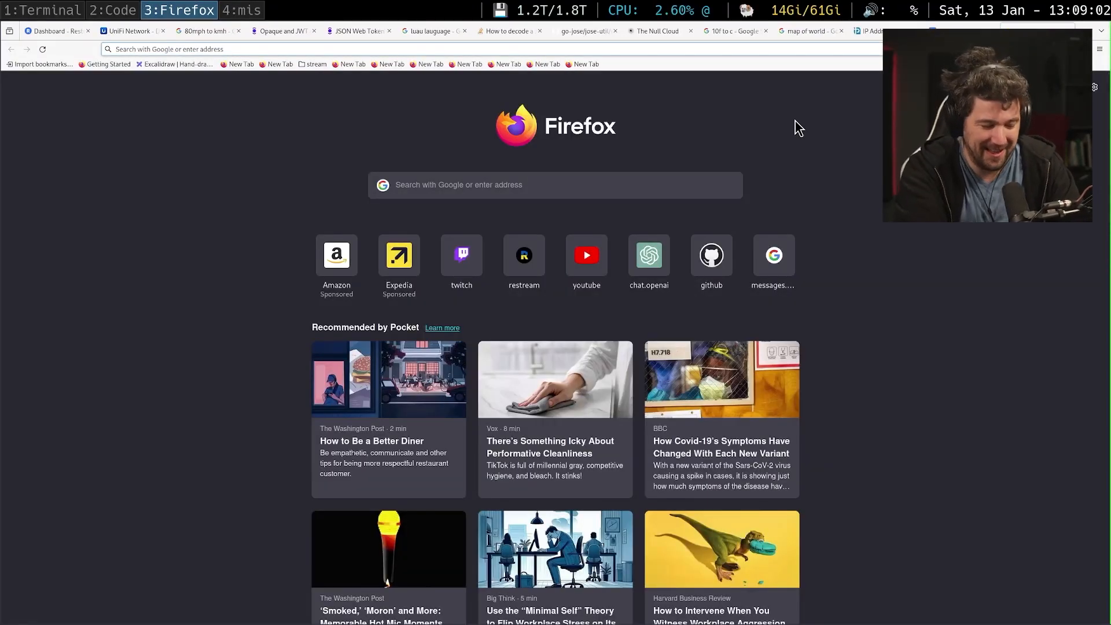
Search Google for "CRDT" and highlight the definition about updating any replica independently.
text(chat.openai.com/)
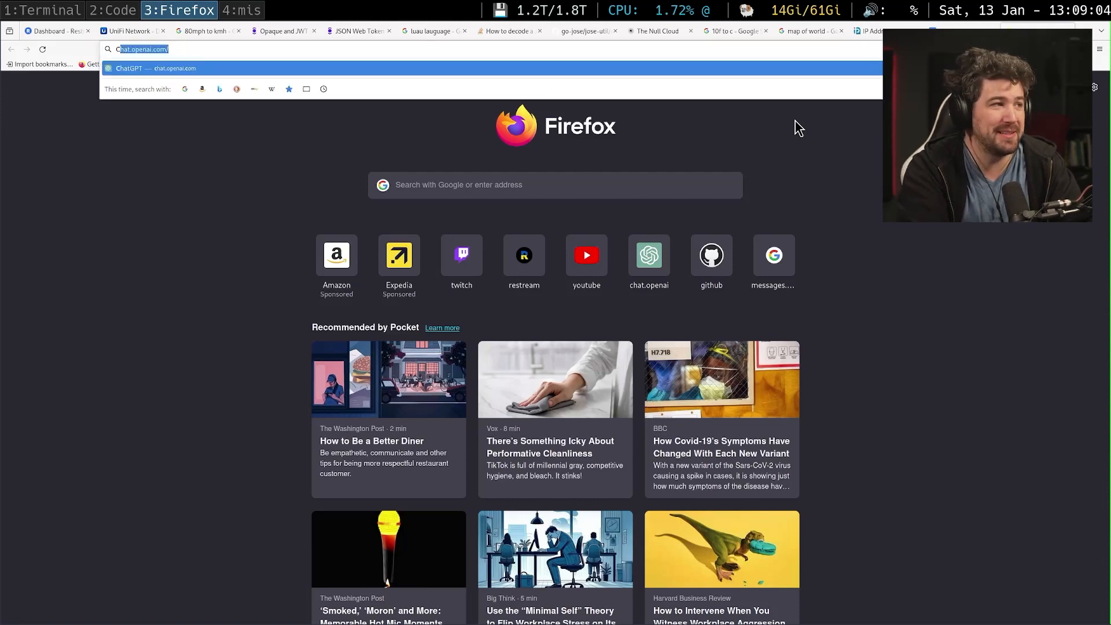
text(CRDT)
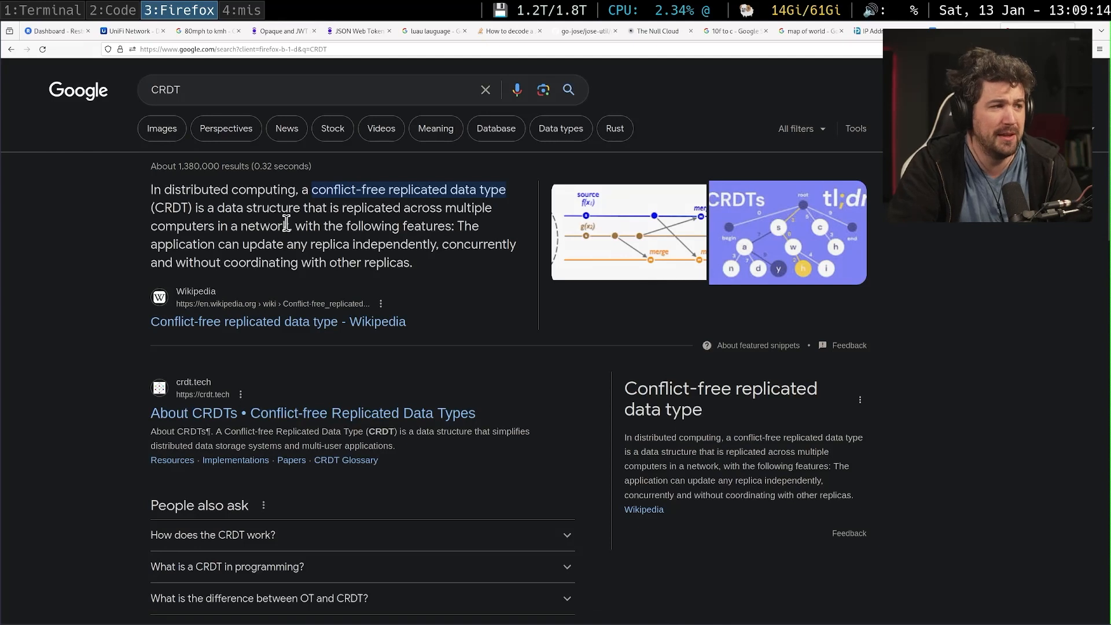
drag(150, 189, 284, 189)
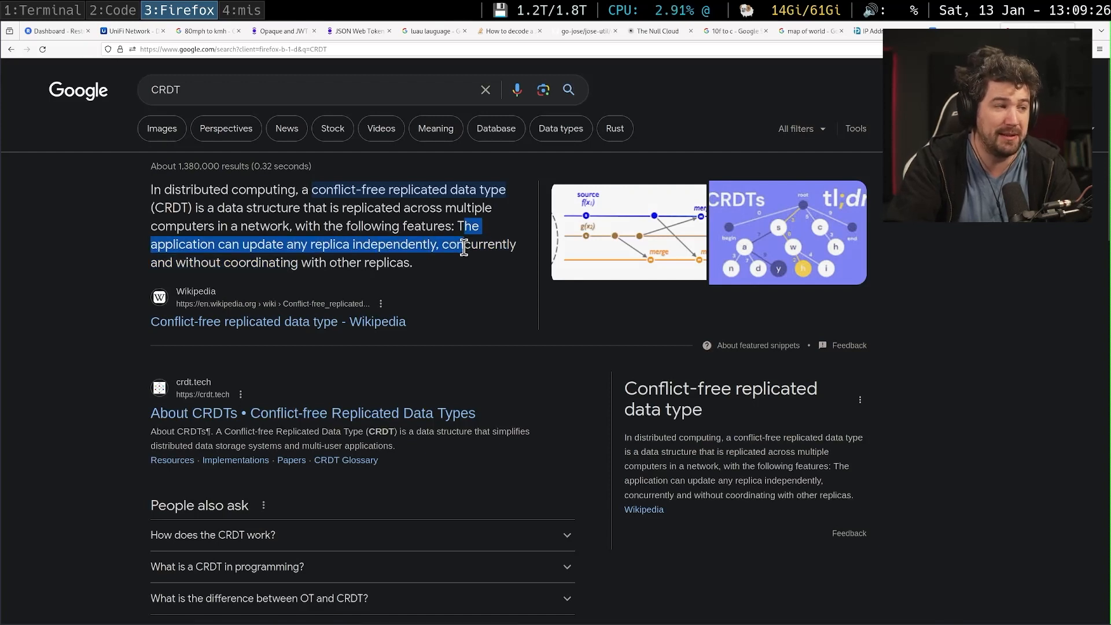
drag(461, 244, 257, 264)
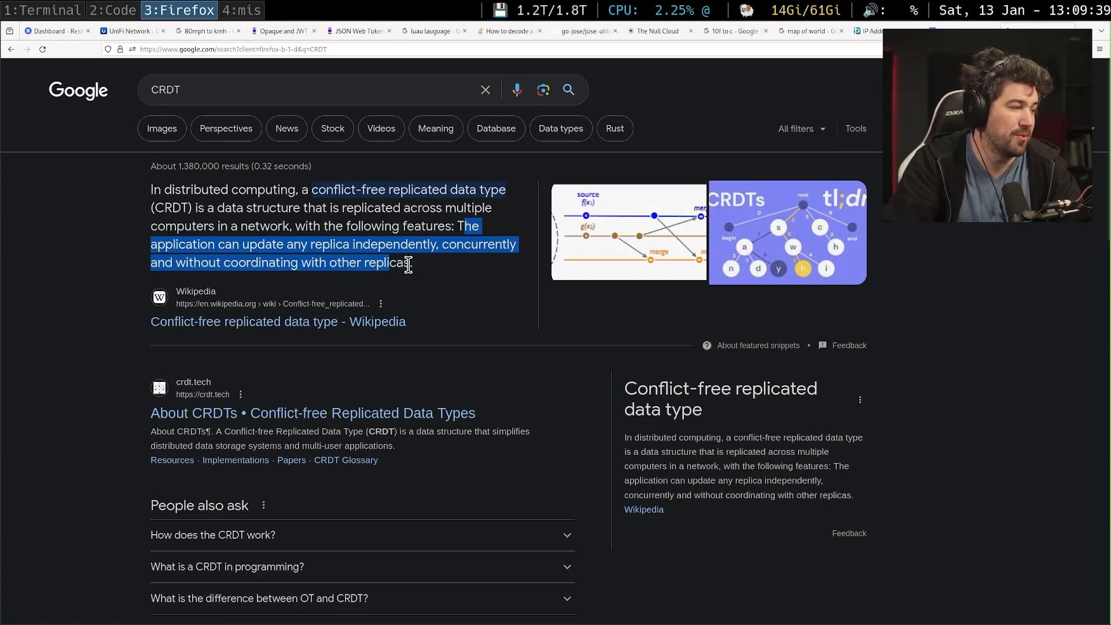
mouse_move(425, 274)
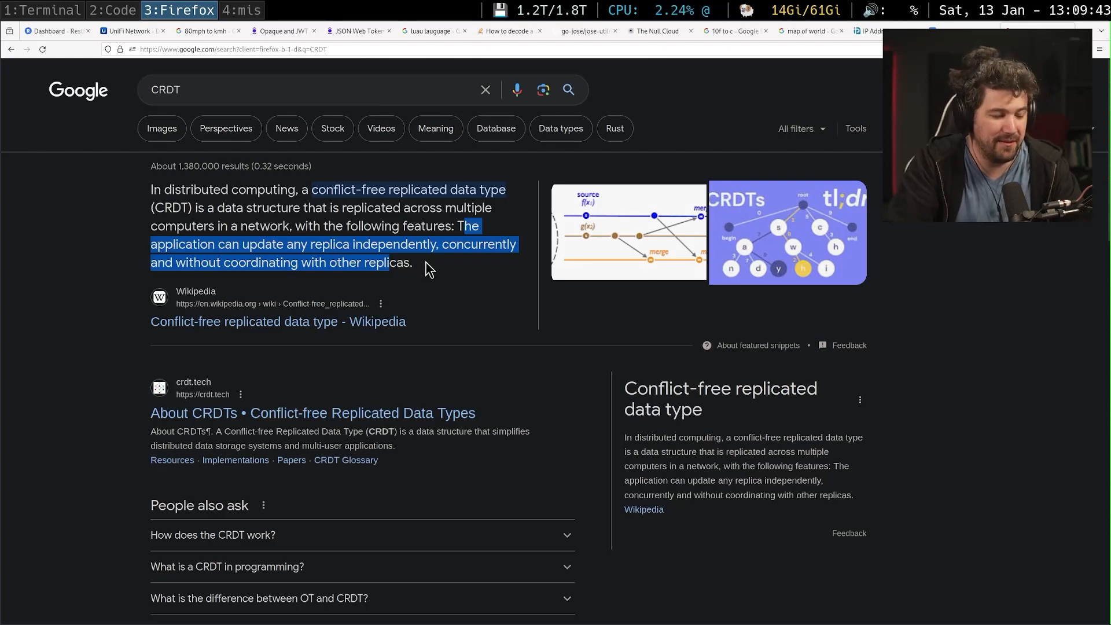
click(242, 10)
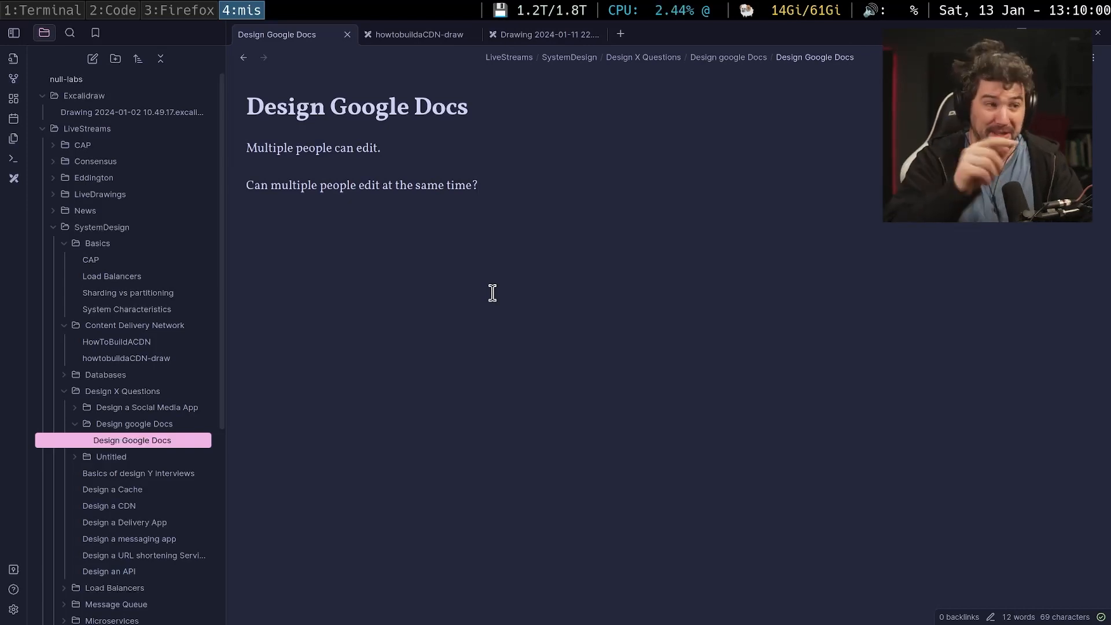
Create a new Excalidraw drawing in the folder, switch it to dark mode and place rounded boxes.
click(478, 185)
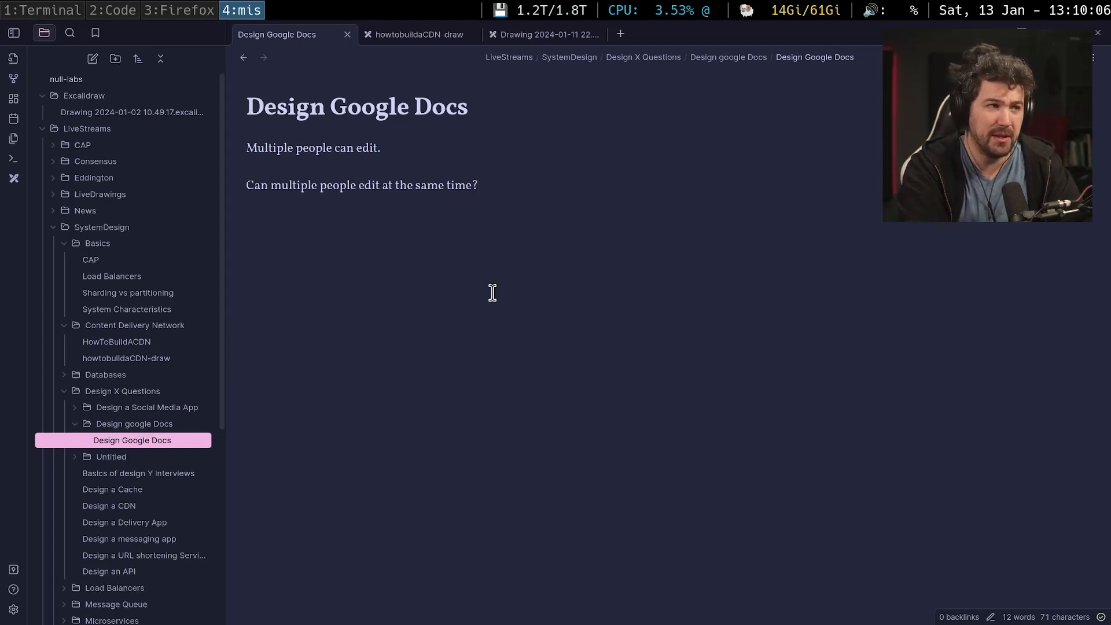
right_click(133, 423)
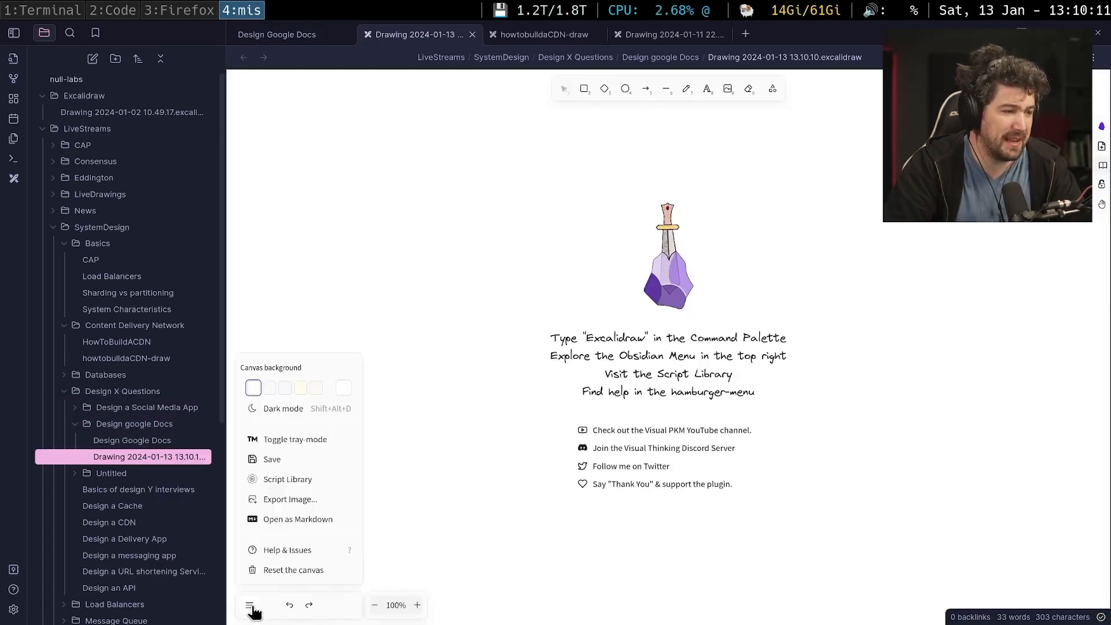
click(283, 408)
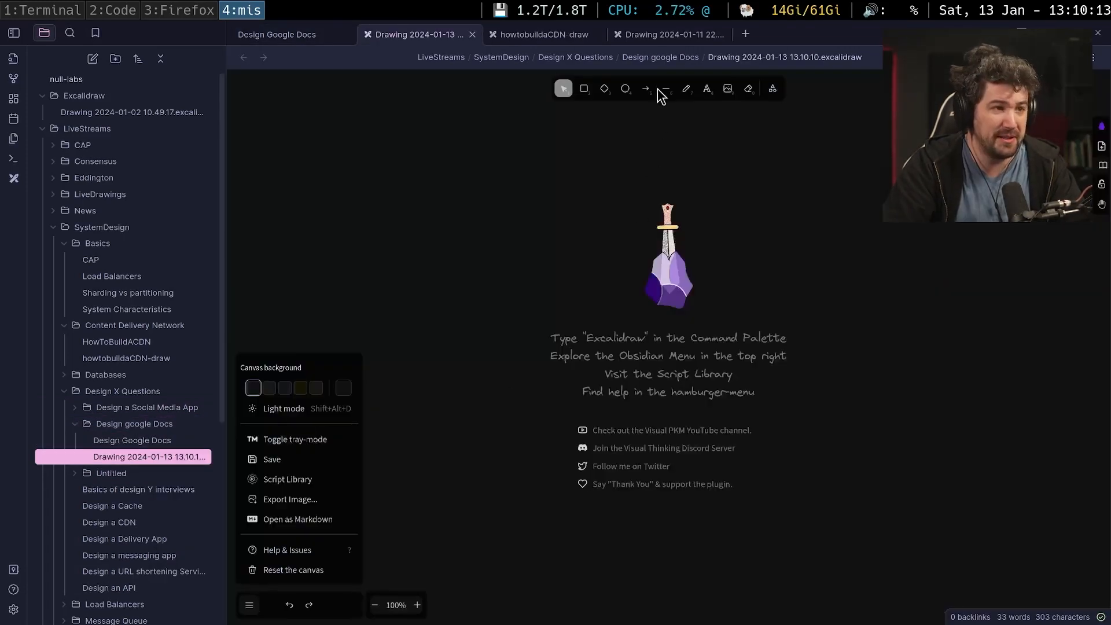
click(581, 141)
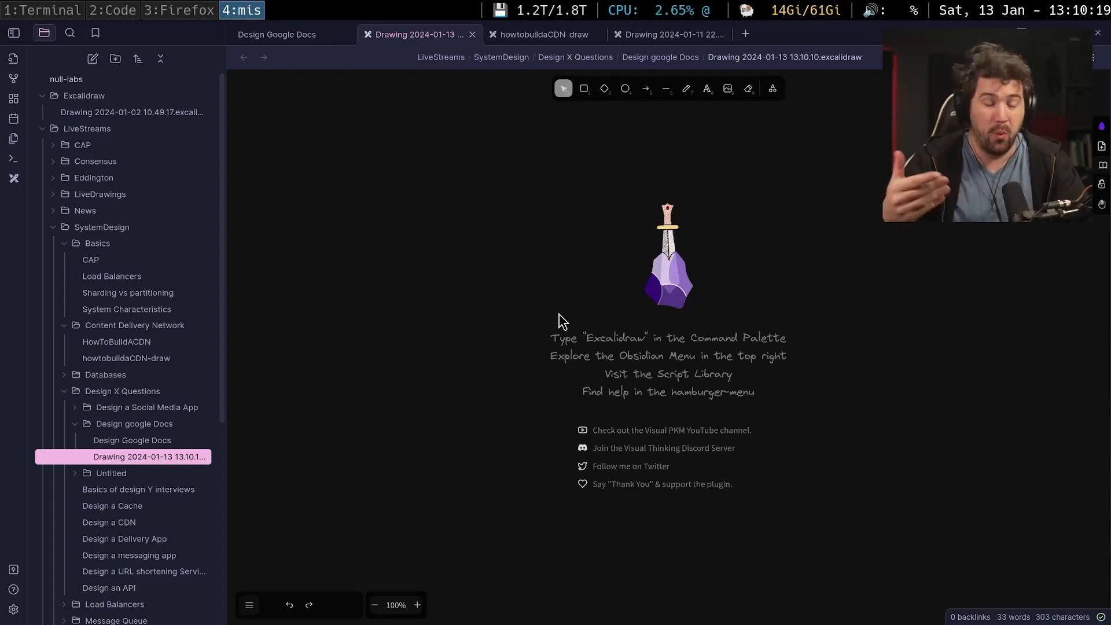
click(583, 88)
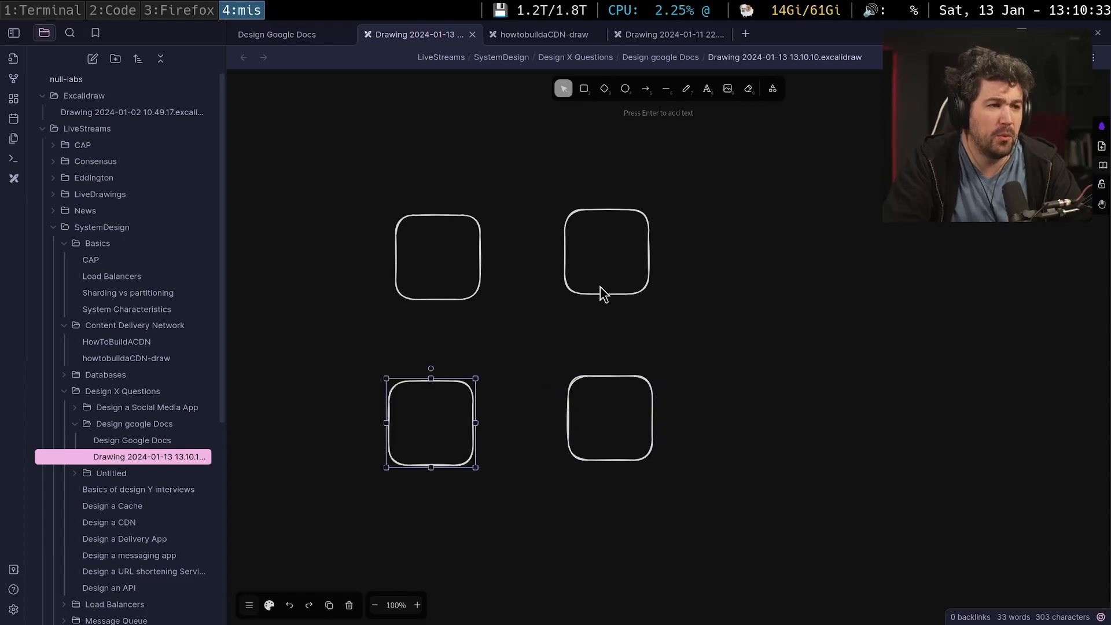
Nudge the bottom-left box and draw arrows bottom-right→top-right and top-right→top-left.
drag(431, 418, 445, 418)
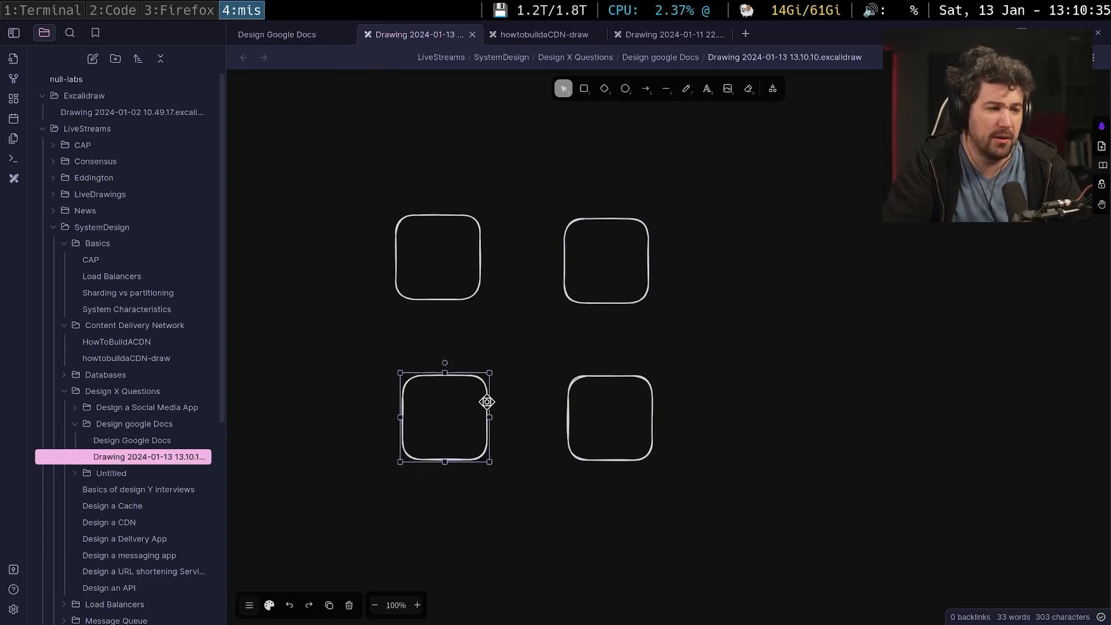
click(645, 88)
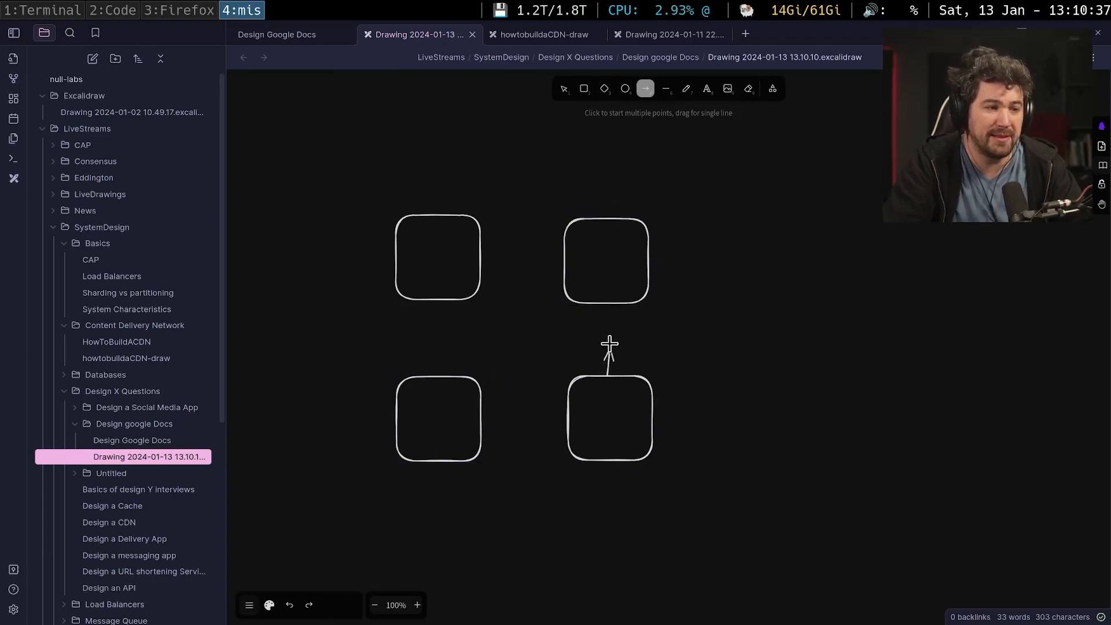
drag(608, 361, 608, 310)
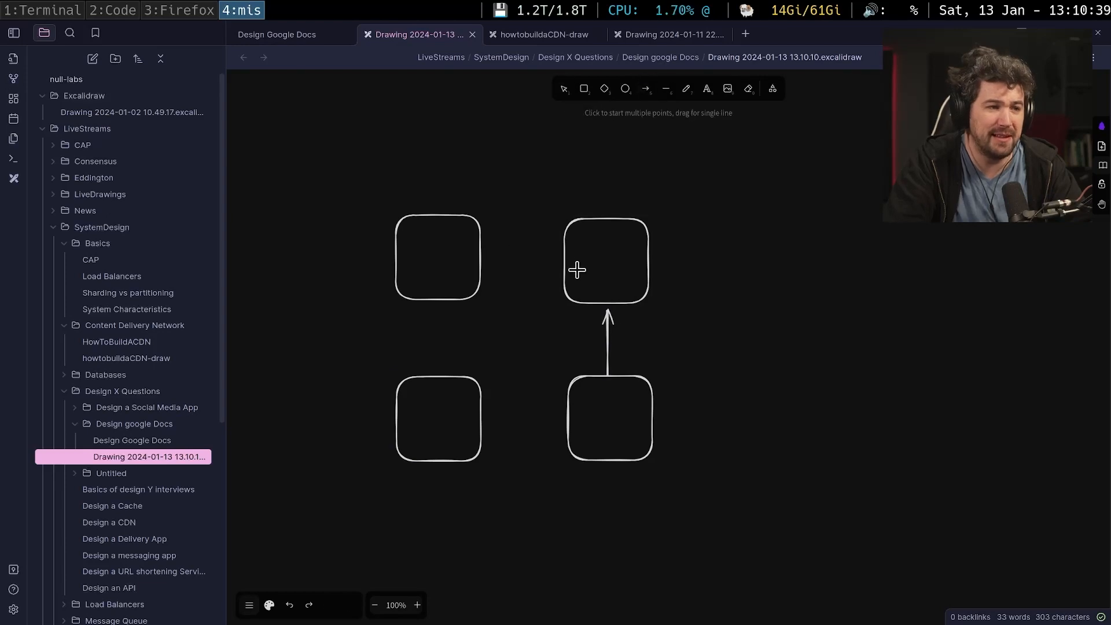
drag(567, 268, 488, 267)
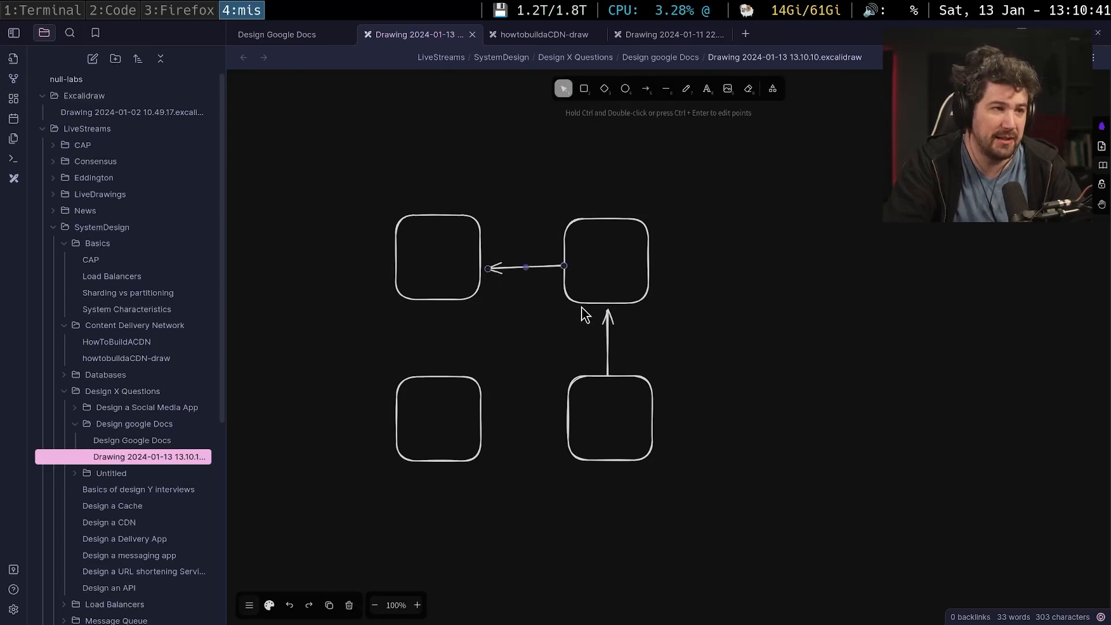
click(644, 88)
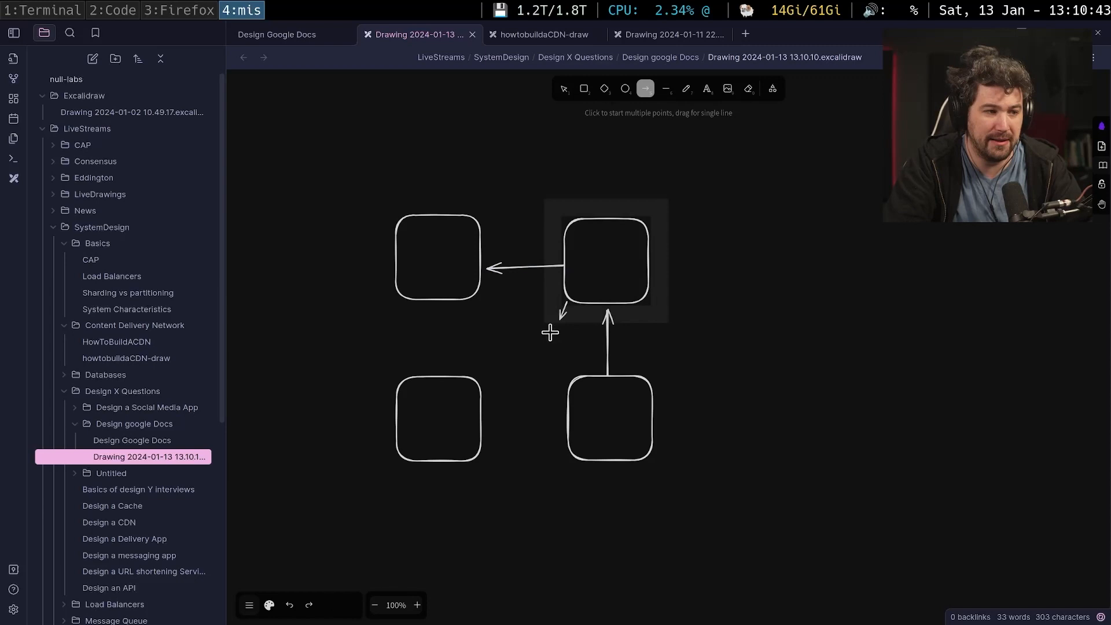
Draw the diagonal arrow to the bottom-left box and arrows between the two bottom boxes.
drag(485, 409, 562, 409)
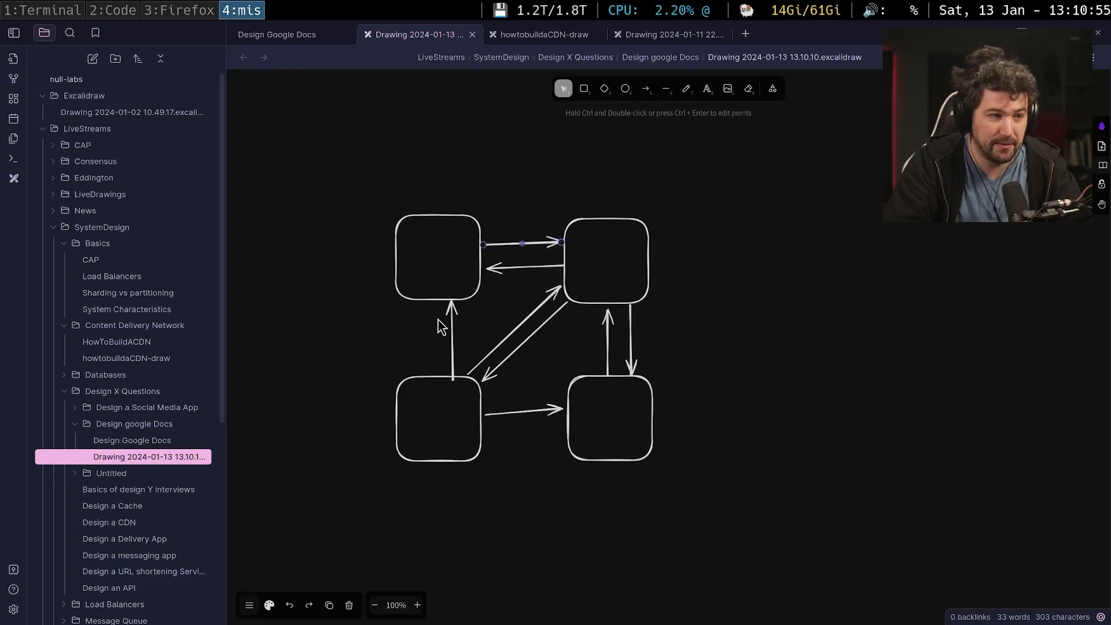
click(645, 88)
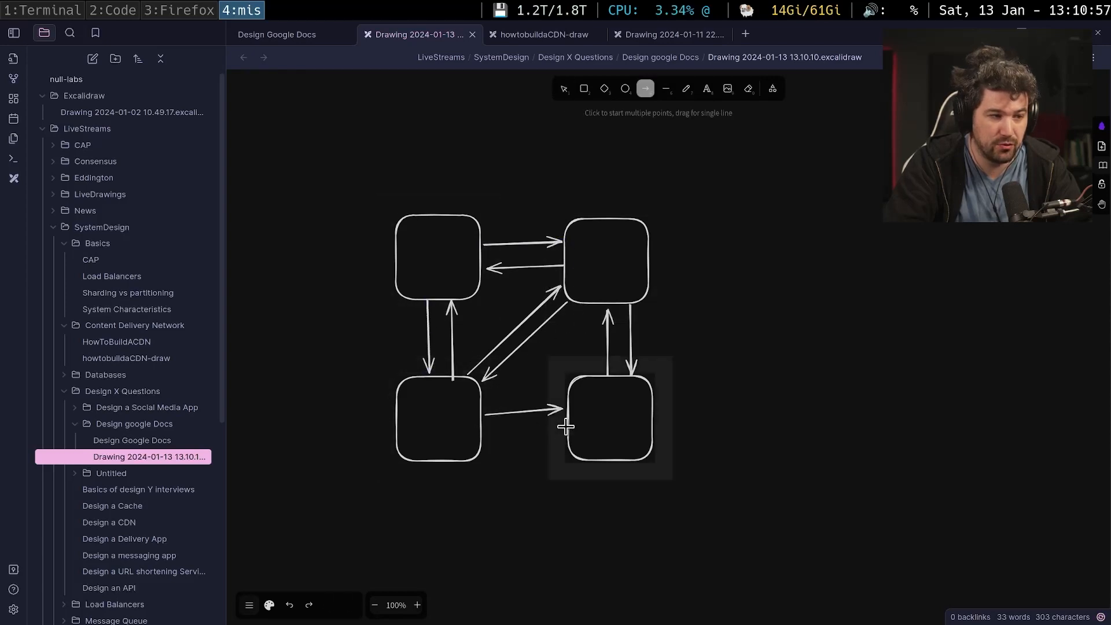
drag(567, 425, 481, 431)
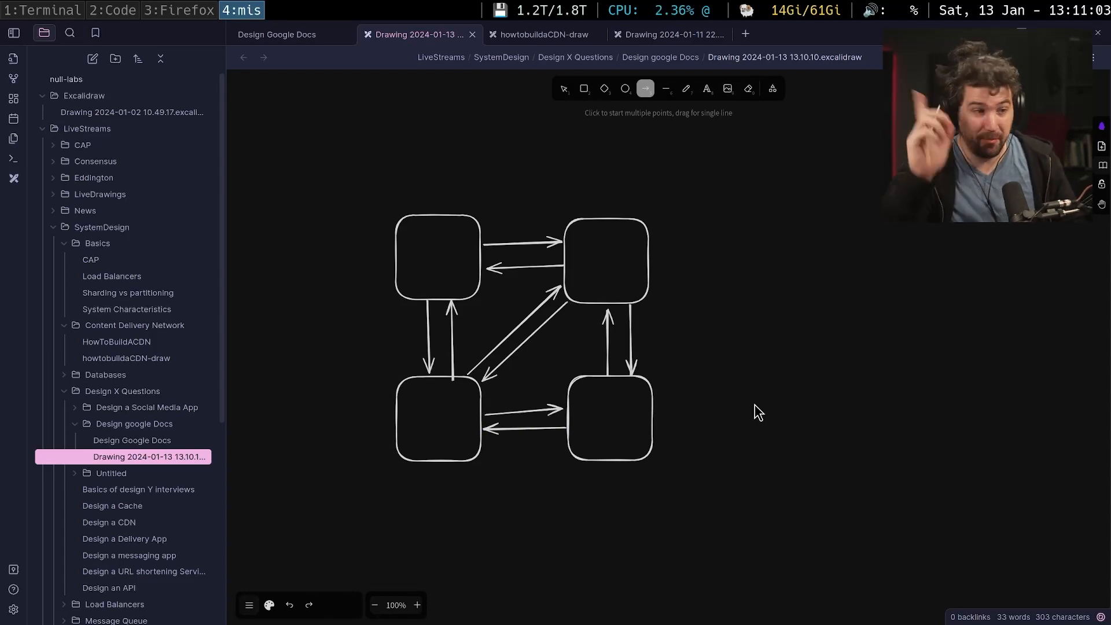
drag(577, 336, 685, 364)
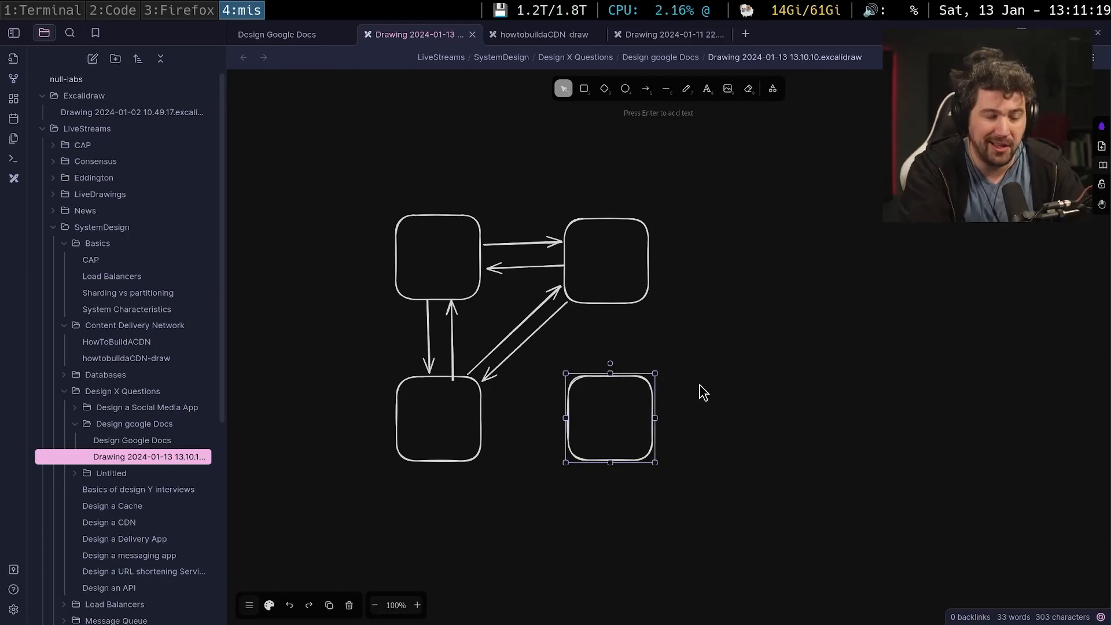
Label the bottom-right box "edit" and place new boxes to the right of the diagram.
text(e)
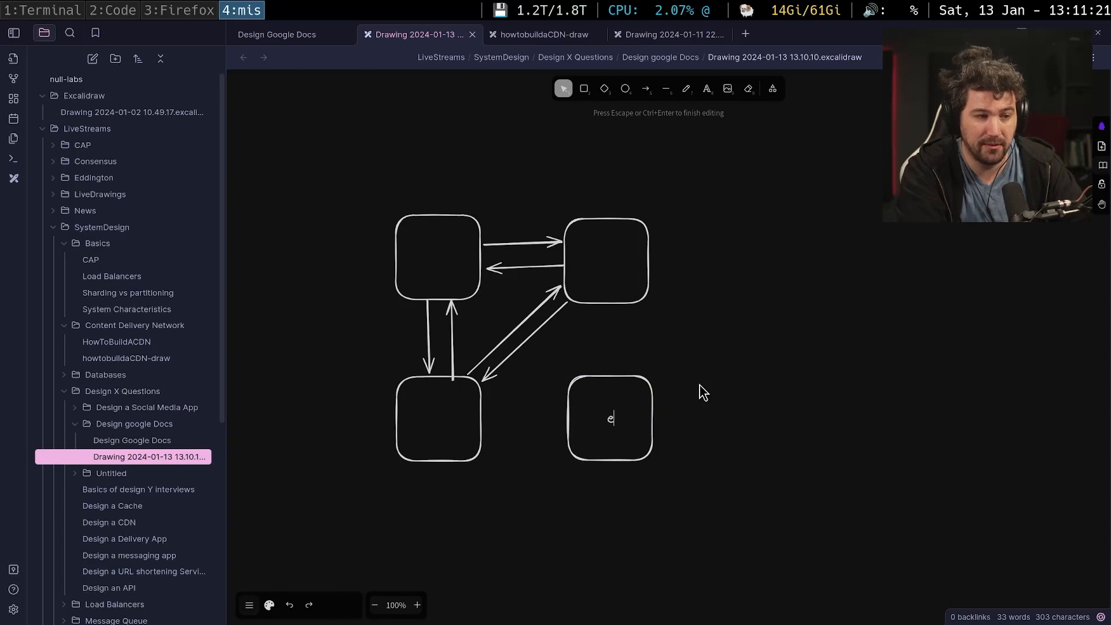
text(dit)
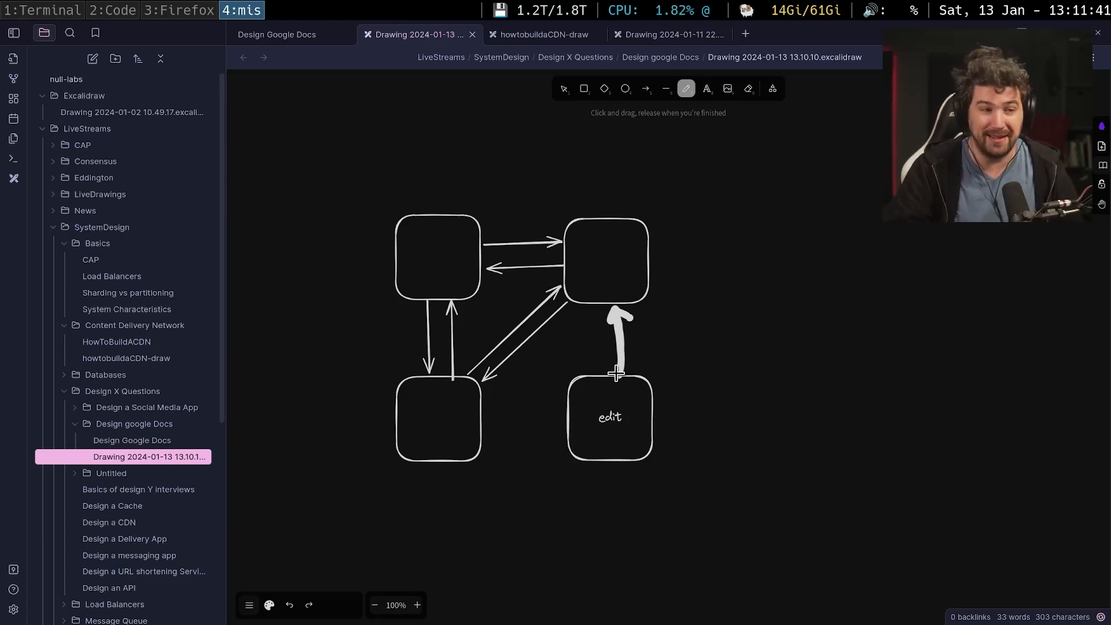
mouse_move(621, 352)
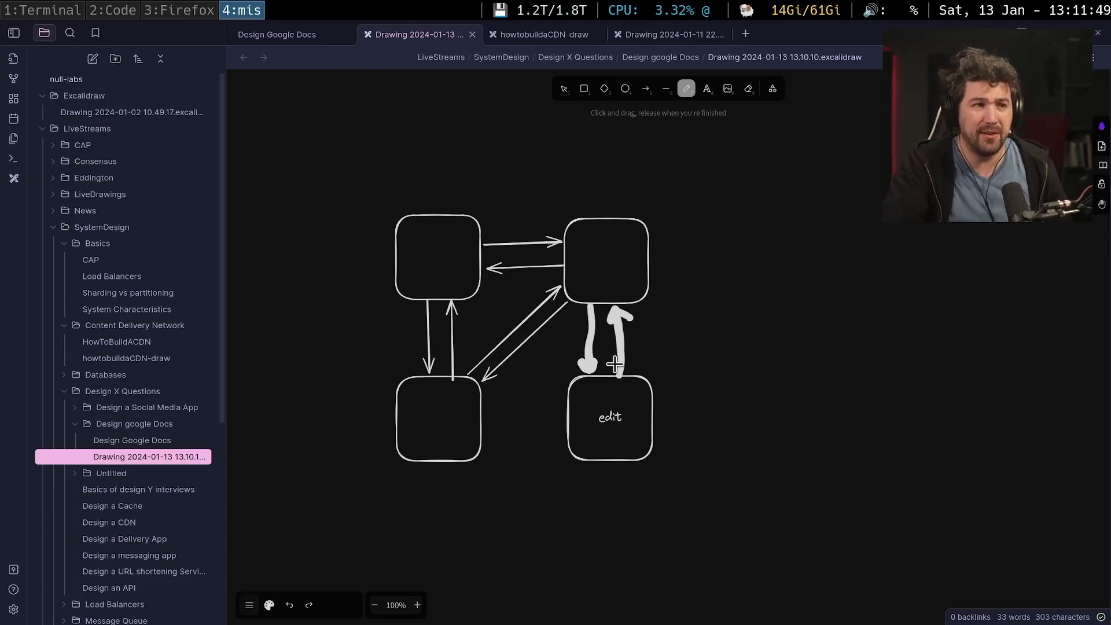
mouse_move(706, 291)
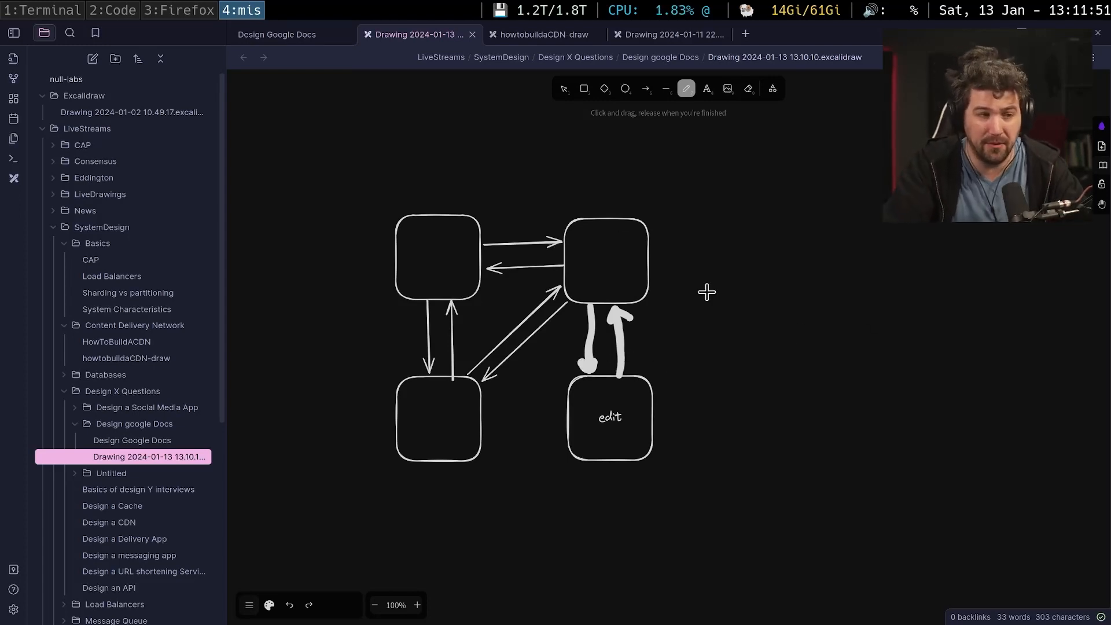
mouse_move(765, 337)
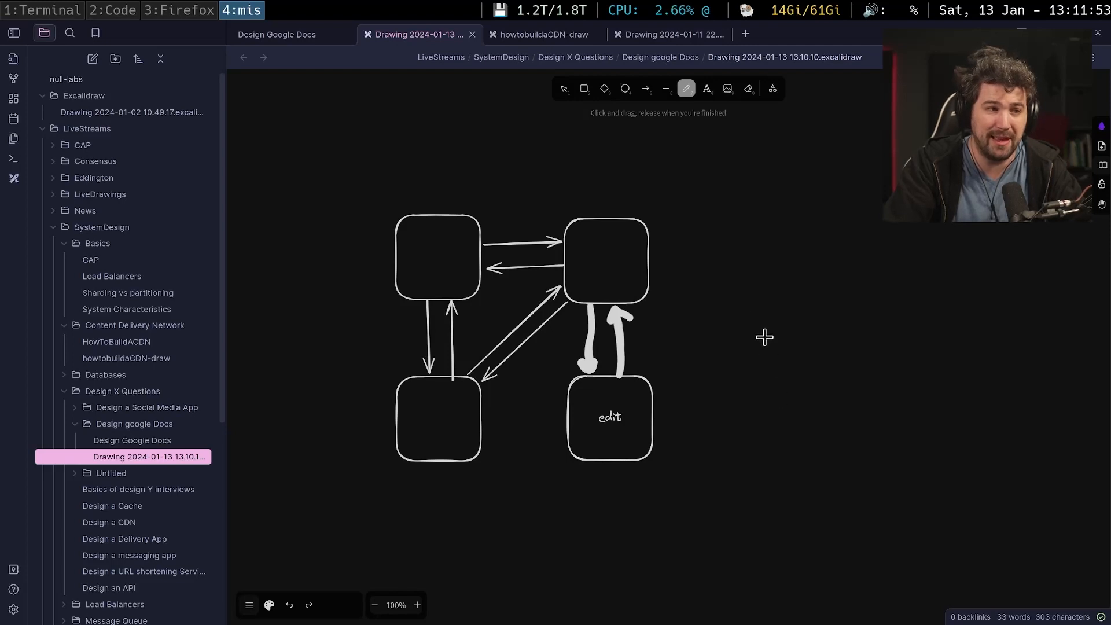
drag(778, 204, 863, 290)
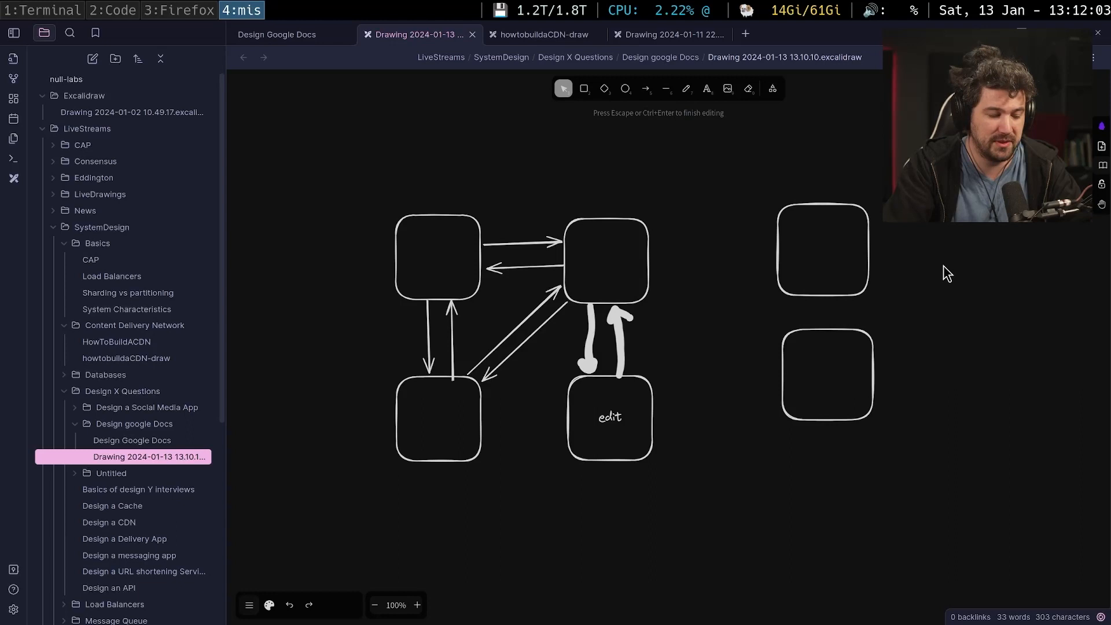
Label both new boxes "1,2,3" and select the top-right box of the diagram.
text(1,2)
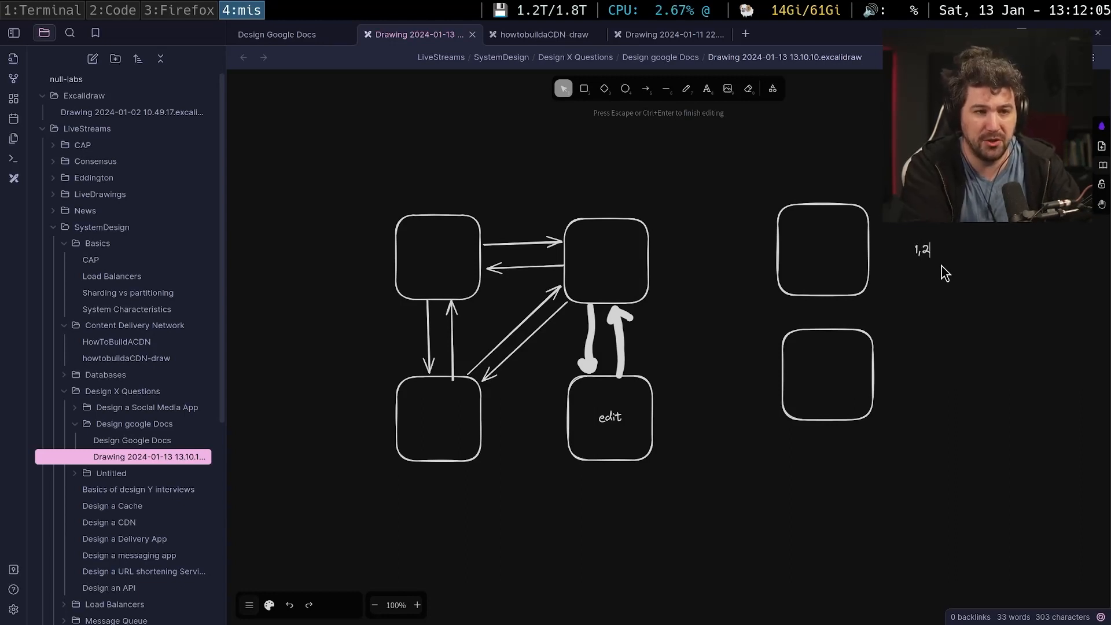
text(,3)
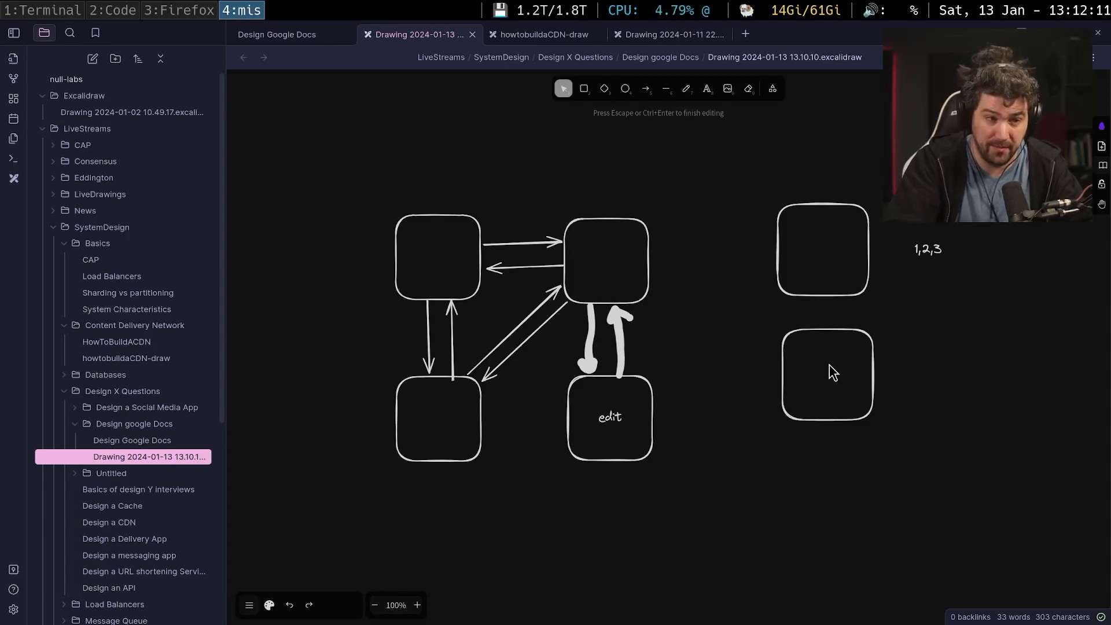
text(1,2)
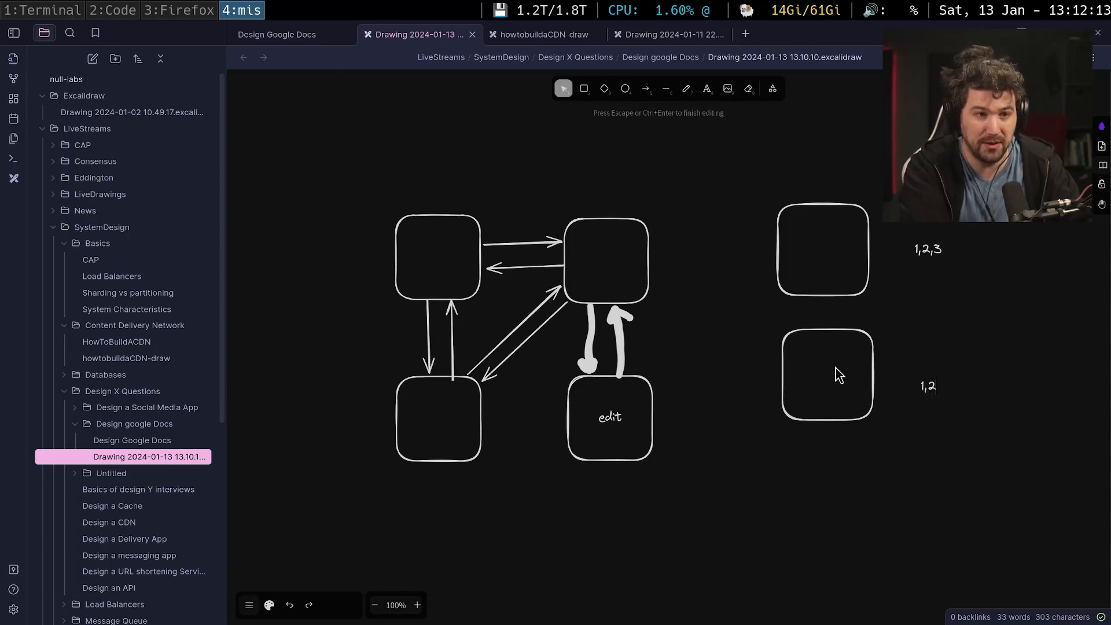
text(3)
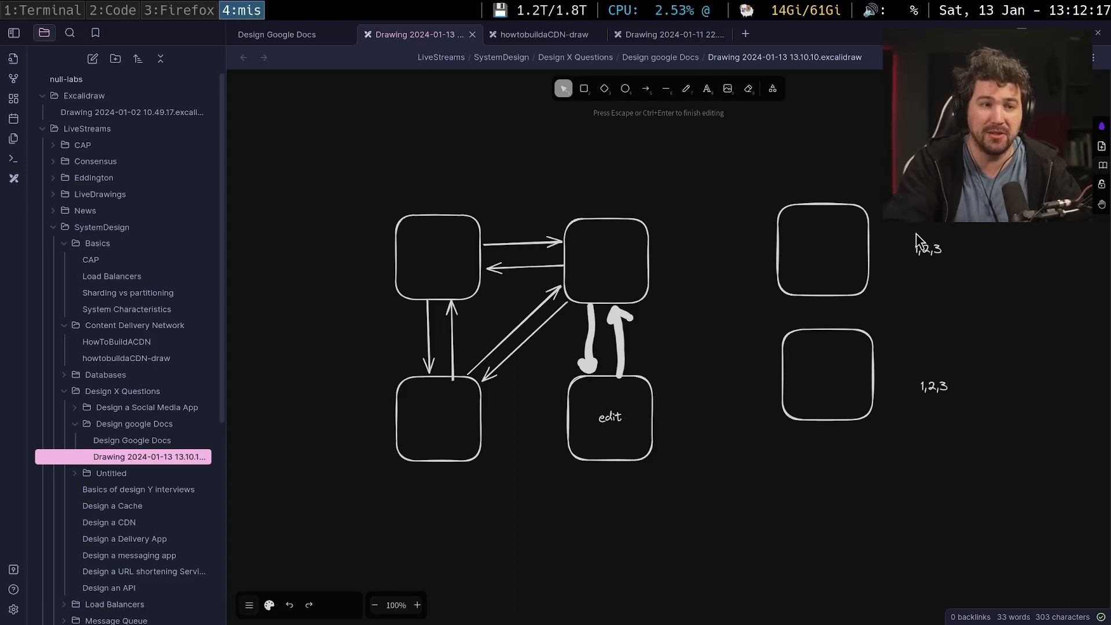
click(932, 246)
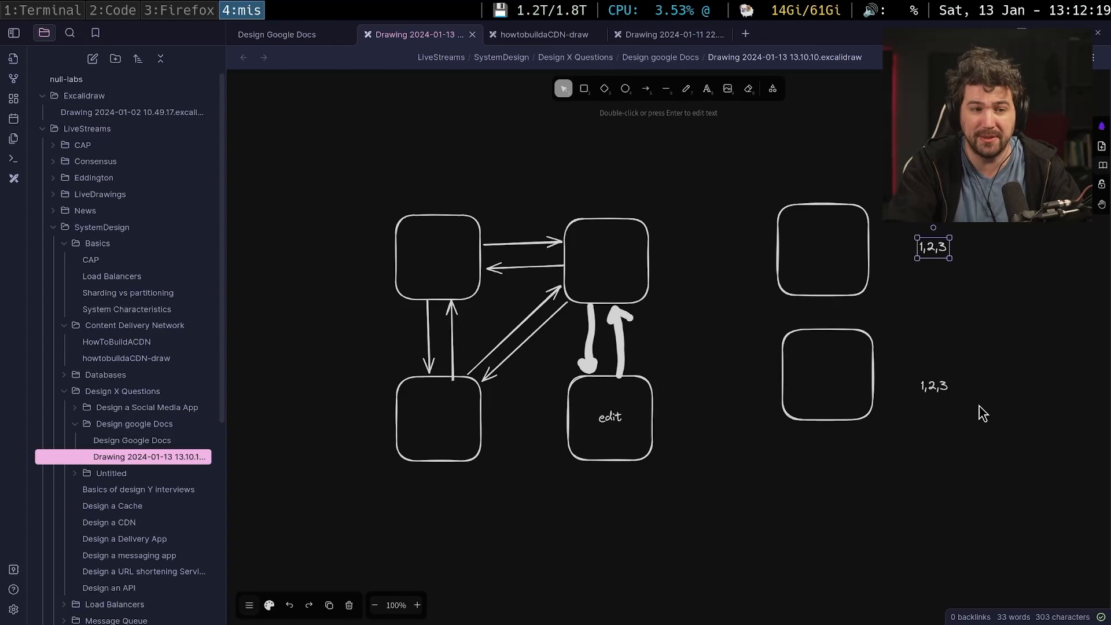
mouse_move(848, 366)
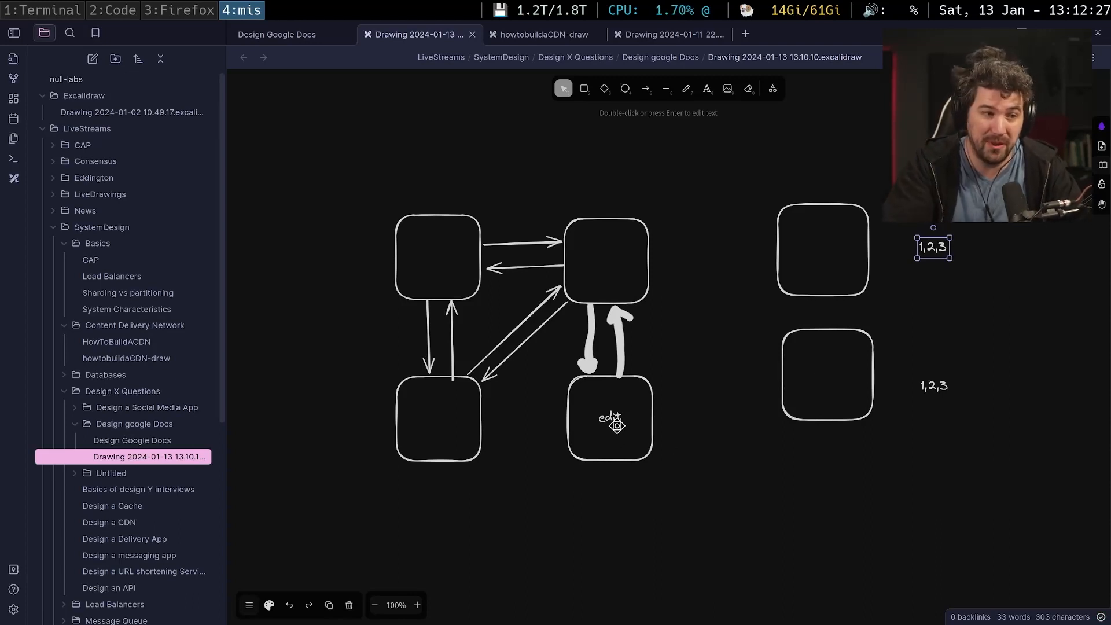
click(606, 260)
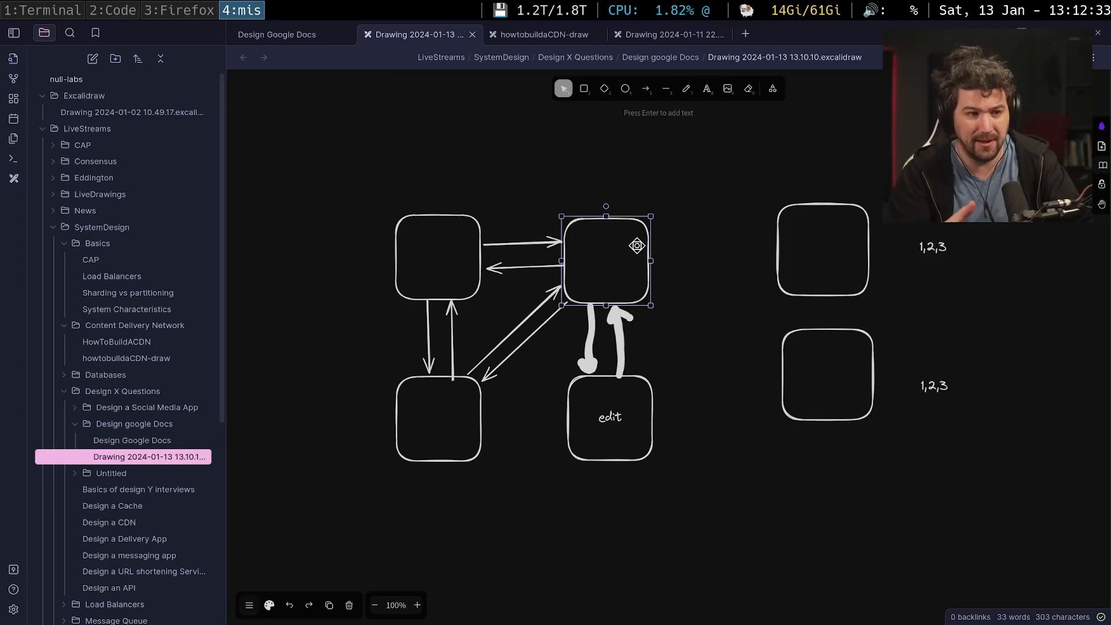
mouse_move(560, 222)
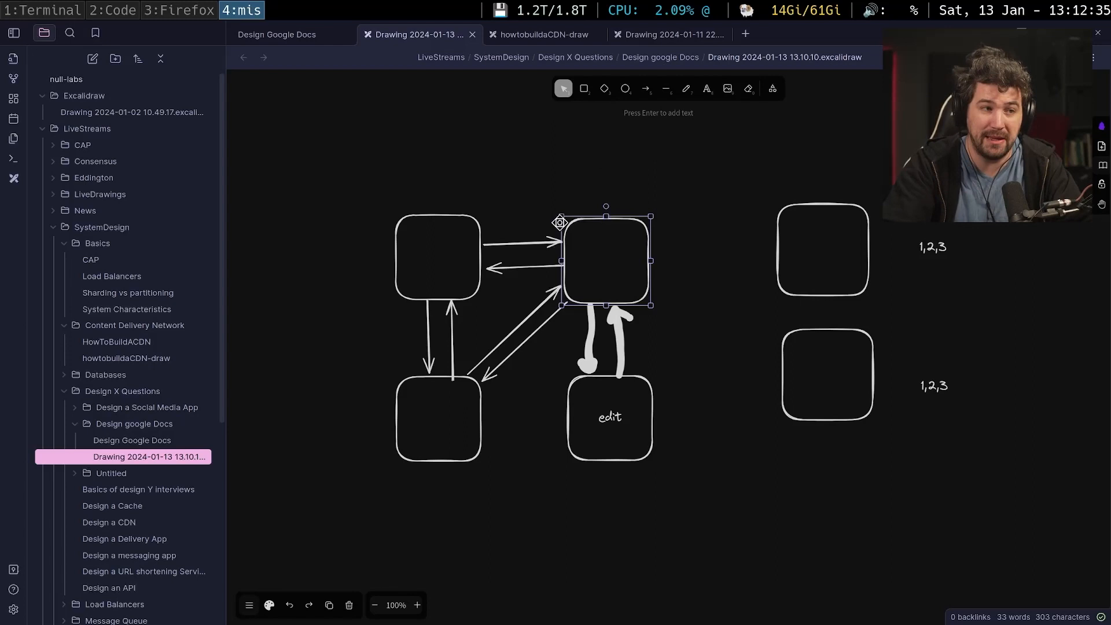
mouse_move(605, 266)
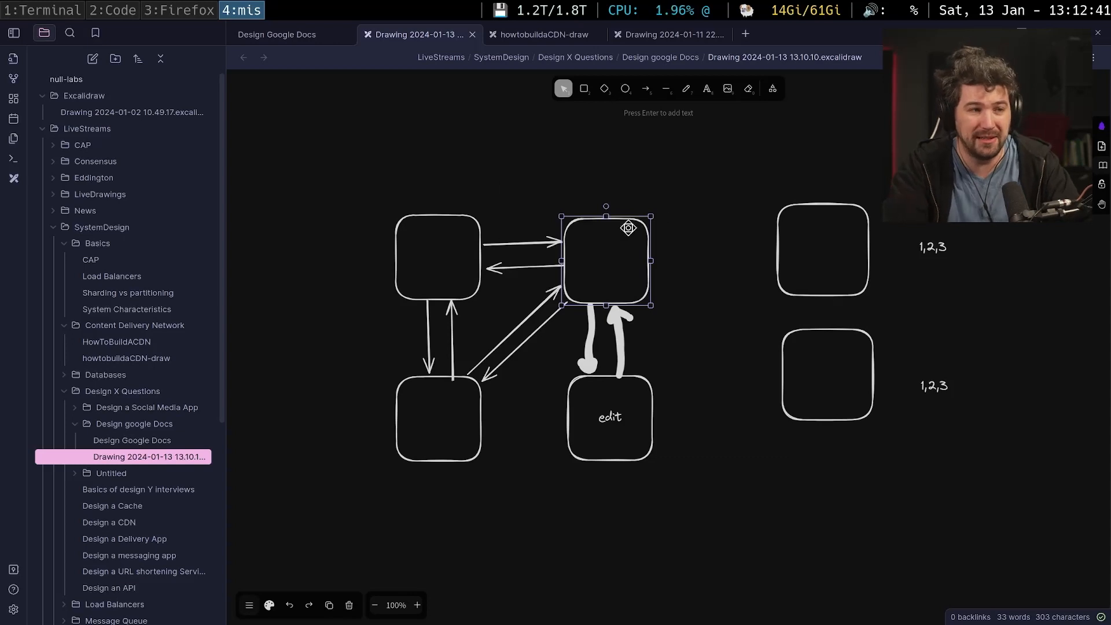
mouse_move(663, 172)
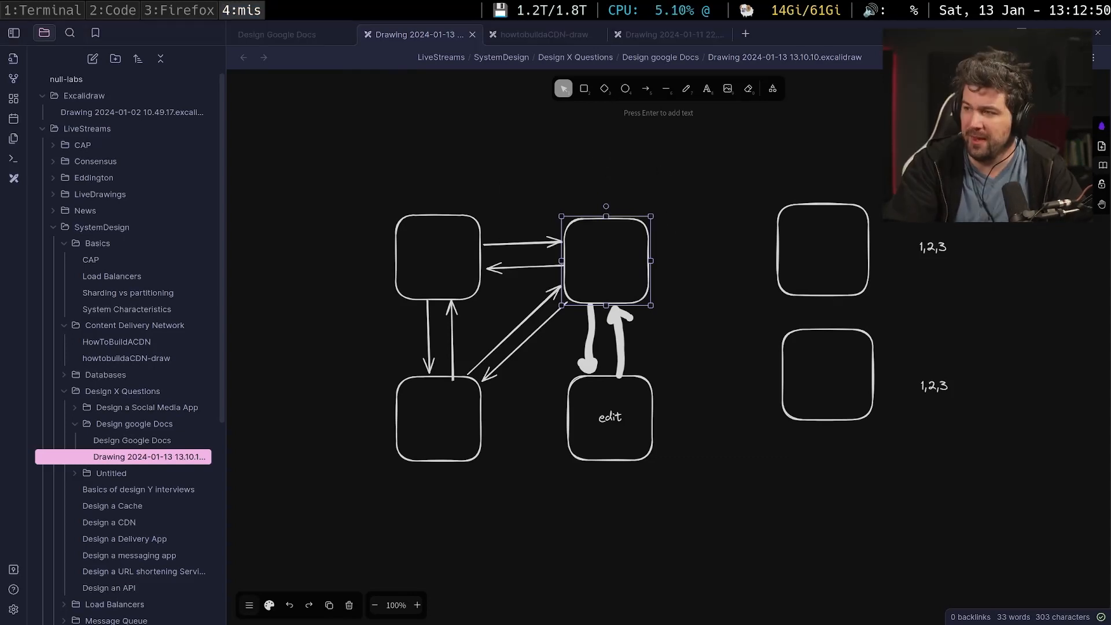
mouse_move(669, 277)
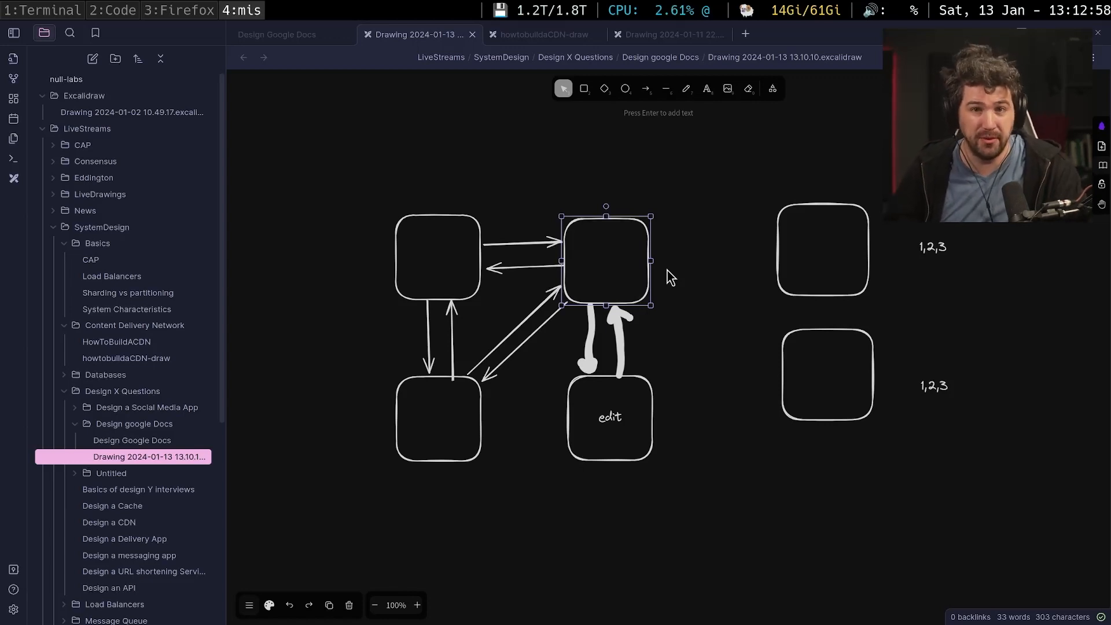
mouse_move(685, 369)
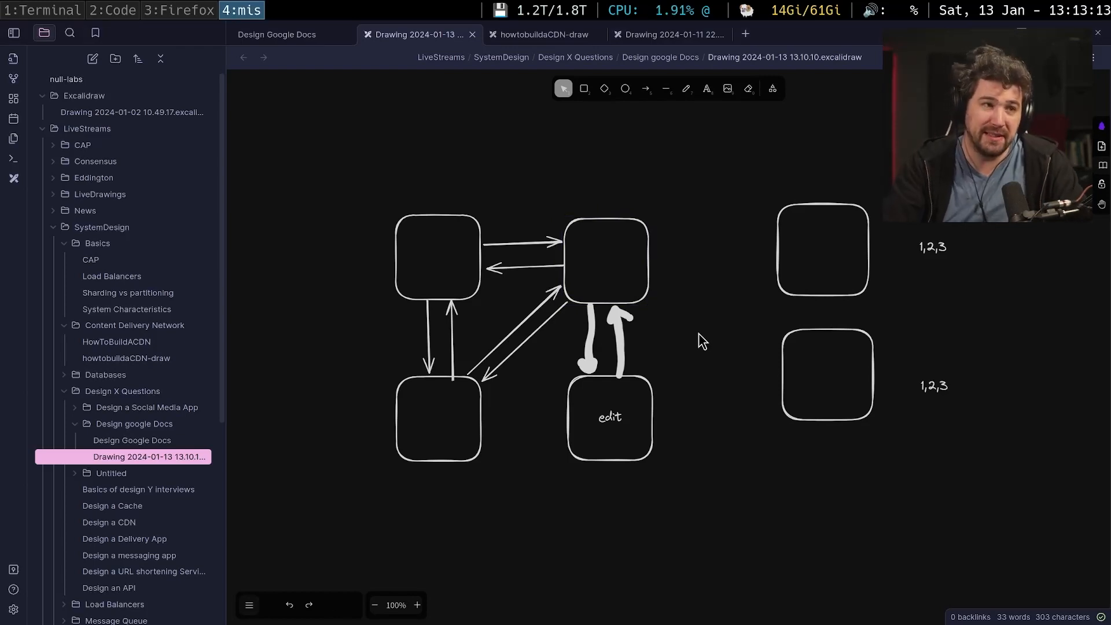
mouse_move(648, 338)
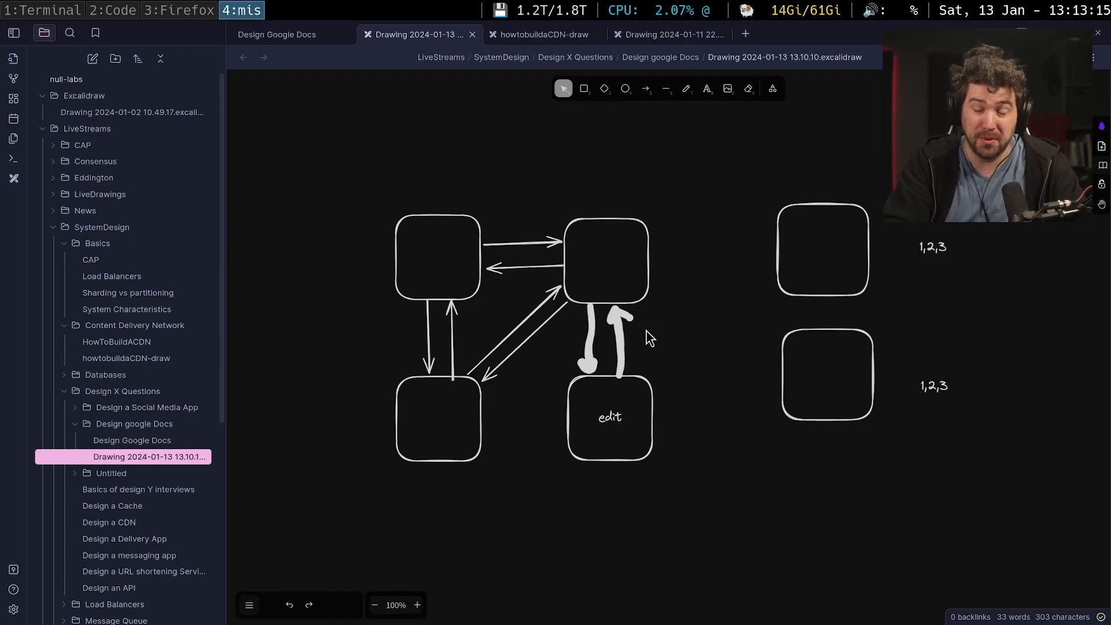
mouse_move(674, 328)
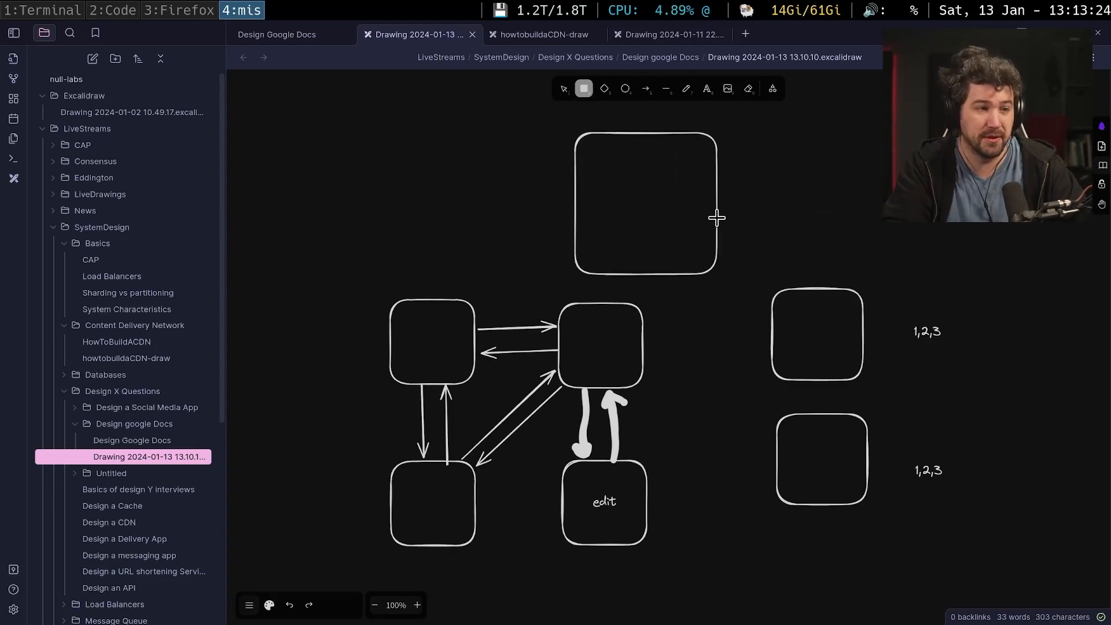
text(google uses a central server)
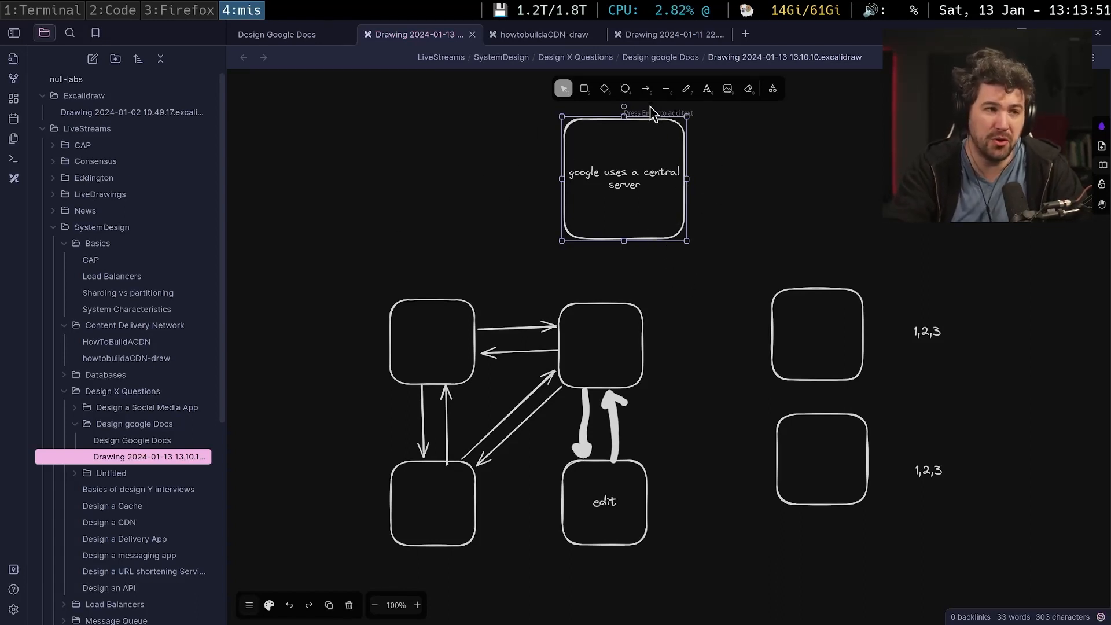
mouse_move(665, 324)
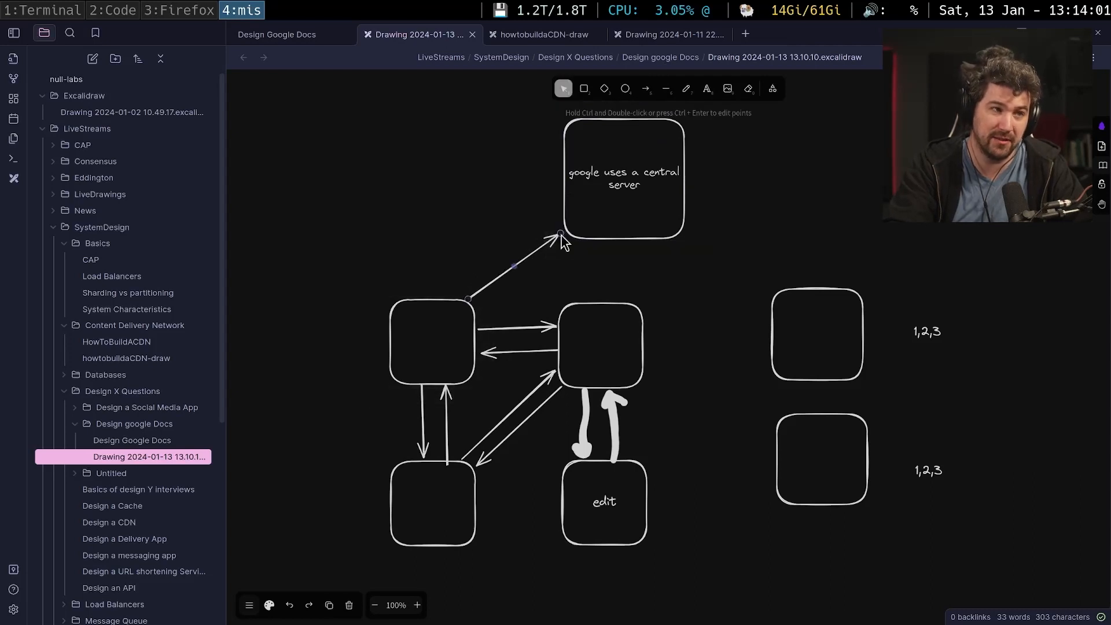
click(645, 88)
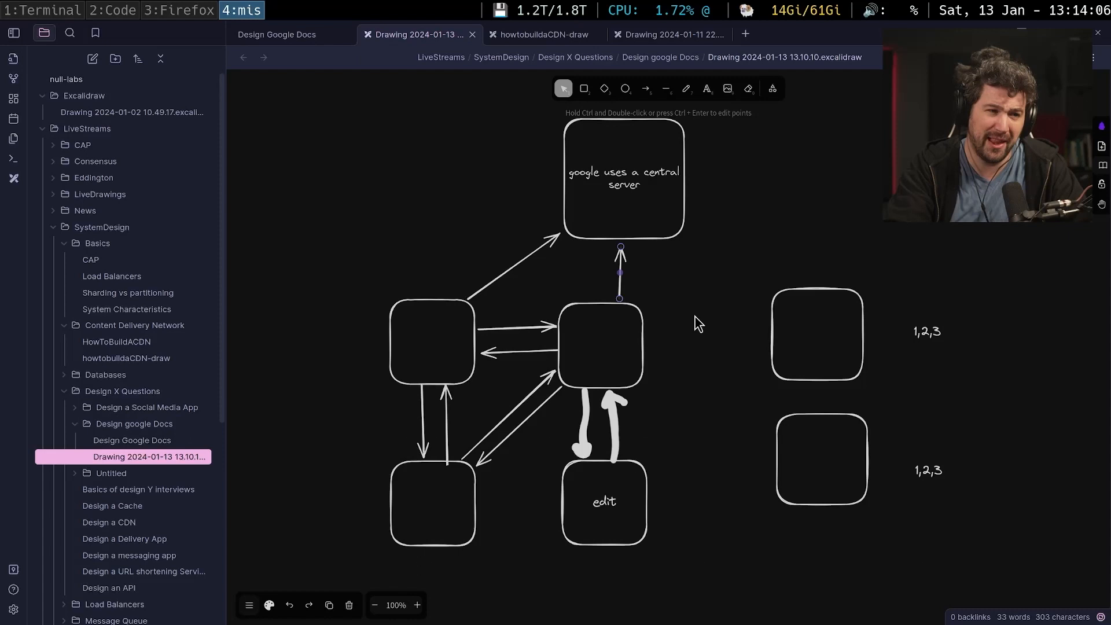
mouse_move(578, 241)
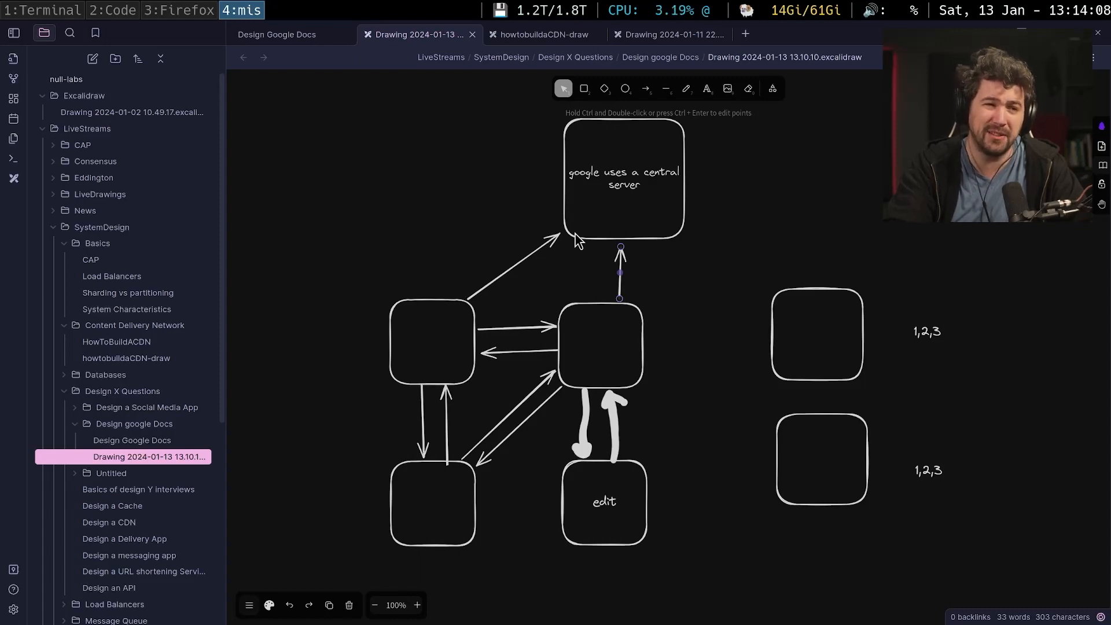
click(624, 177)
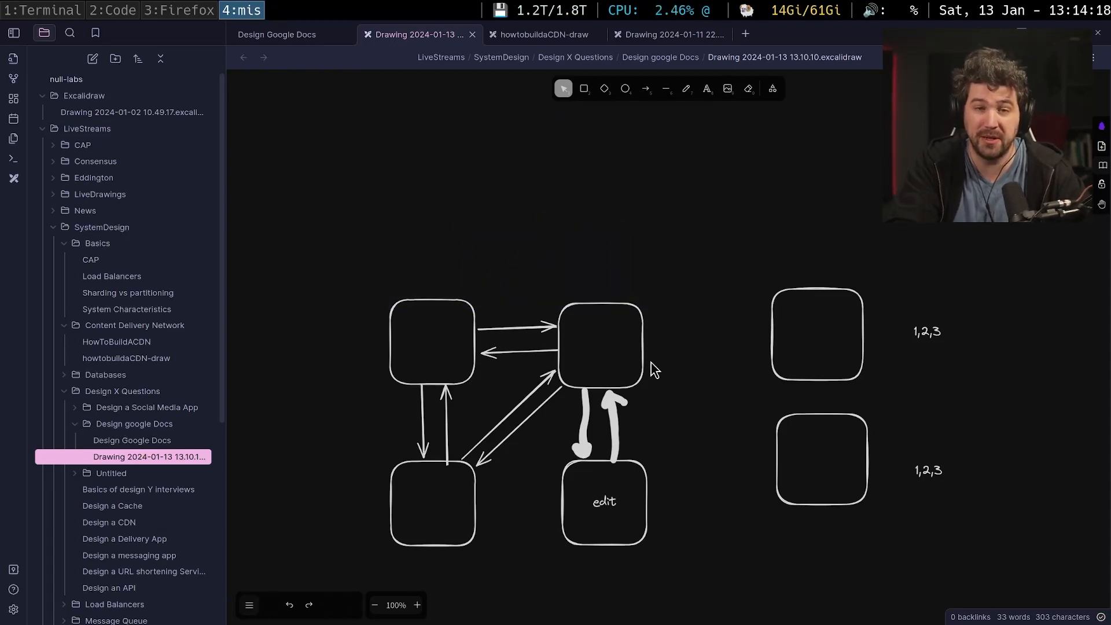
mouse_move(667, 327)
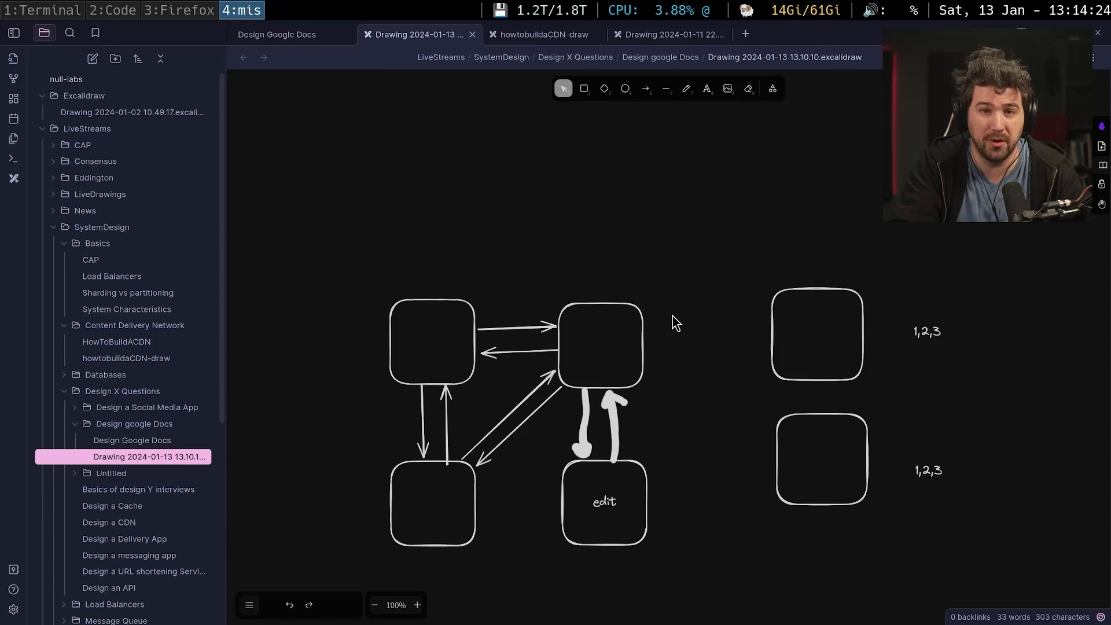
mouse_move(684, 298)
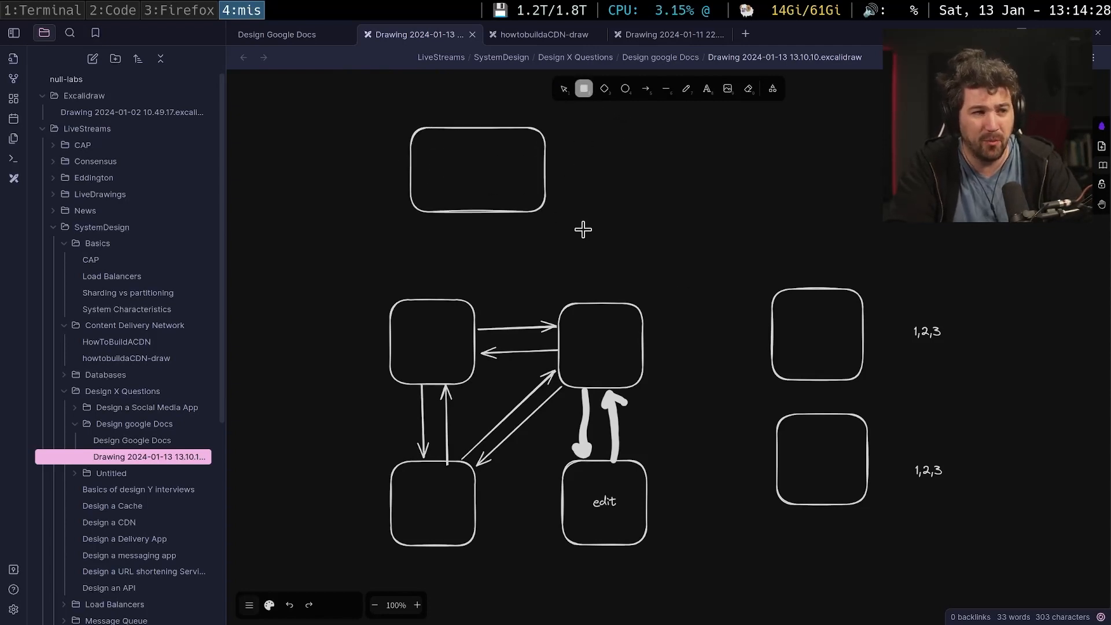
Stretch a wide bar above the diagram labelled "rbac" and delete the stray extra box.
drag(546, 169, 624, 204)
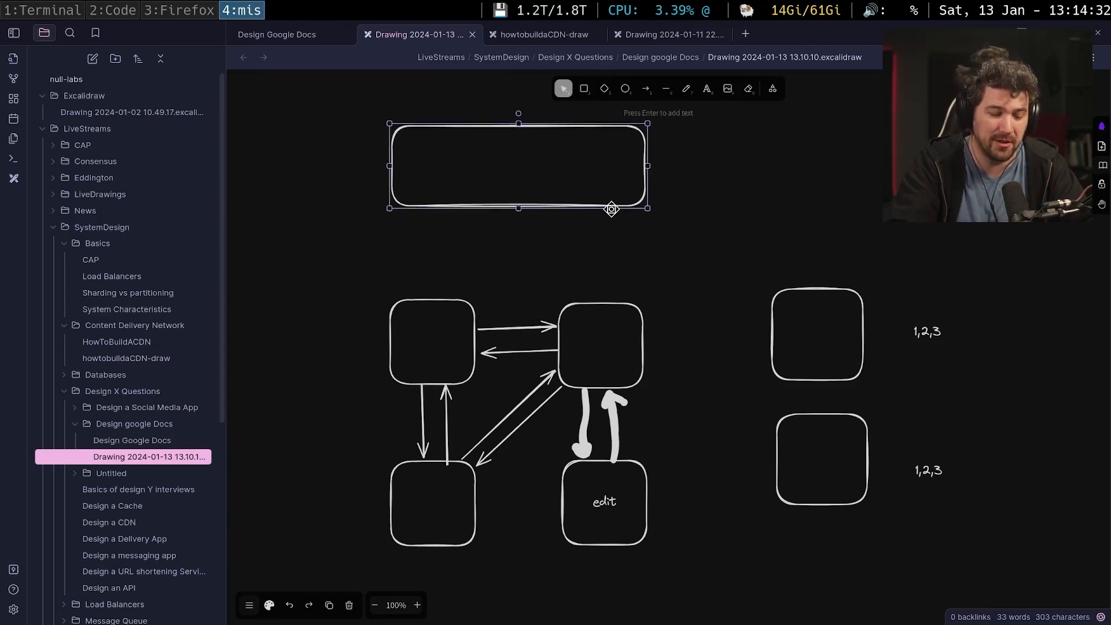
text(rbac)
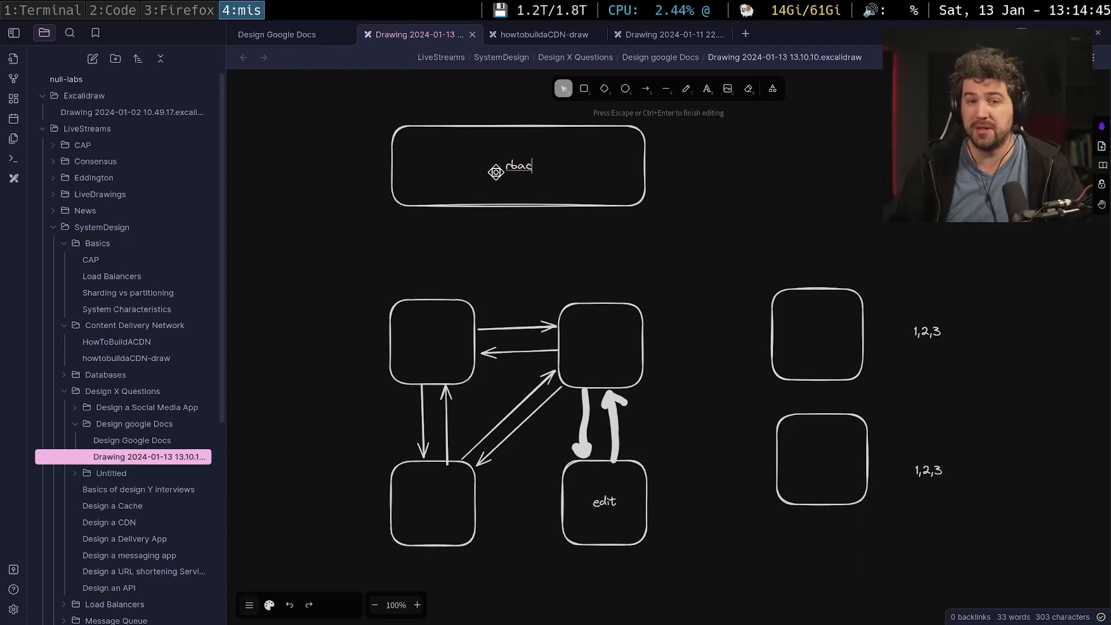
mouse_move(424, 229)
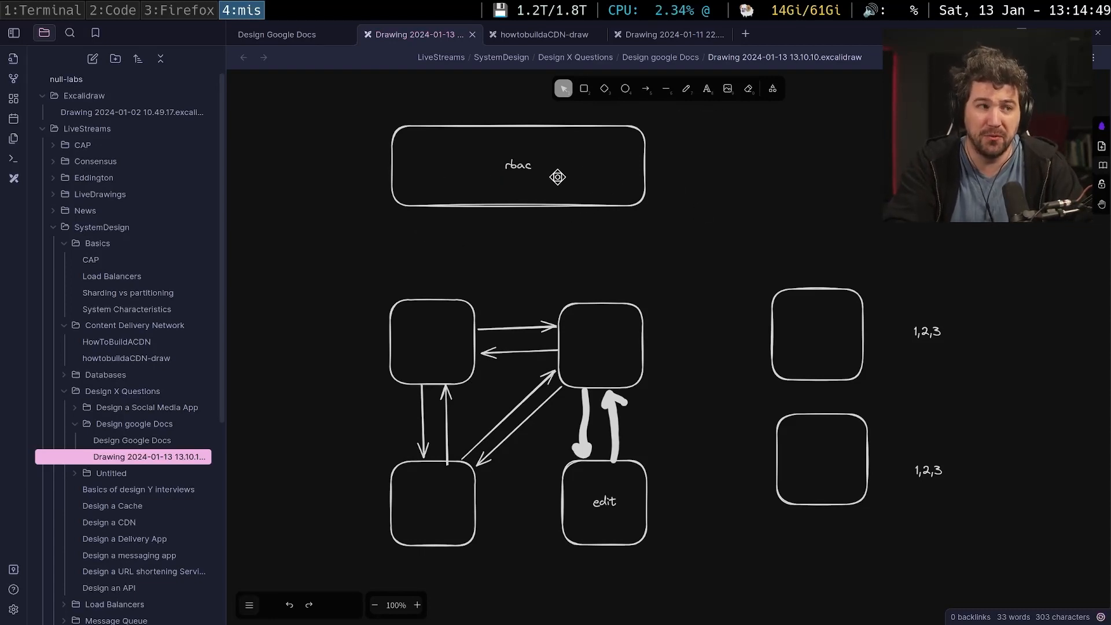
click(518, 178)
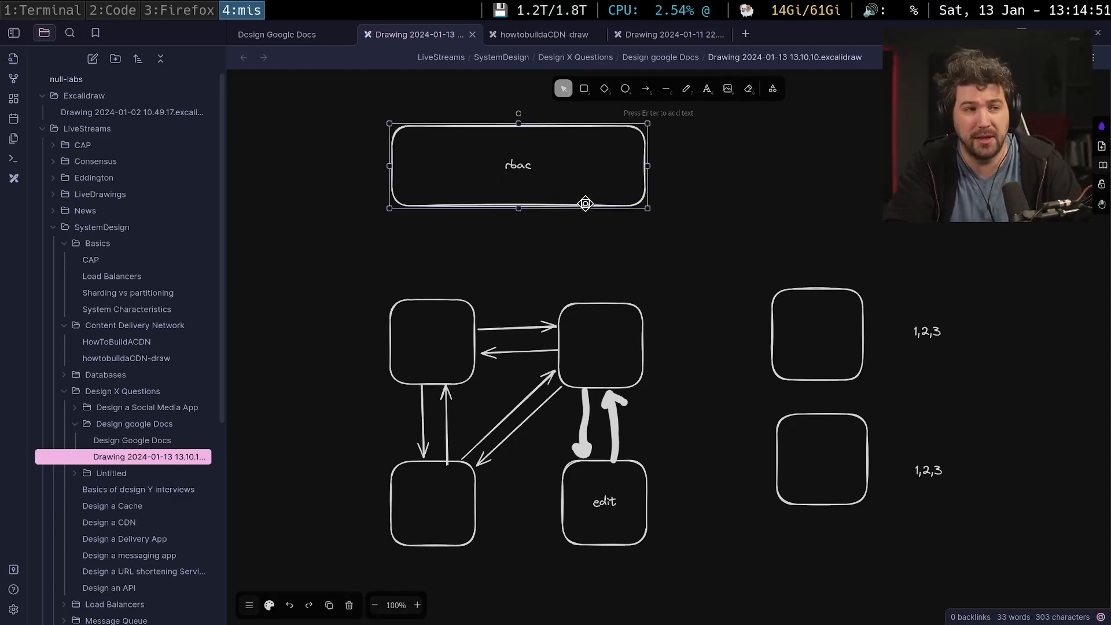
click(601, 345)
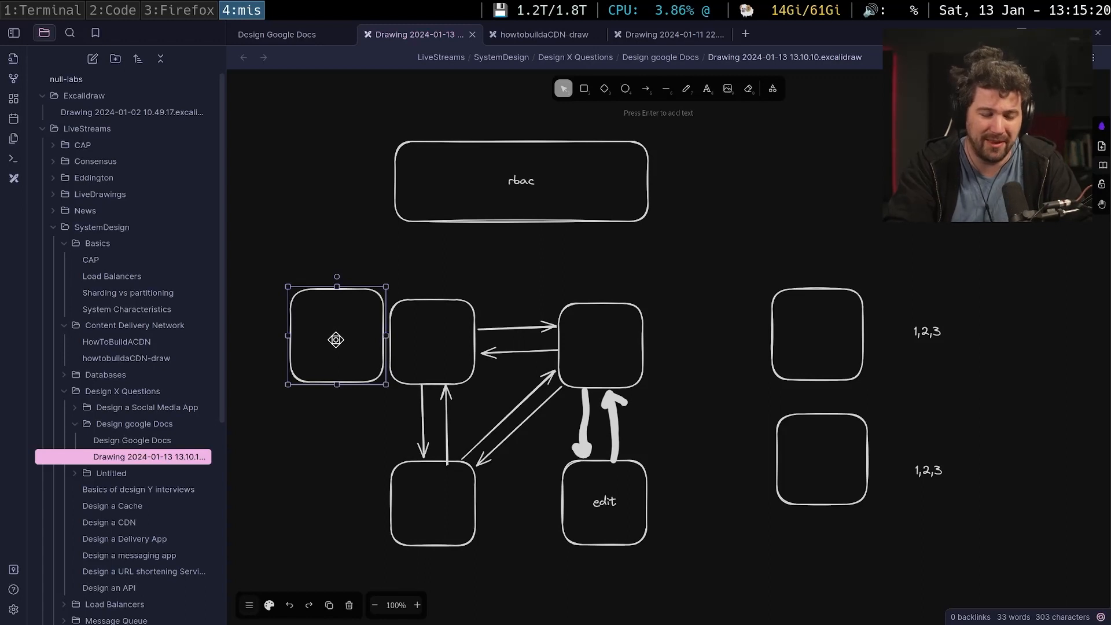
key(Delete)
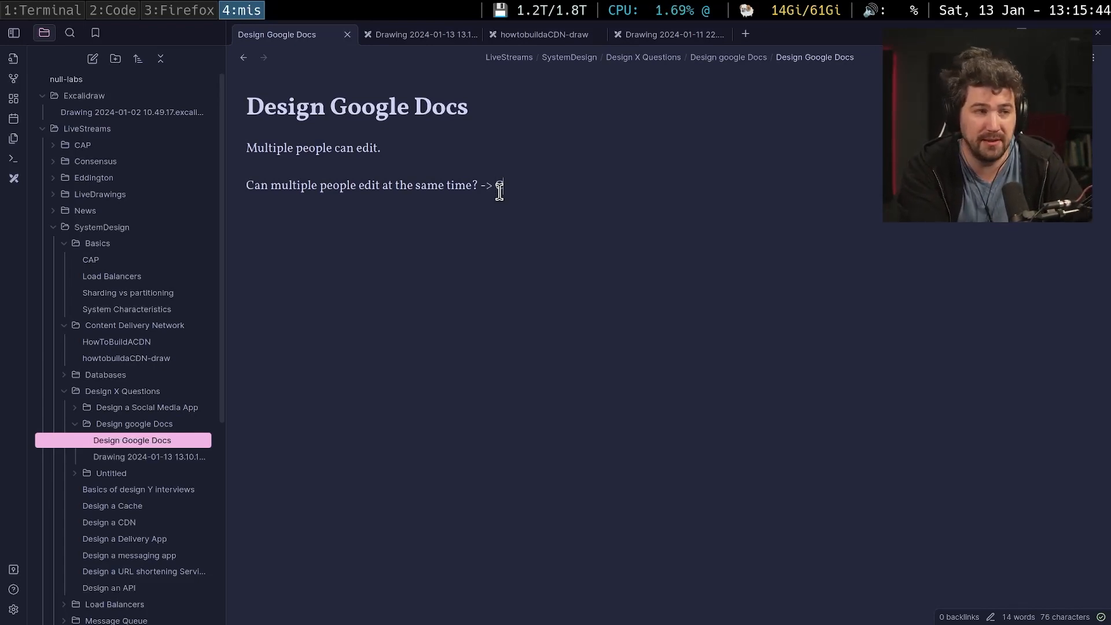
End the simultaneous-editing question line with "-> CRDT".
text(RDT)
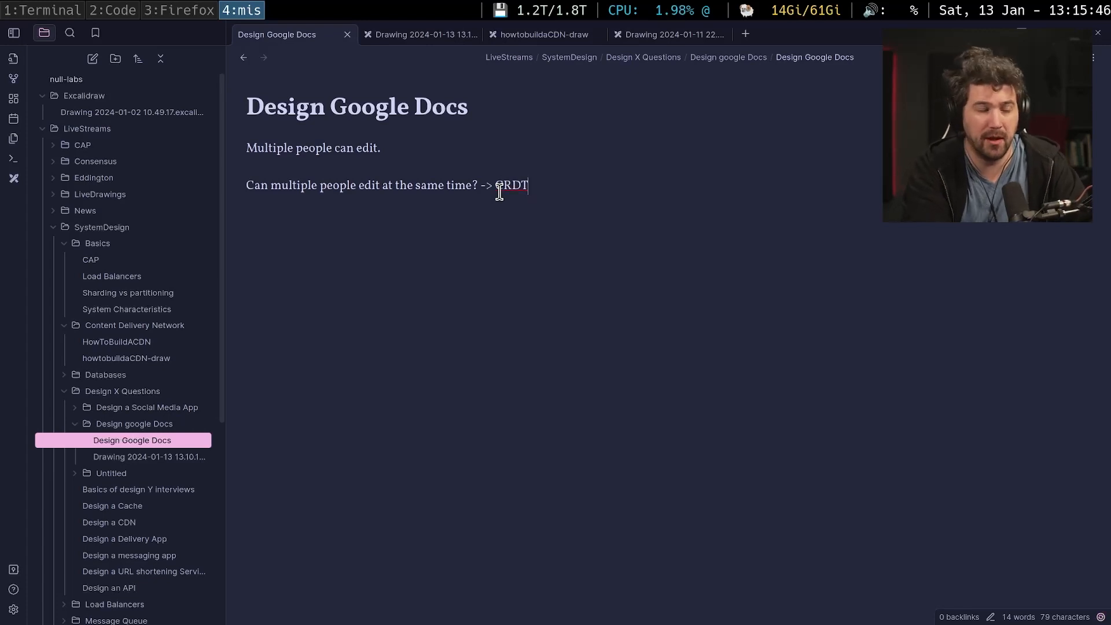
double_click(511, 186)
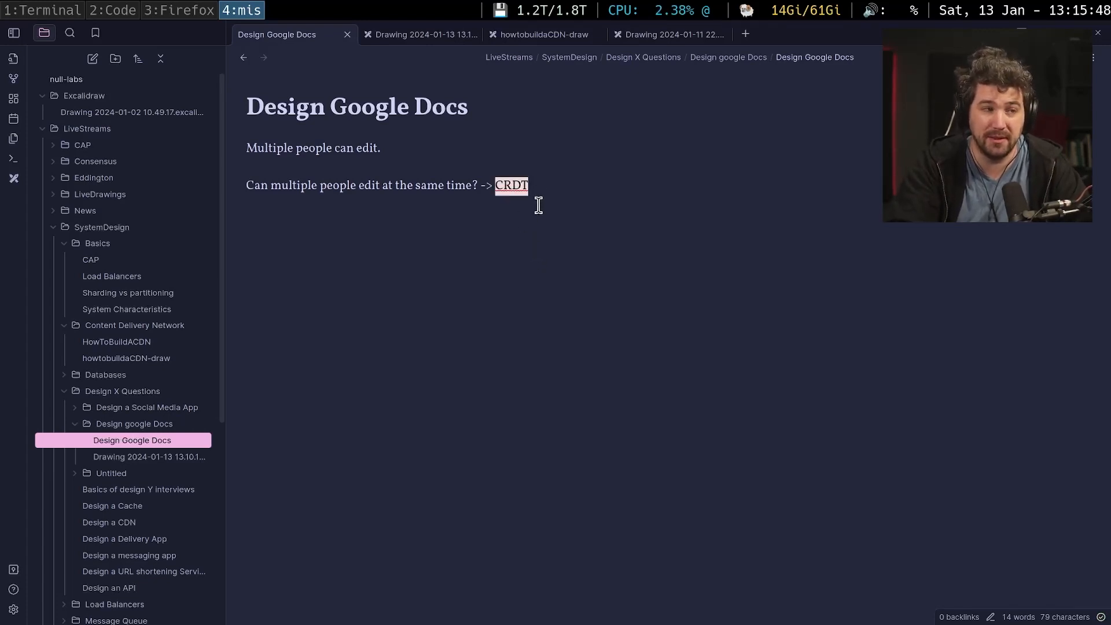
click(528, 185)
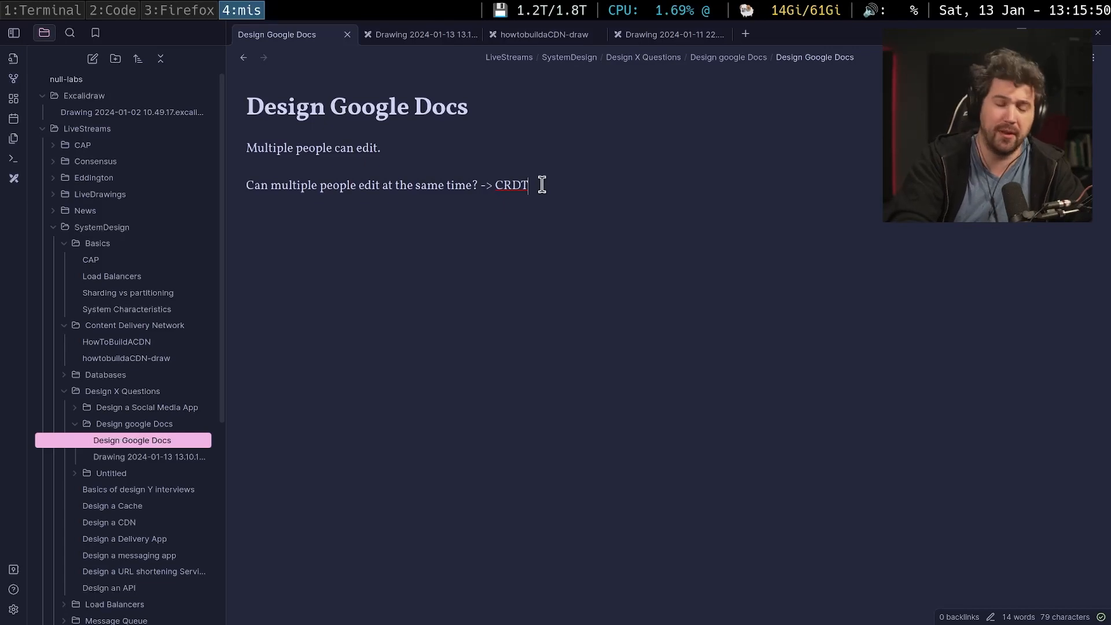
mouse_move(554, 185)
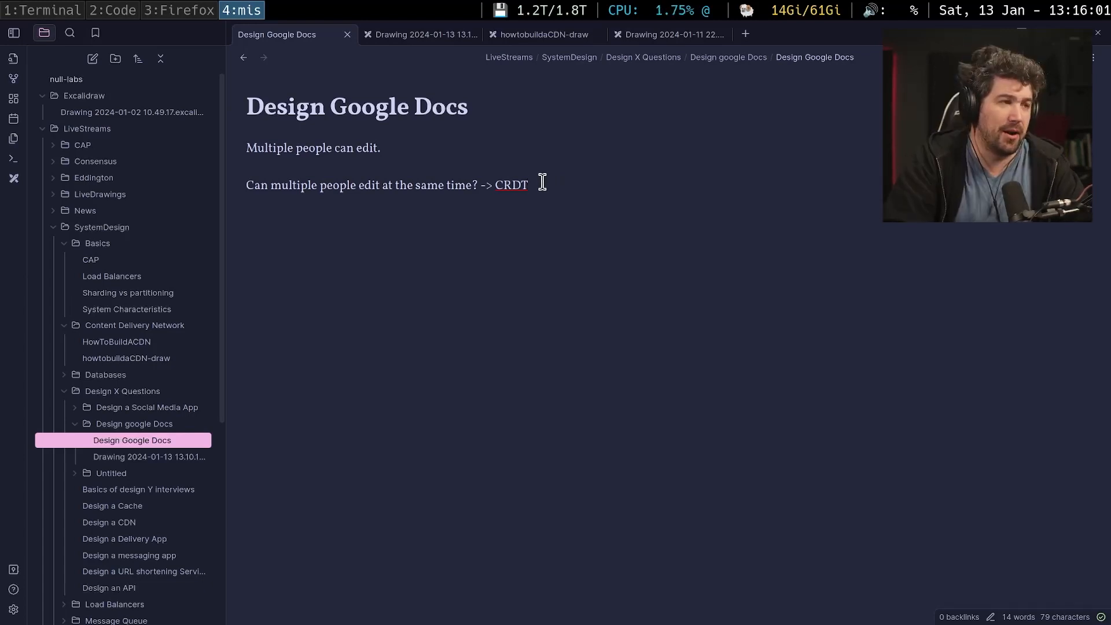
mouse_move(507, 143)
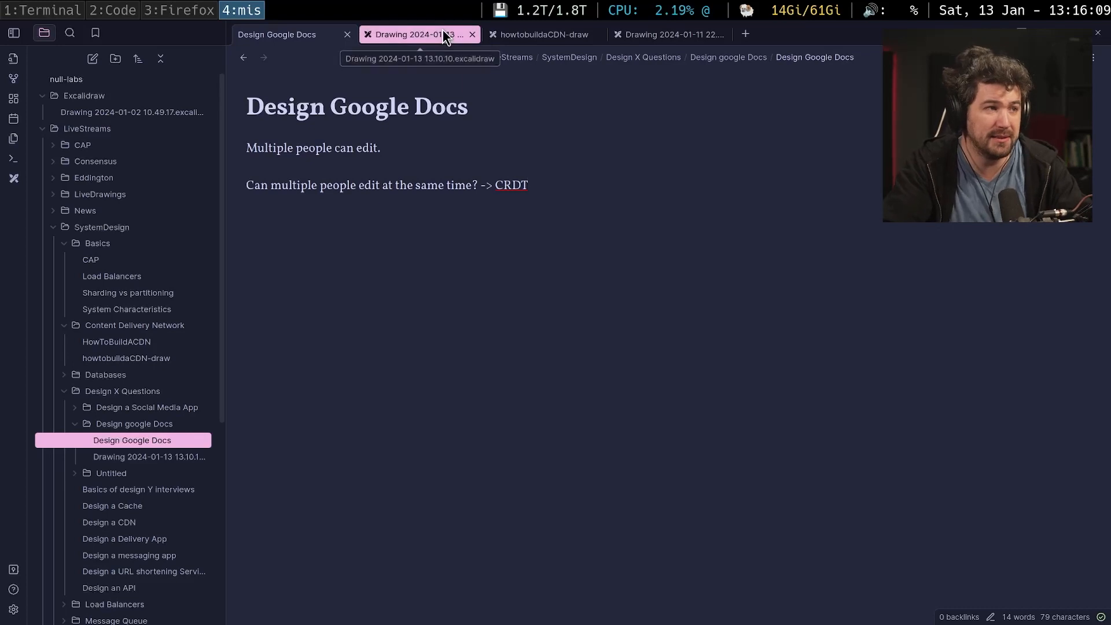
Draw a large box right of the diagram labelled 'store that file'.
click(418, 34)
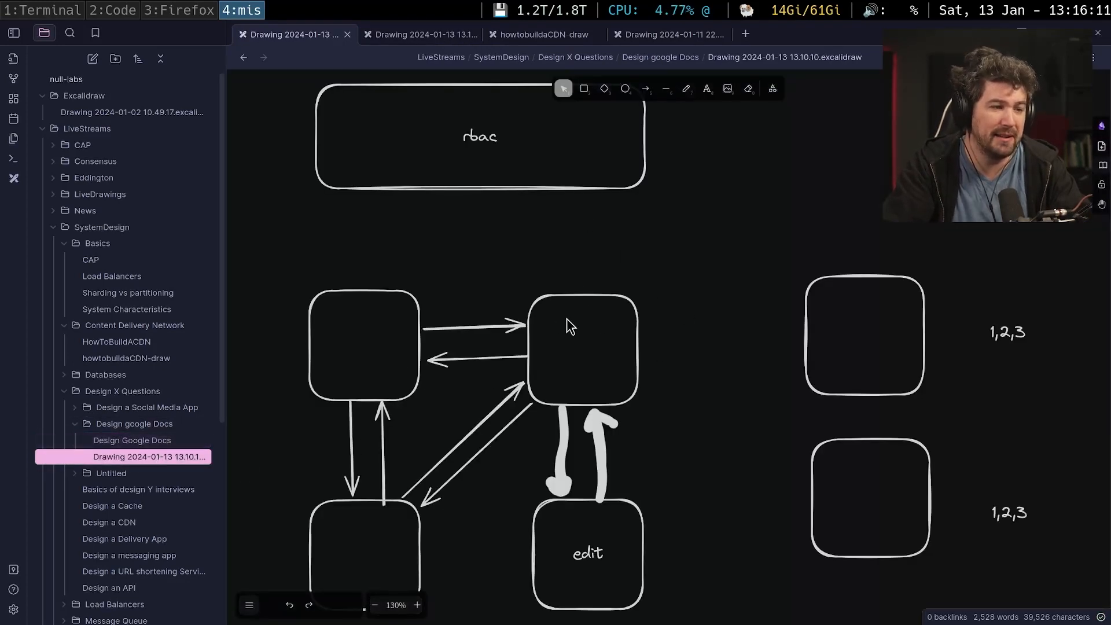
mouse_move(608, 300)
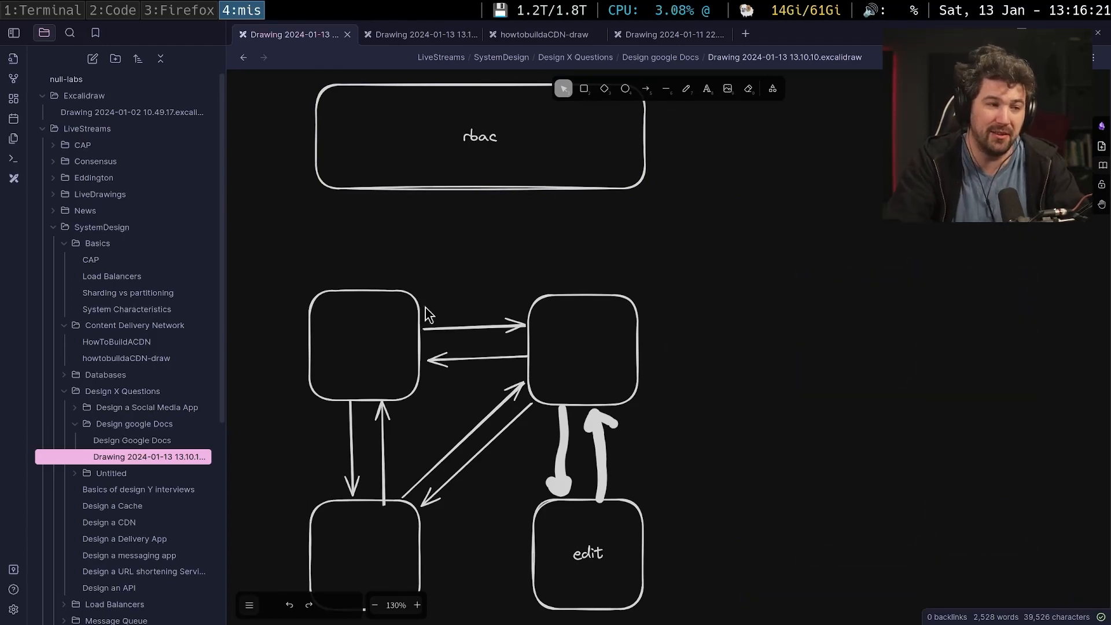
scroll(down, 3)
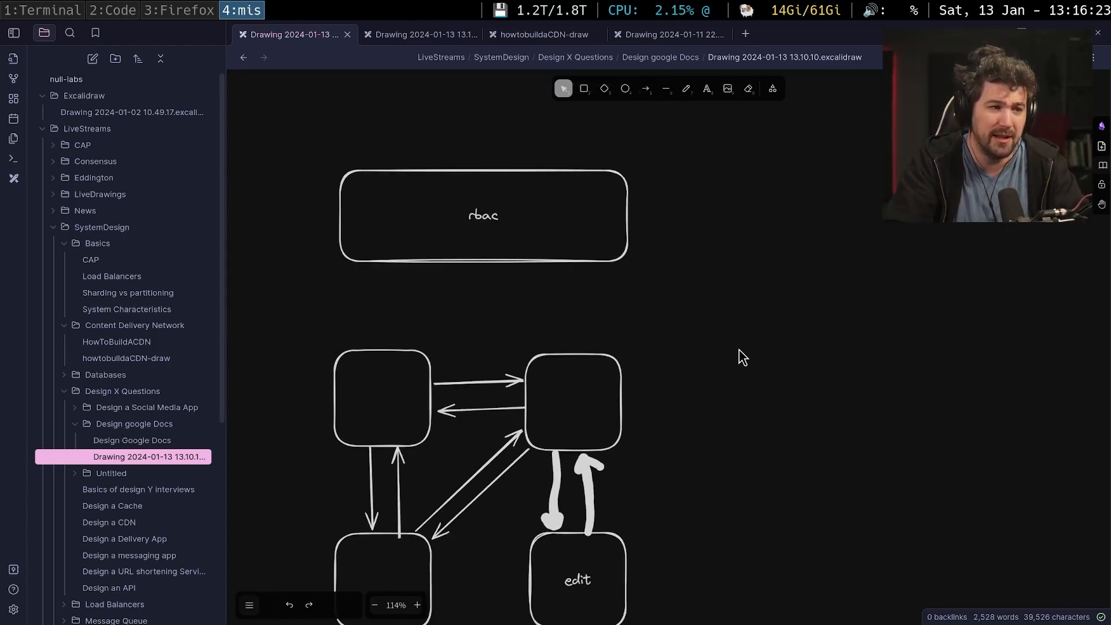
scroll(down, 3)
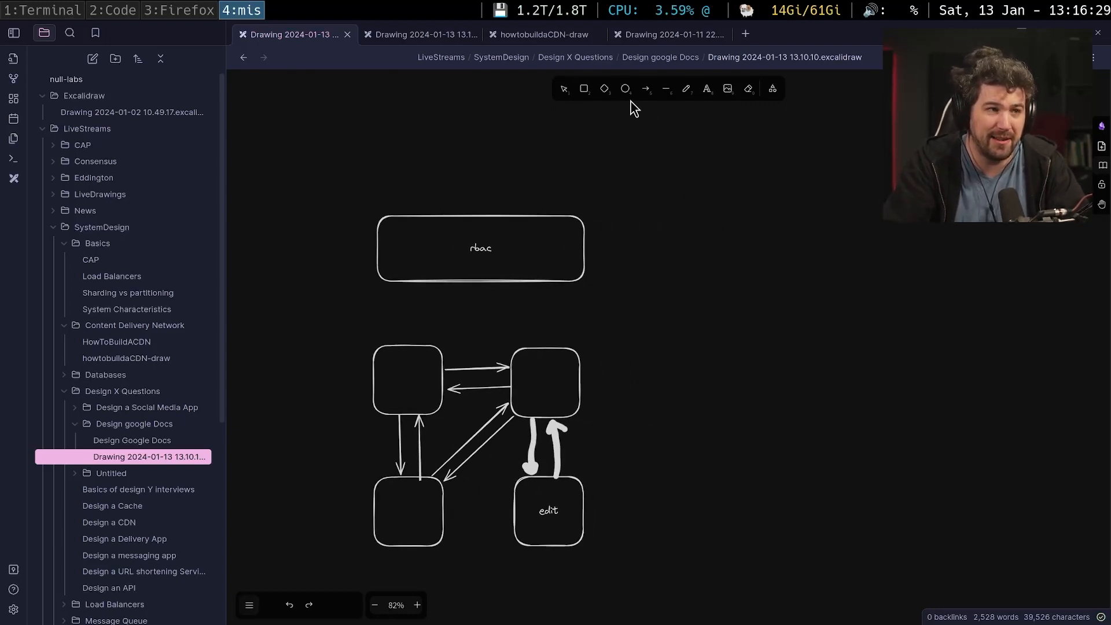
drag(683, 310, 874, 498)
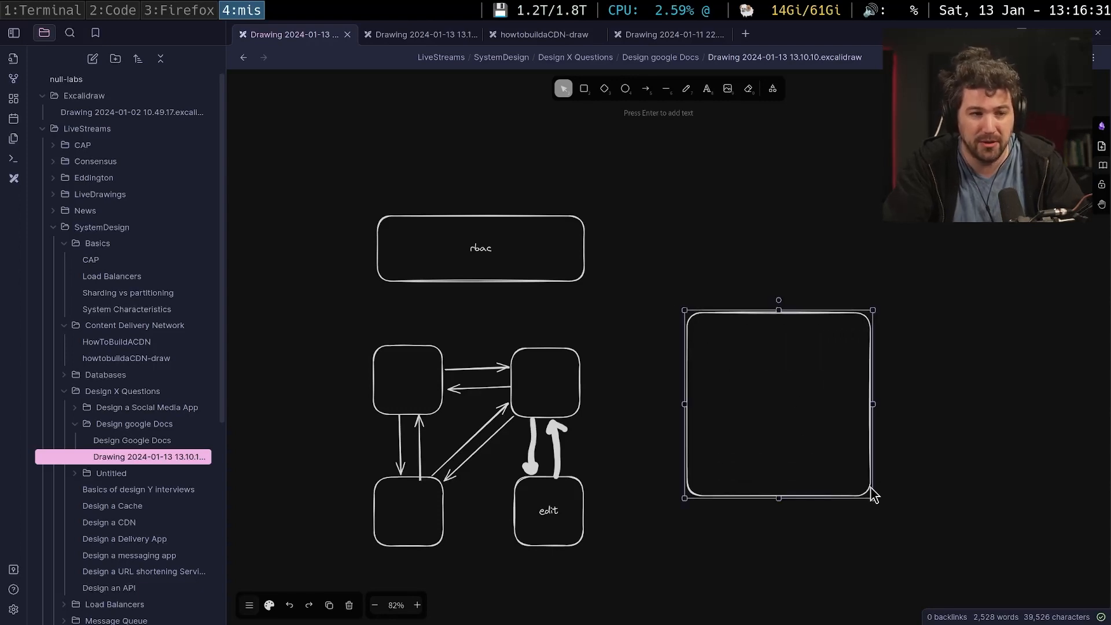
text(s)
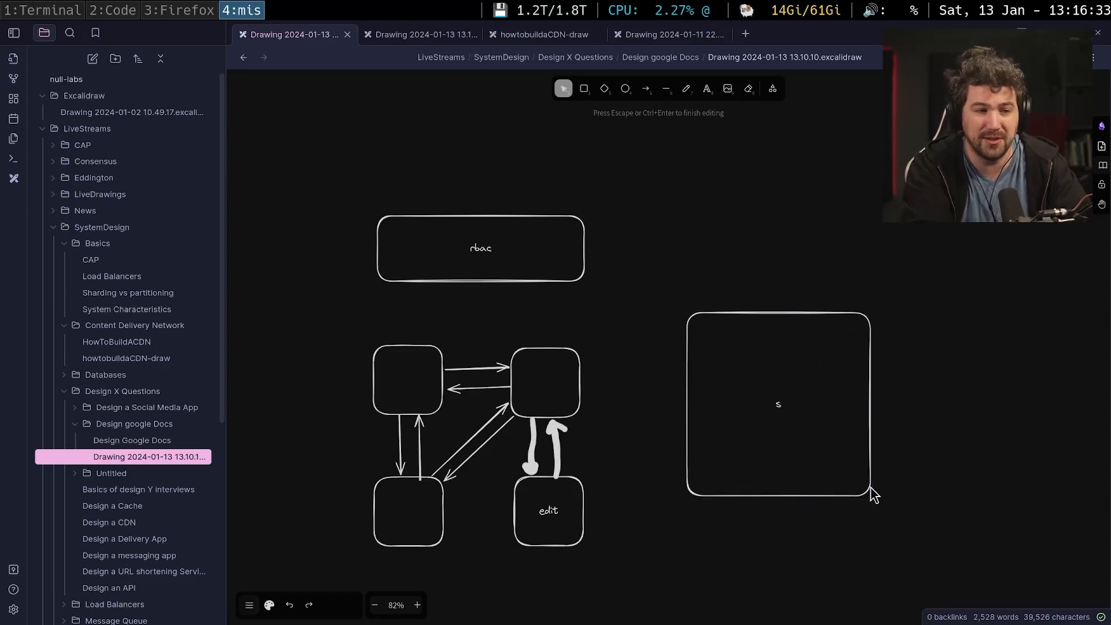
text(store that file)
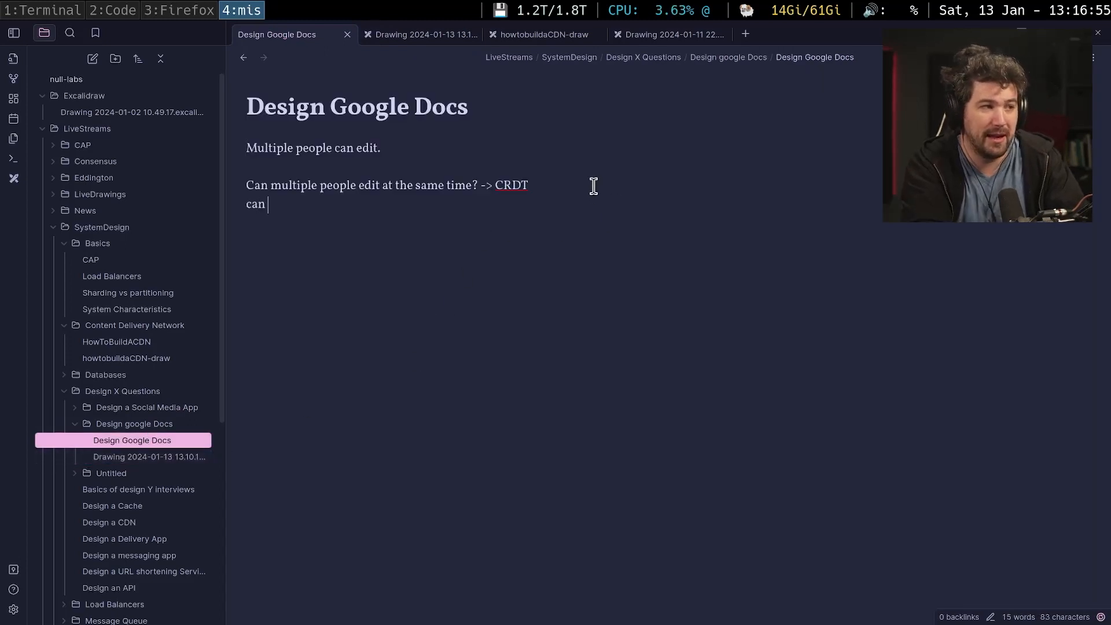
Write 'can the user edit document in the cloud? -> yes' in the note.
text(the user)
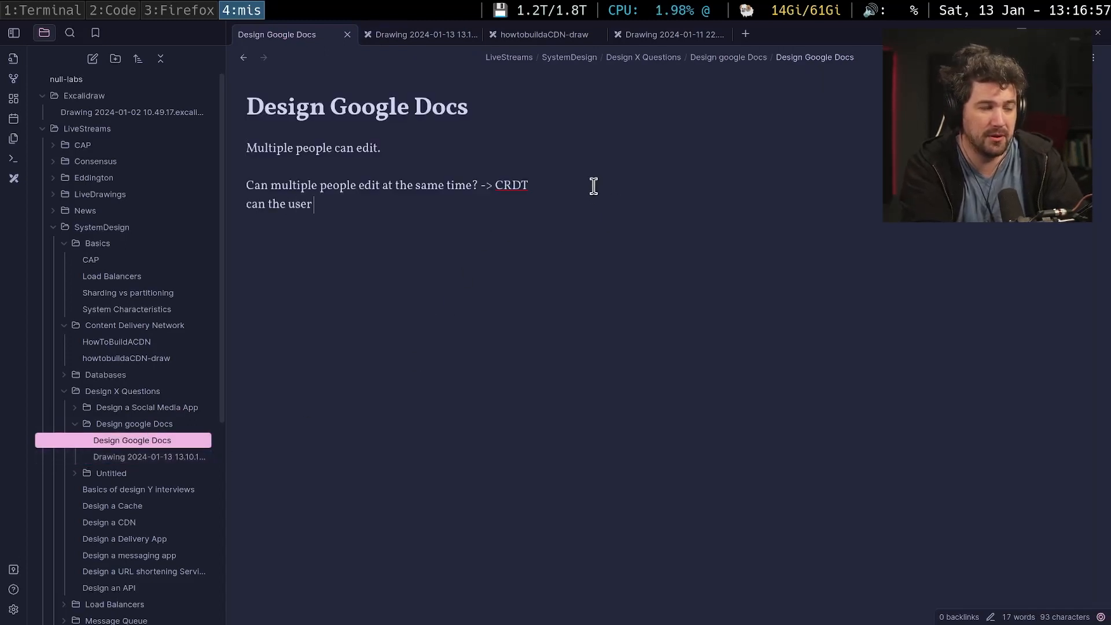
text(edit docu)
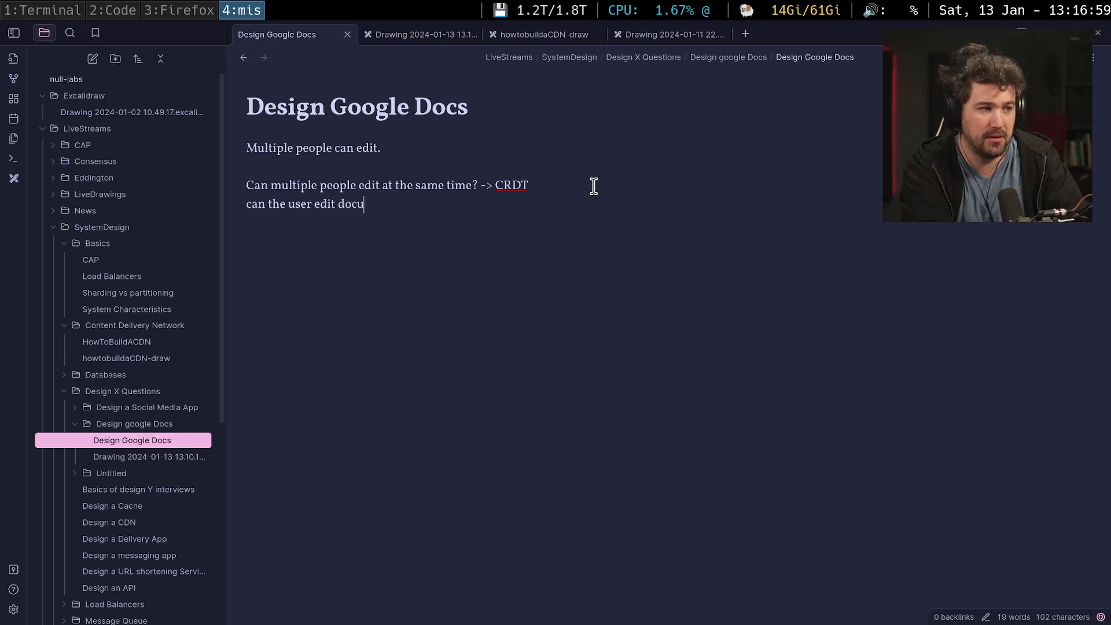
text(ment in the cloud)
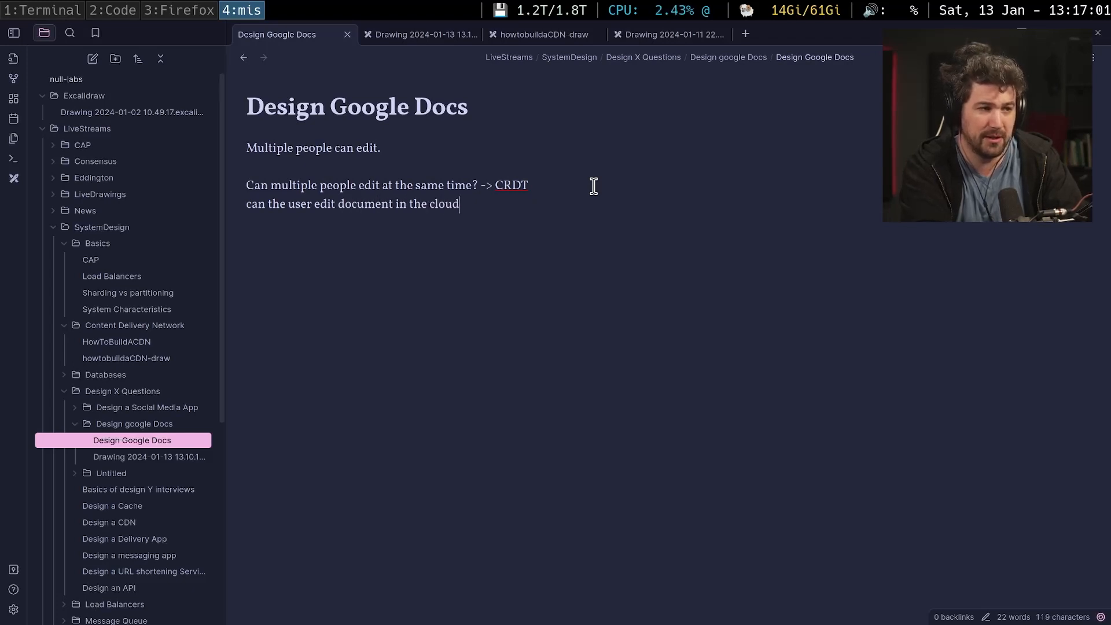
text(?)
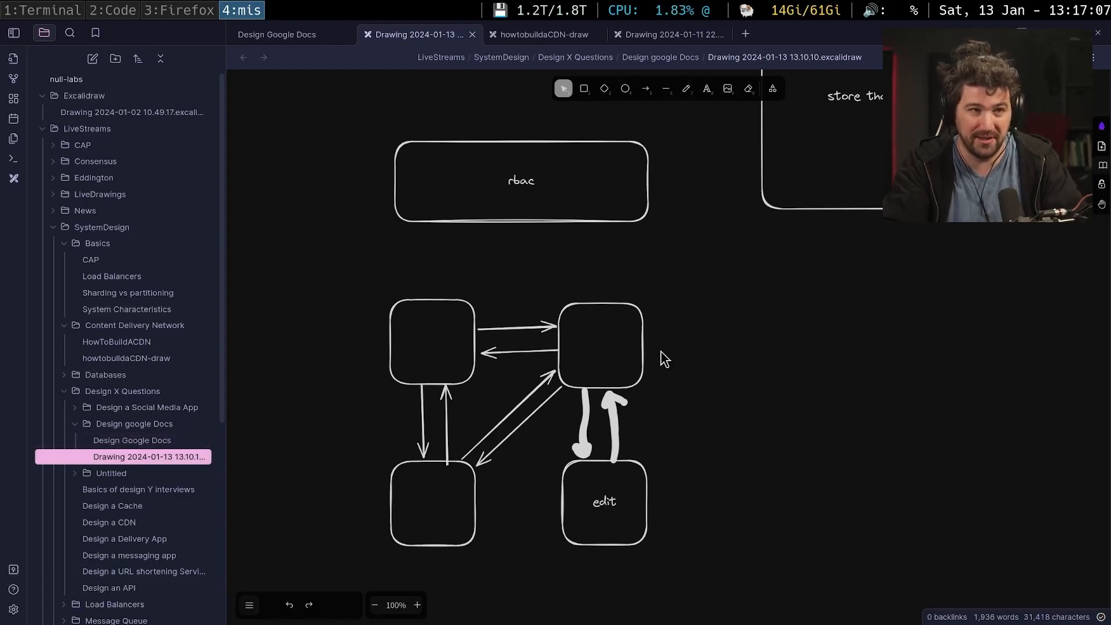
click(132, 440)
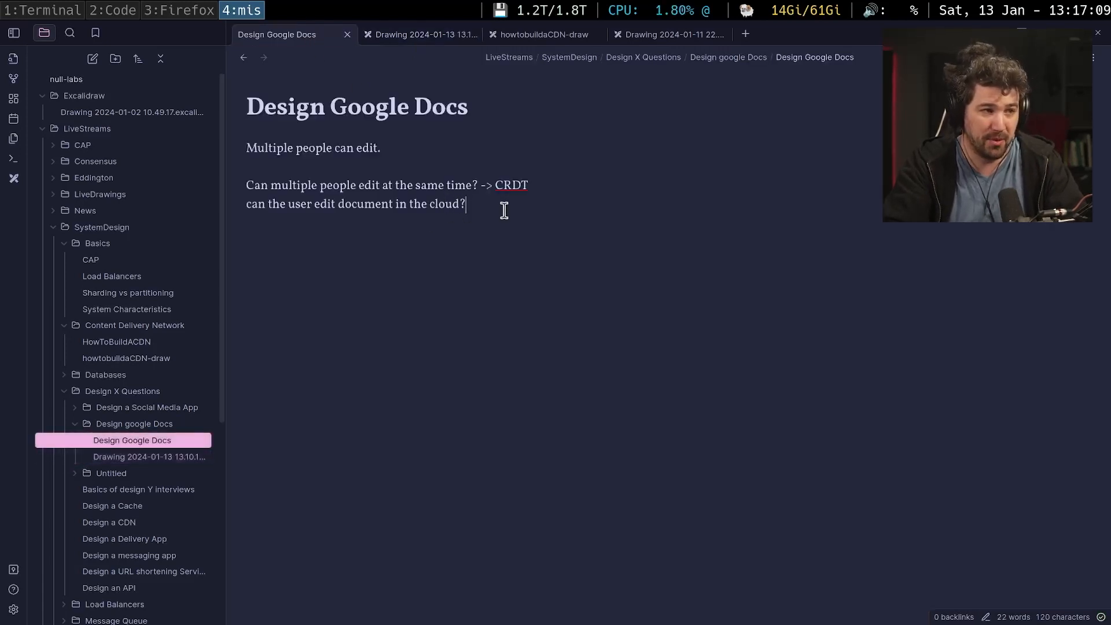
text(->)
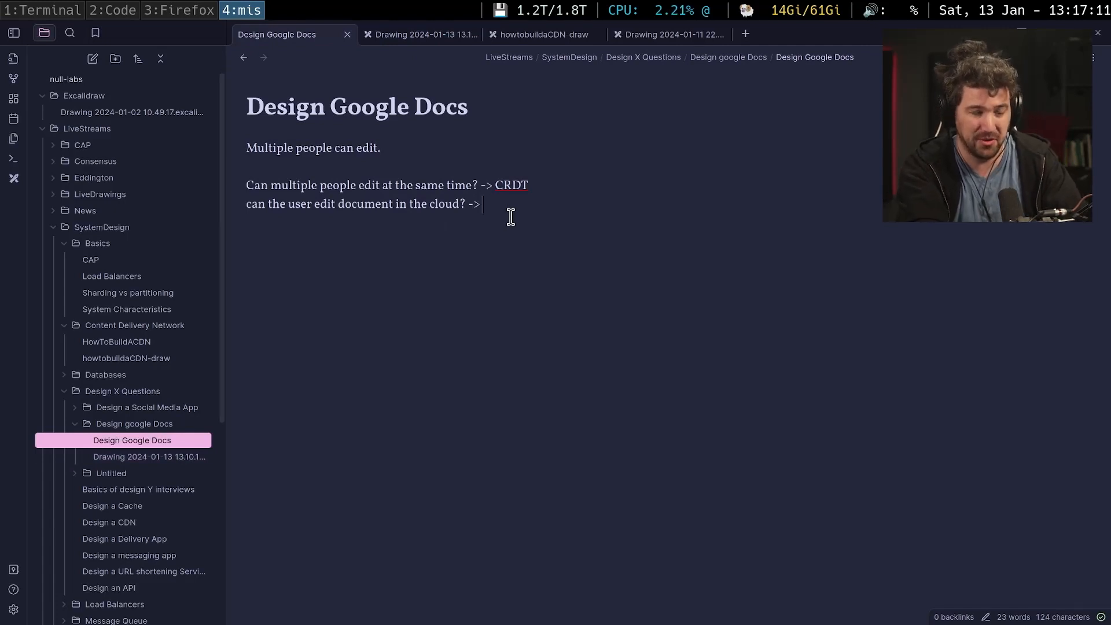
text(yes)
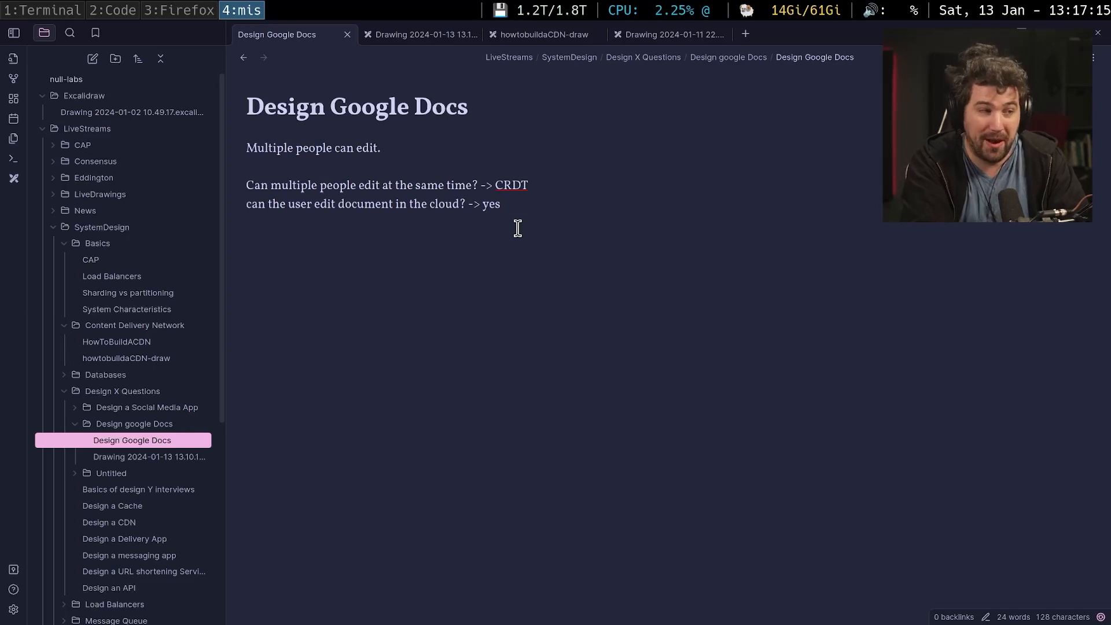
Add a 'do you need rbac' bullet with a nested 'what' under the CRDT line.
text(what a)
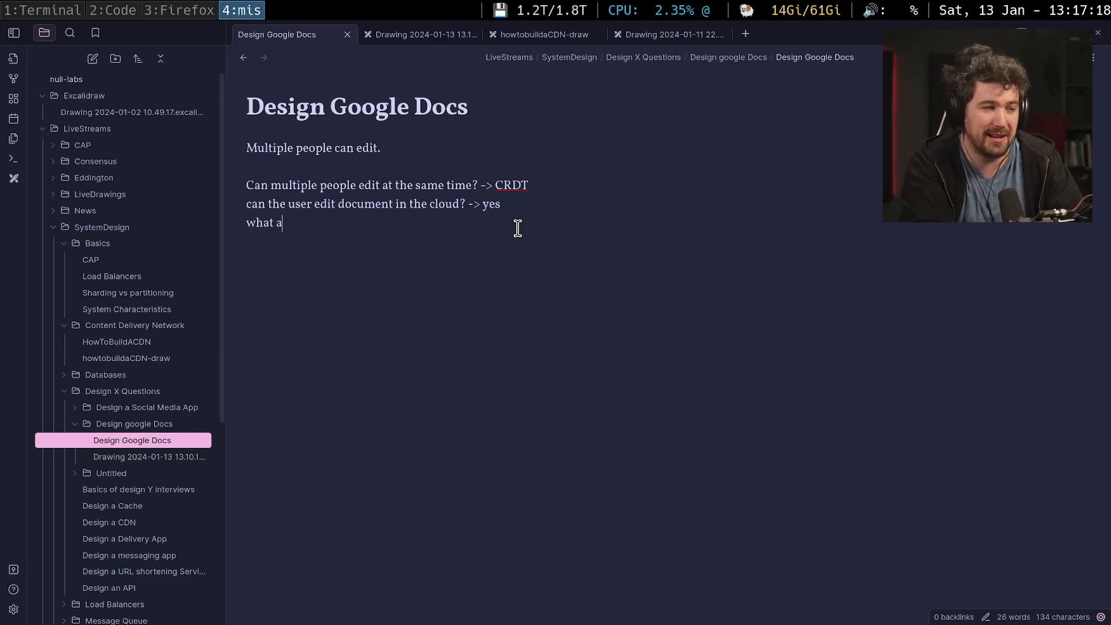
key(BackSpace)
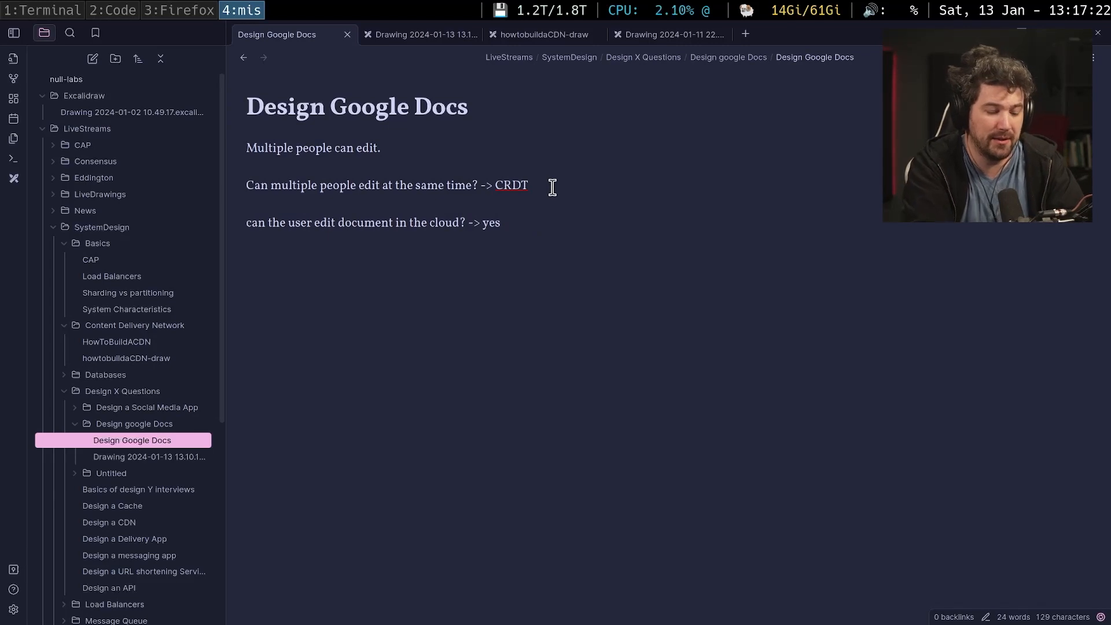
text(ca)
text(do you)
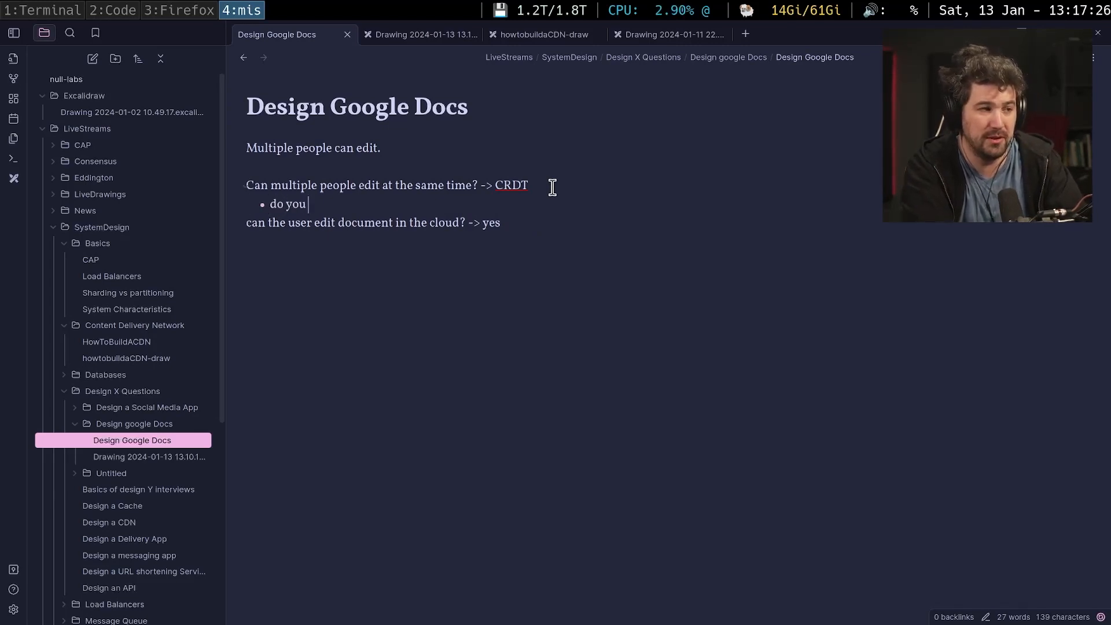
text(need rback)
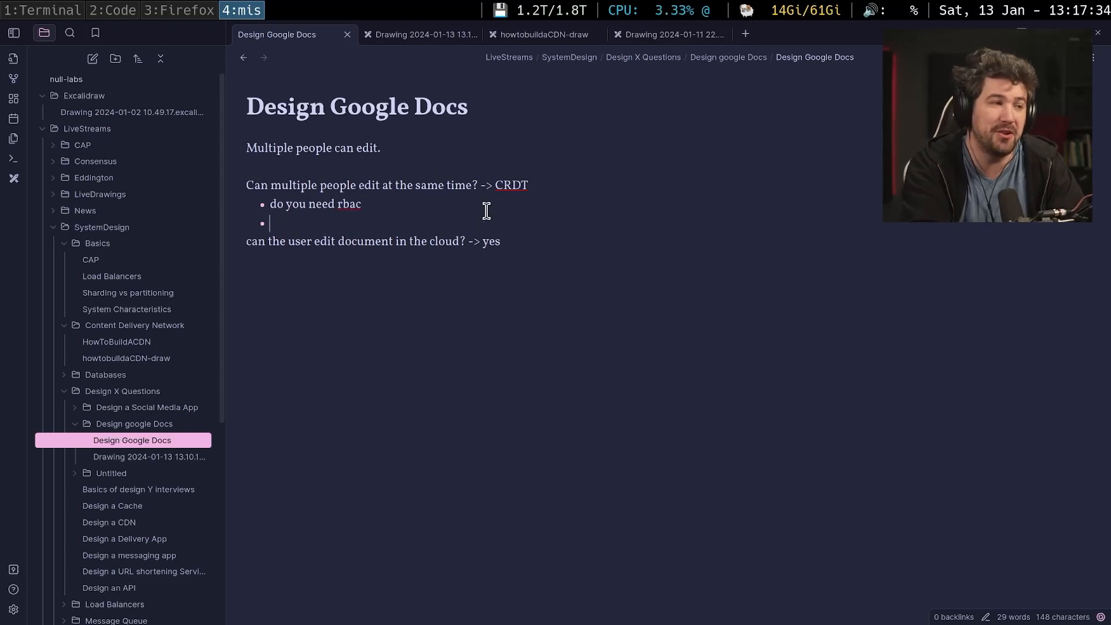
text(what r)
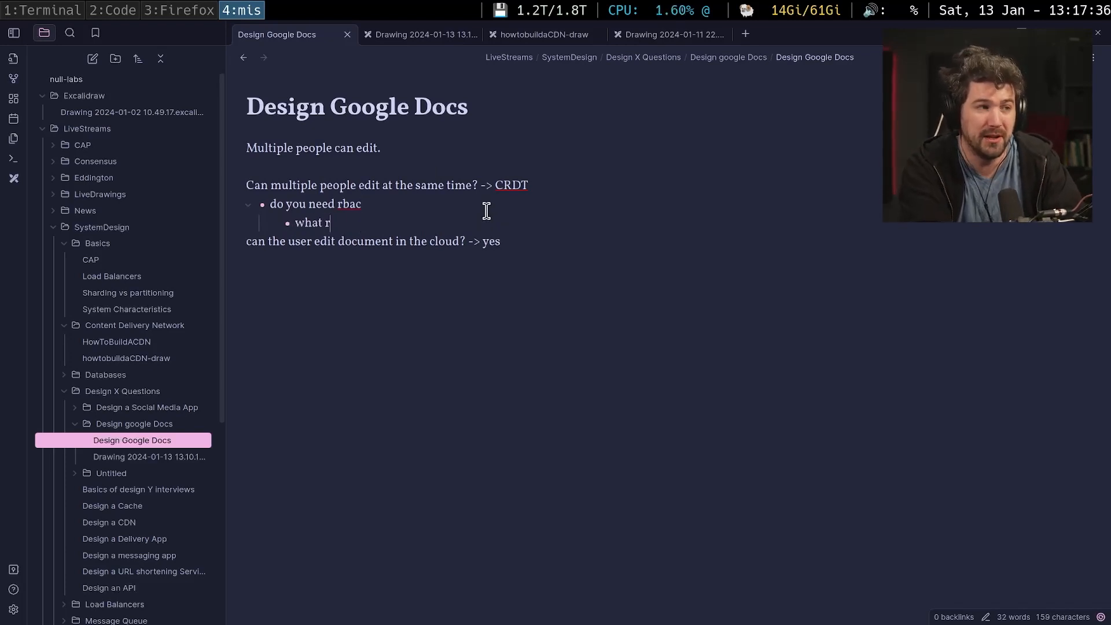
key(BackSpace)
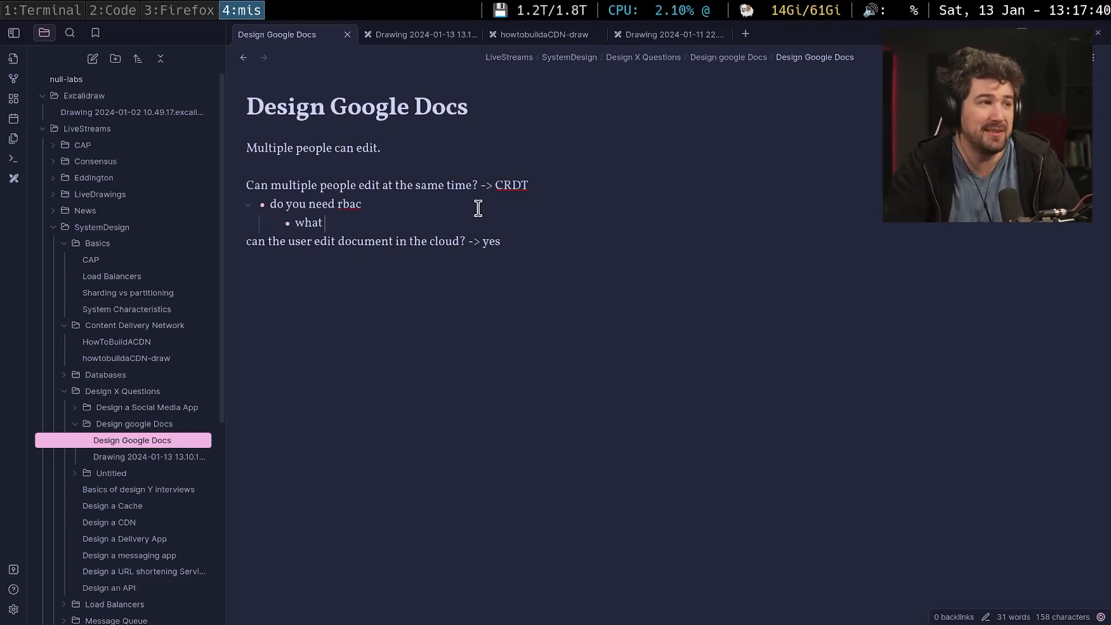
mouse_move(437, 65)
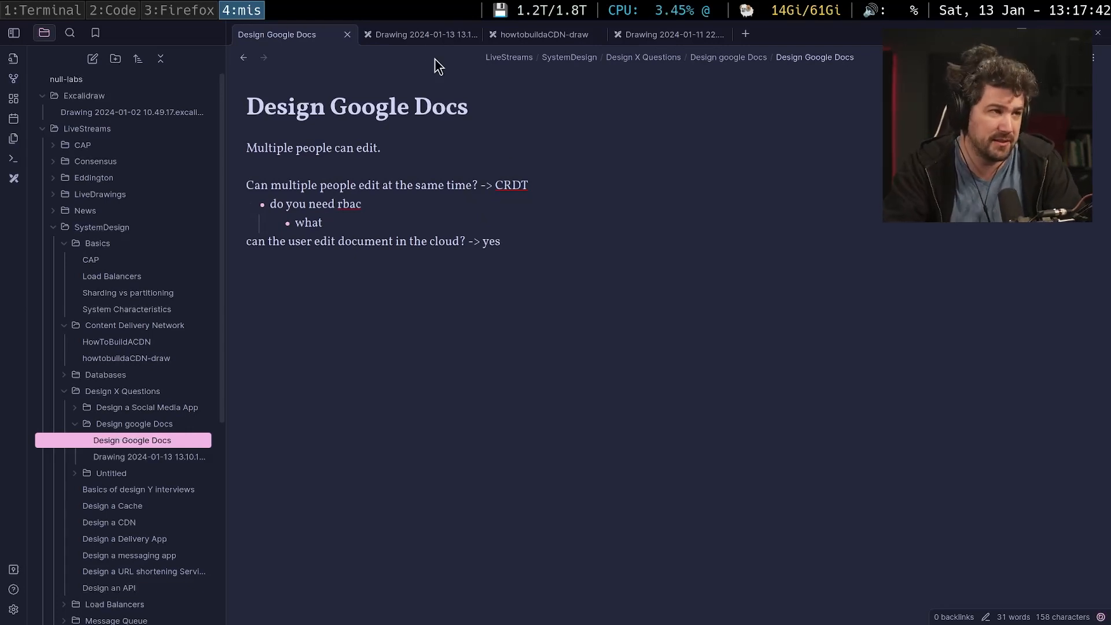
Shrink the 'store that file' box and link the rbac box to it with a freehand line.
click(418, 34)
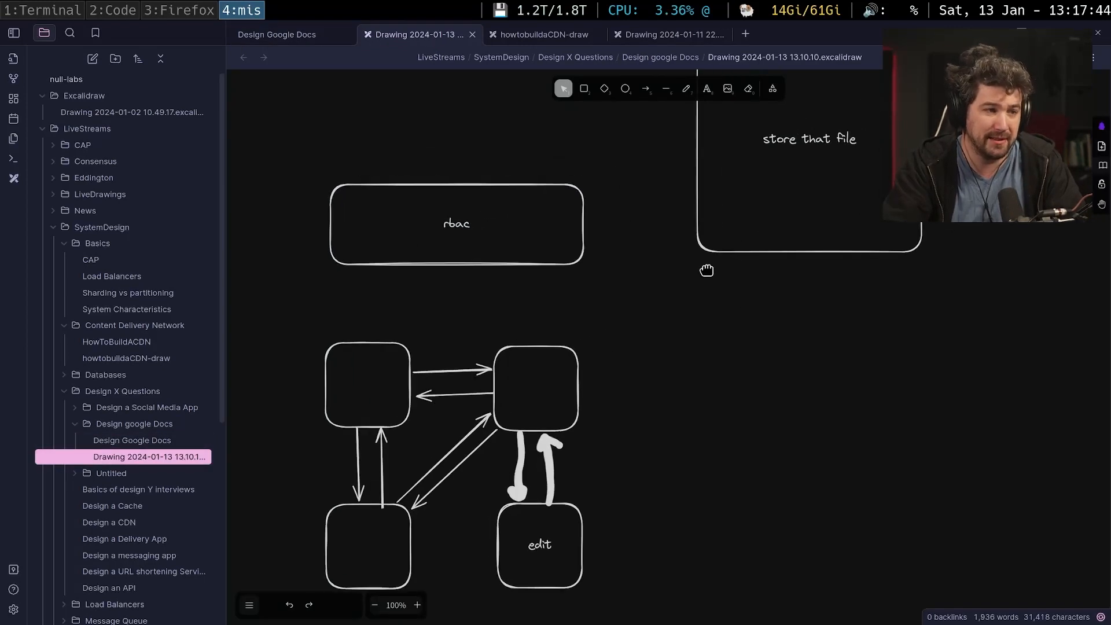
mouse_move(709, 273)
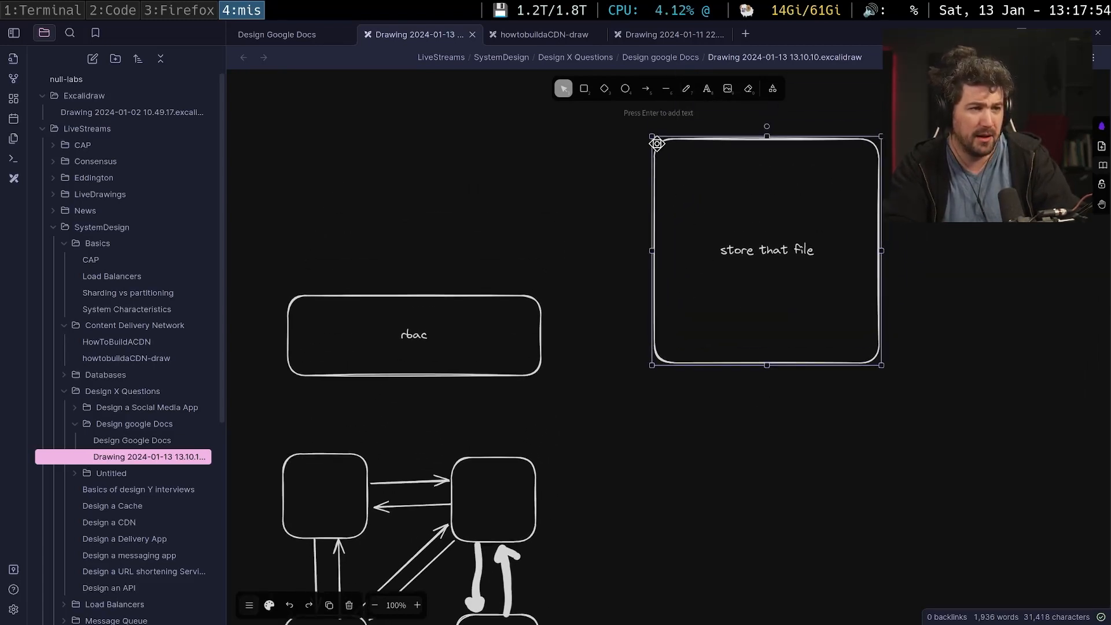
drag(652, 141, 747, 234)
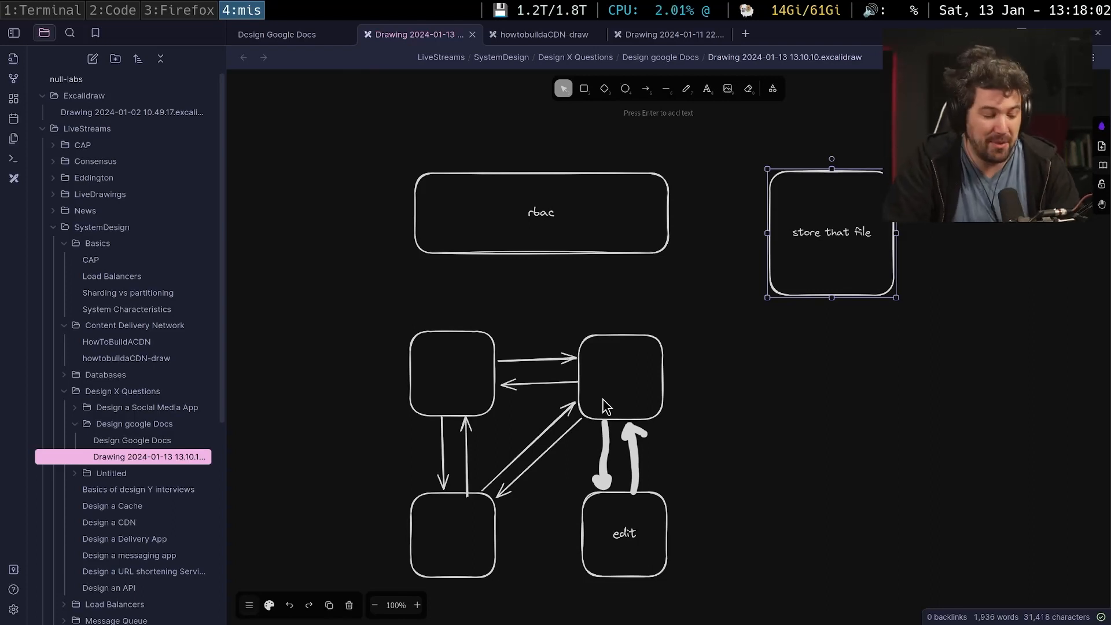
mouse_move(648, 403)
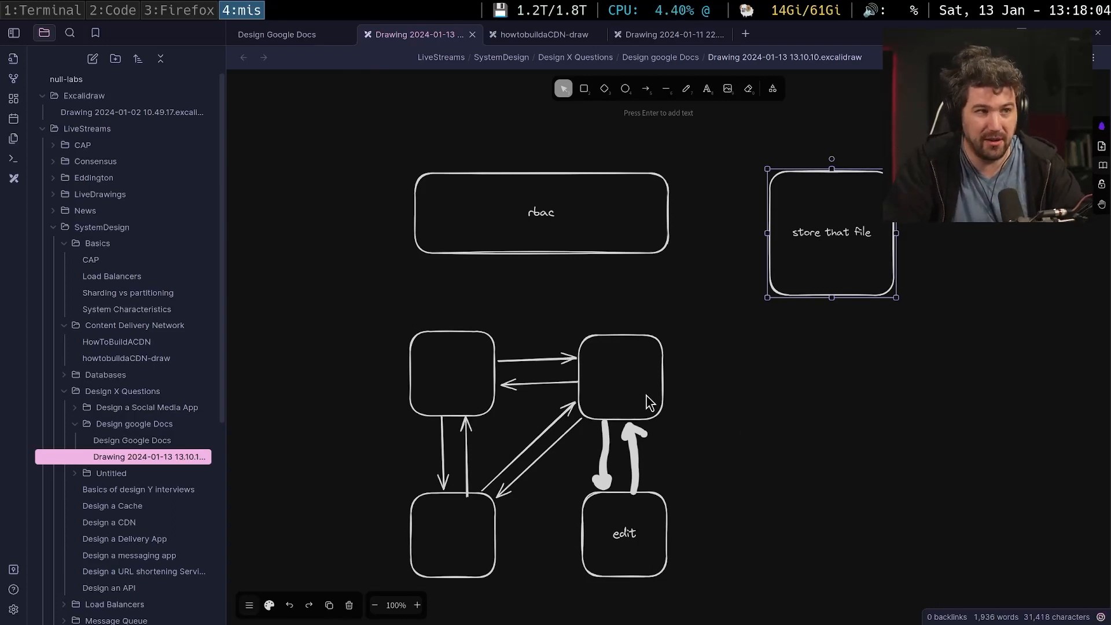
mouse_move(623, 324)
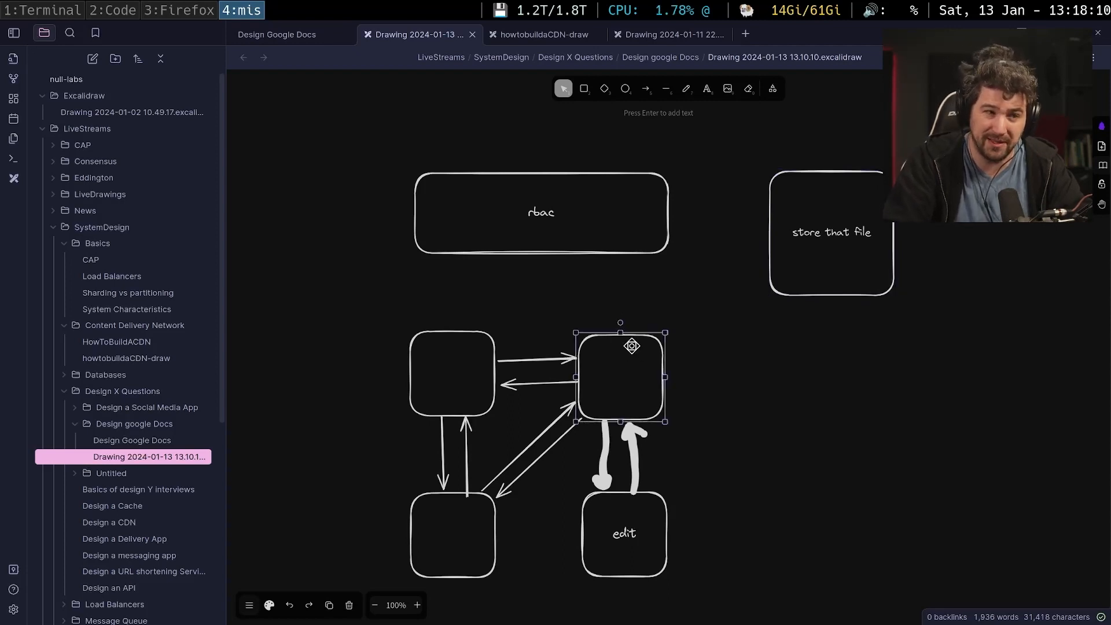
mouse_move(721, 395)
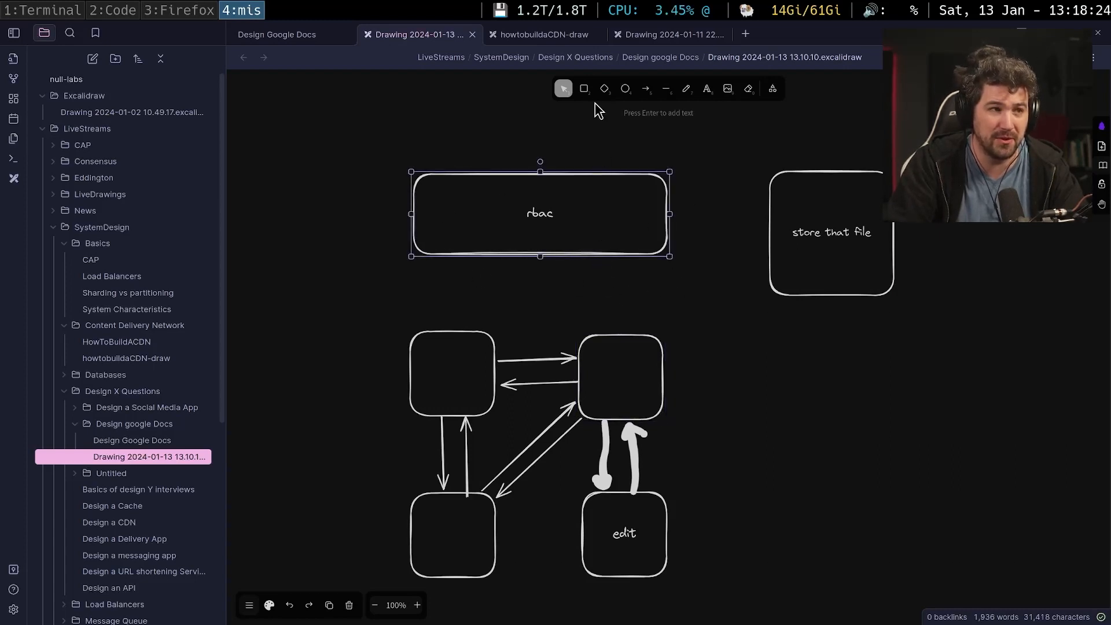
click(583, 88)
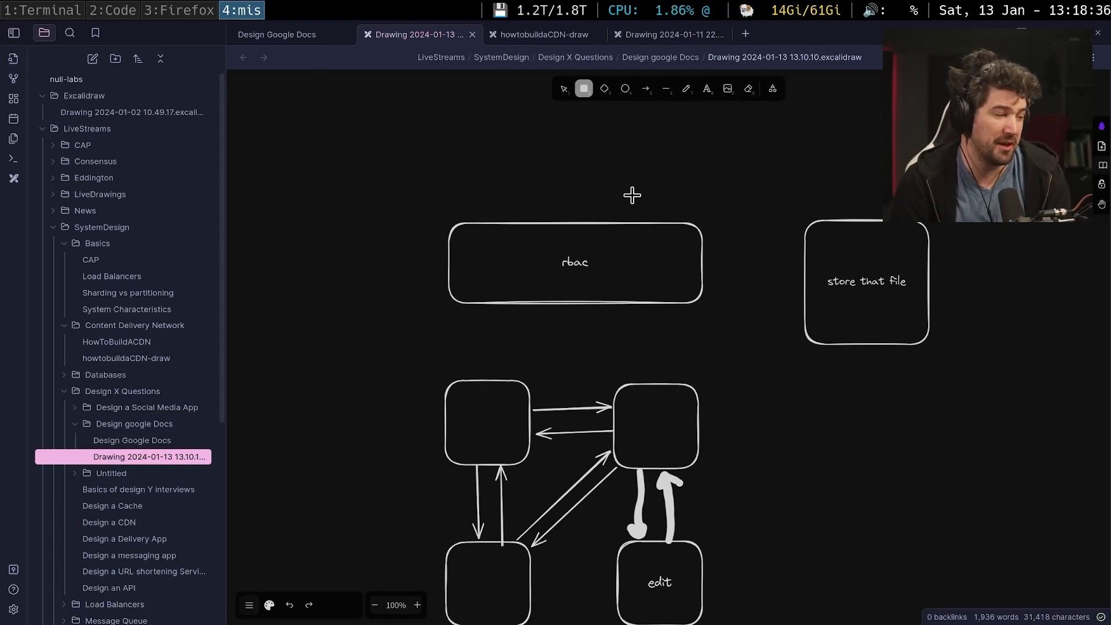
mouse_move(692, 107)
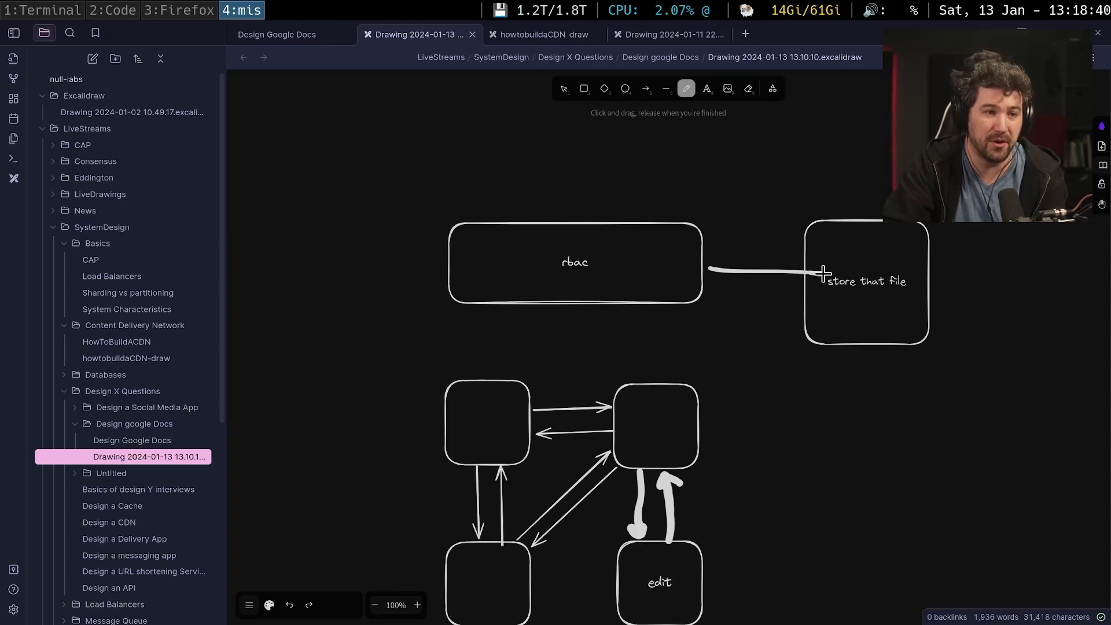
mouse_move(606, 428)
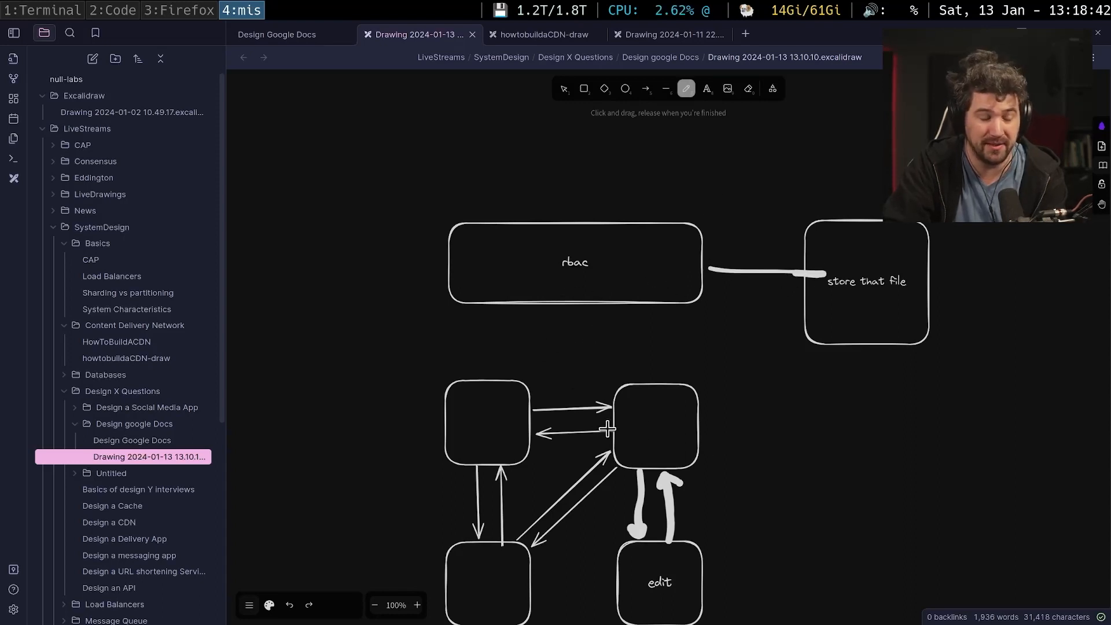
mouse_move(602, 334)
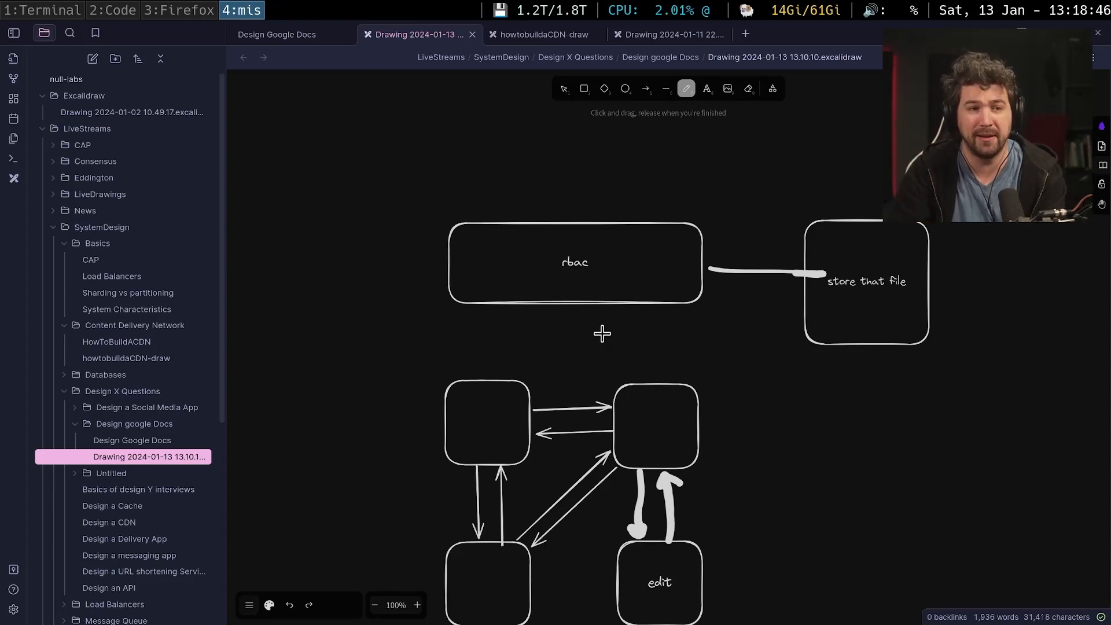
mouse_move(638, 304)
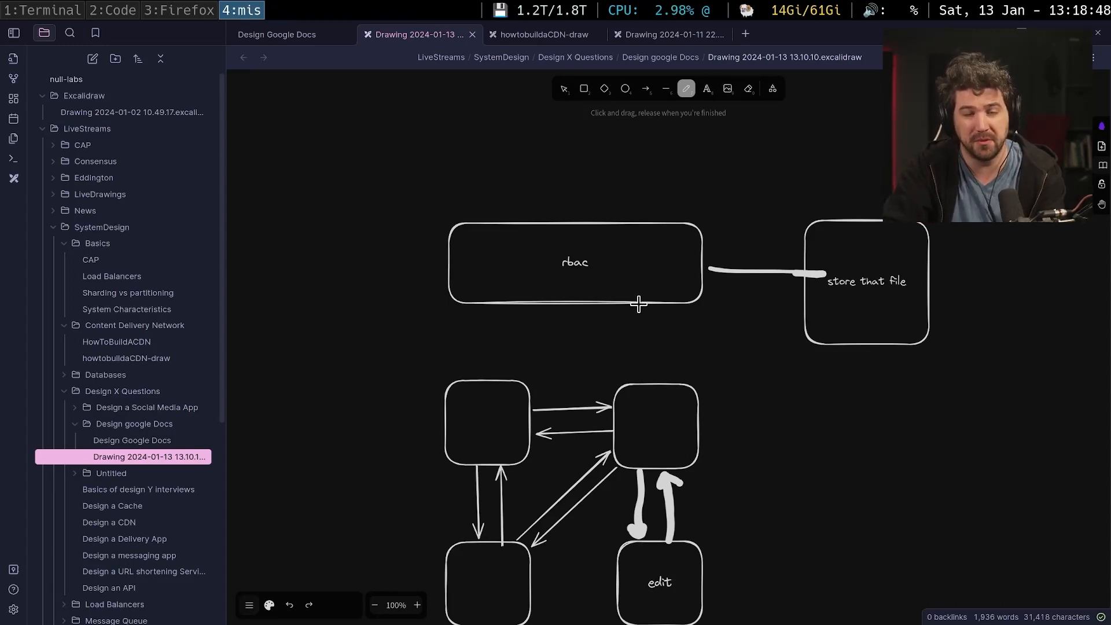
mouse_move(842, 300)
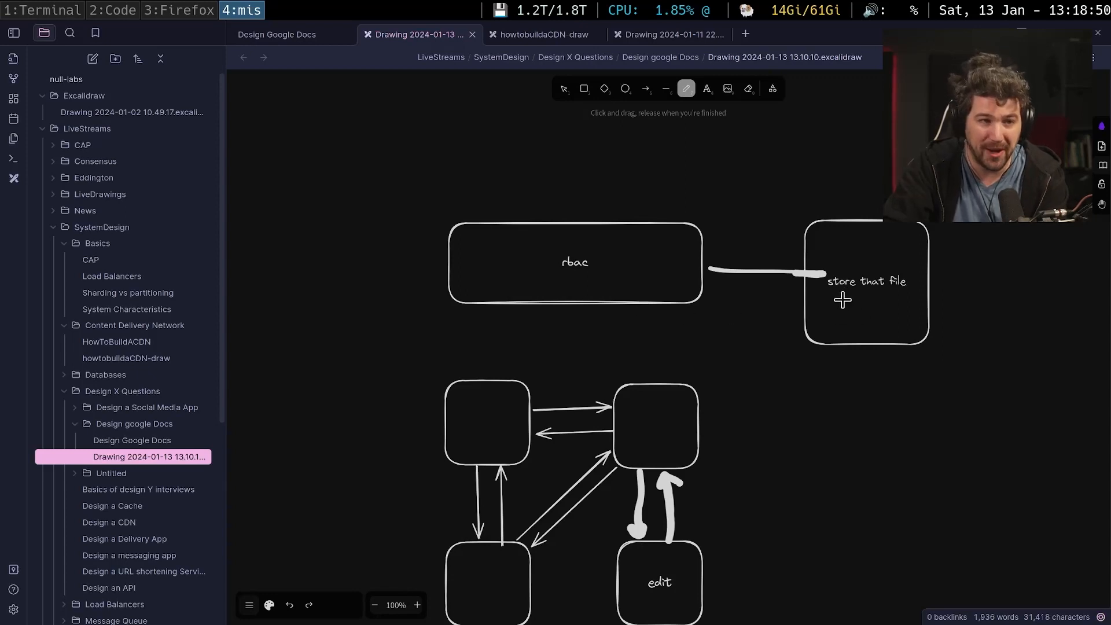
mouse_move(720, 266)
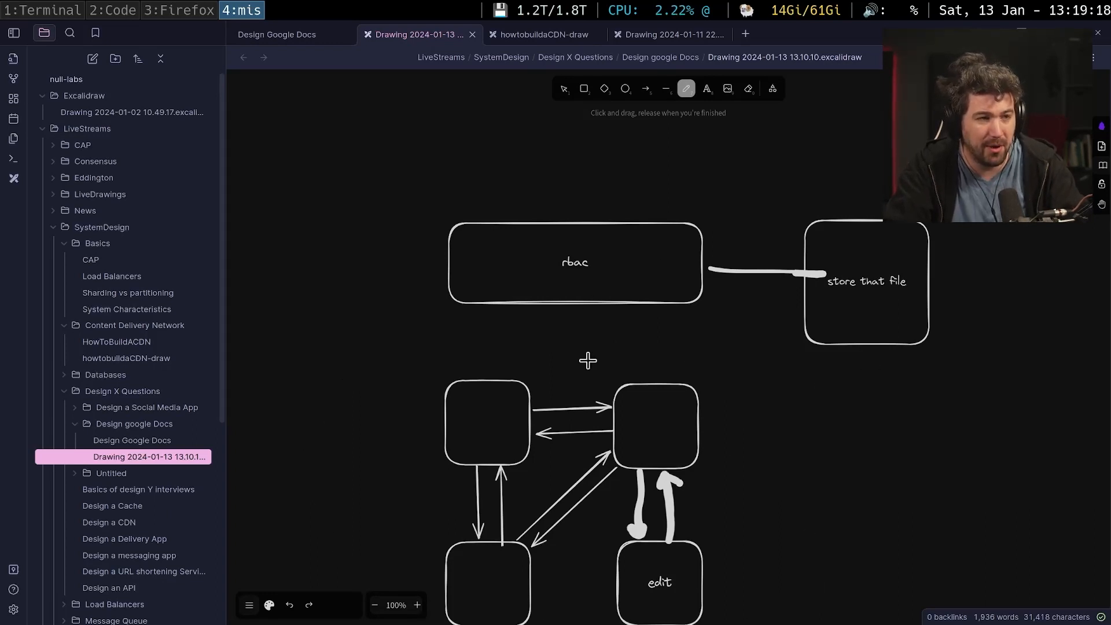
click(277, 33)
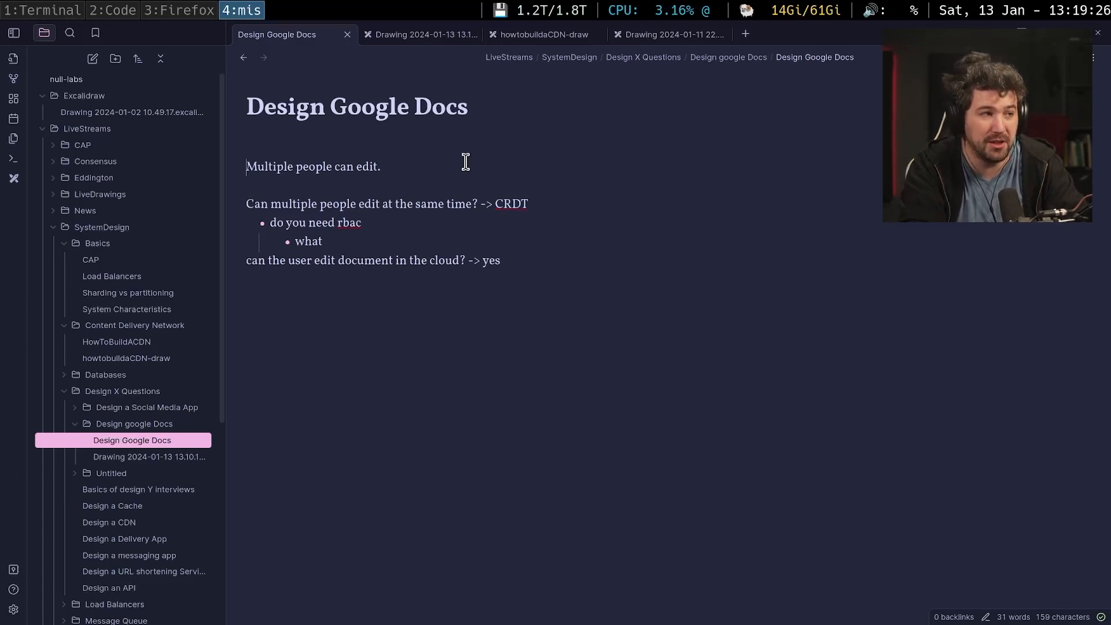
Open the note with lines on system design, storing docs, rbac and knowing about CRDT's.
click(248, 147)
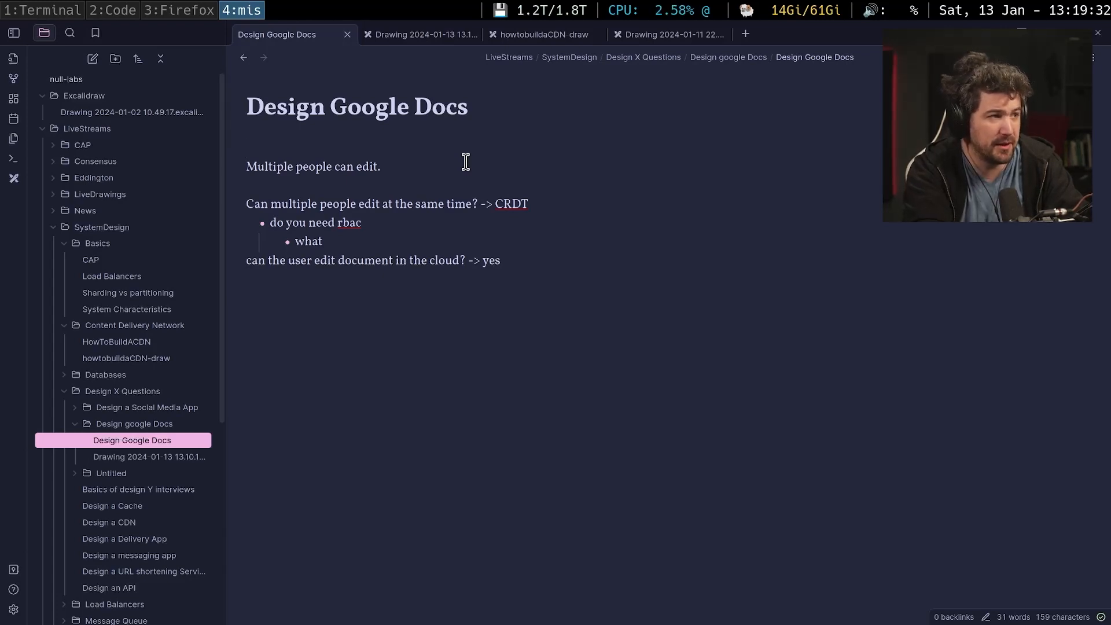
text(Checking basi)
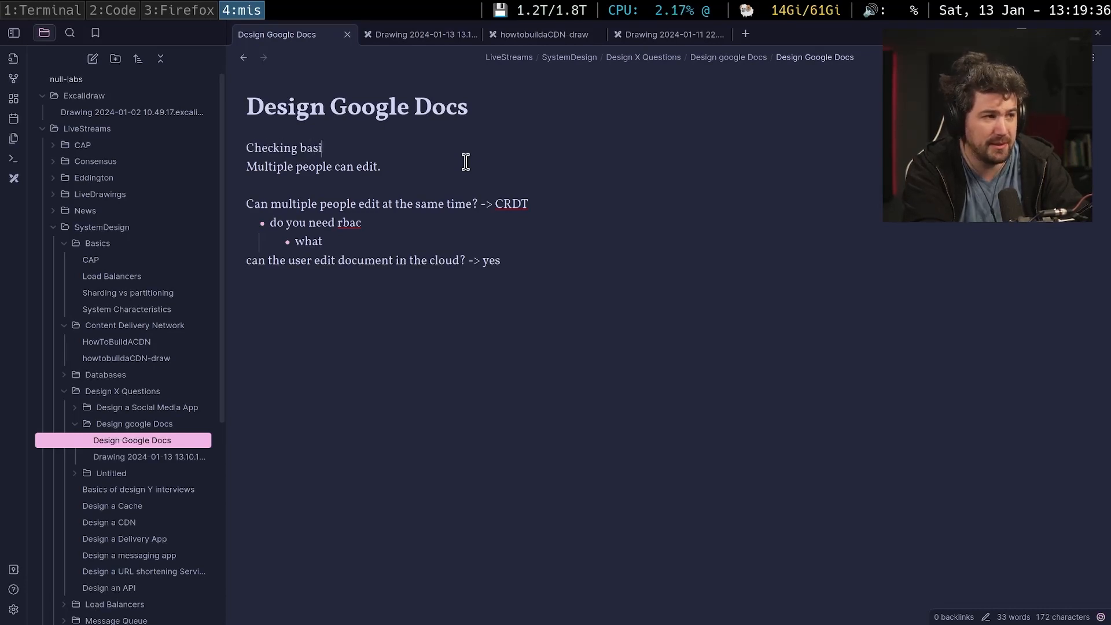
text(c system desing,)
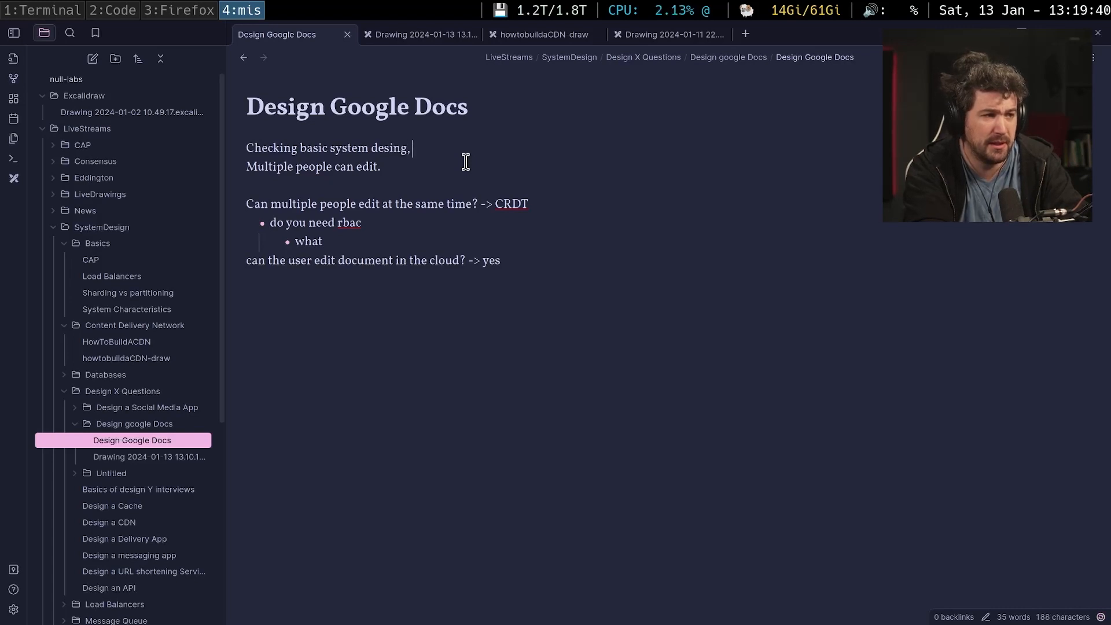
text(storing docs)
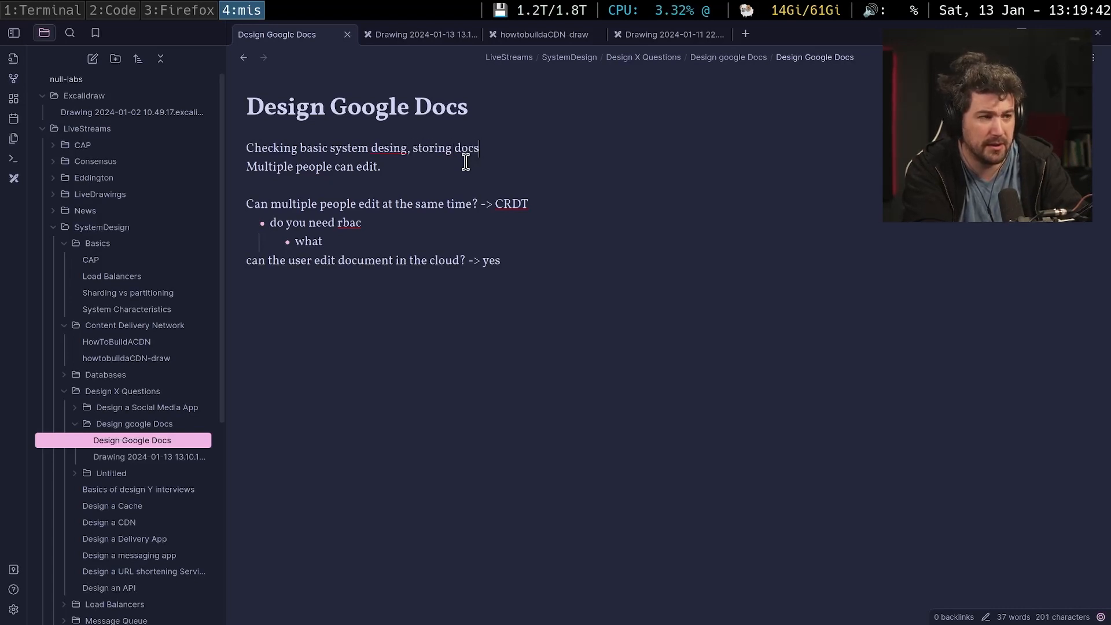
text(, rbac ect.)
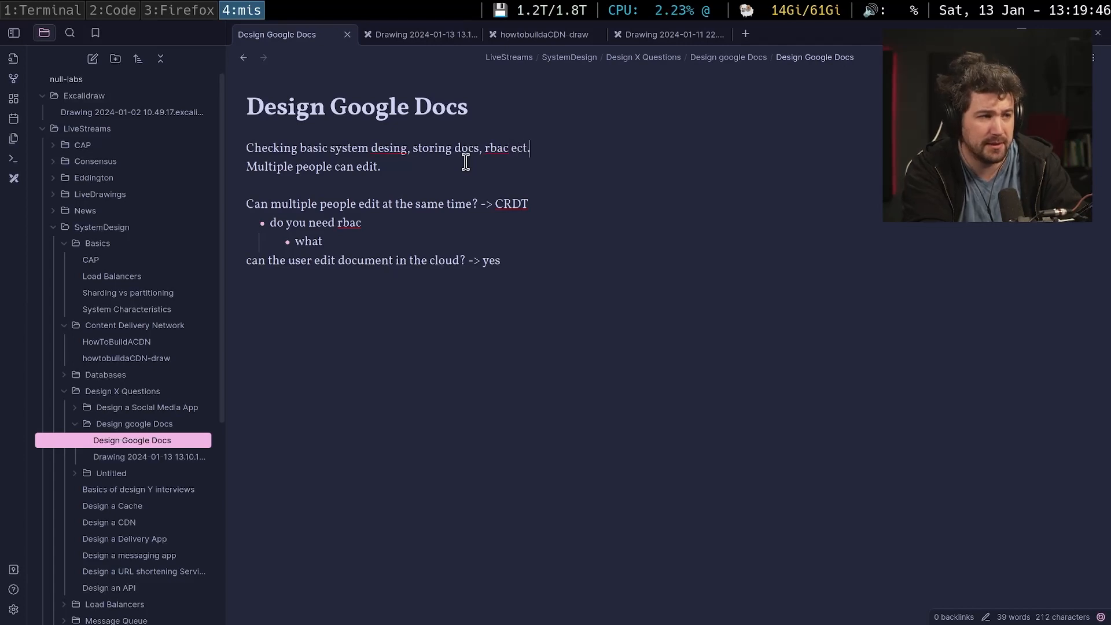
text(what to)
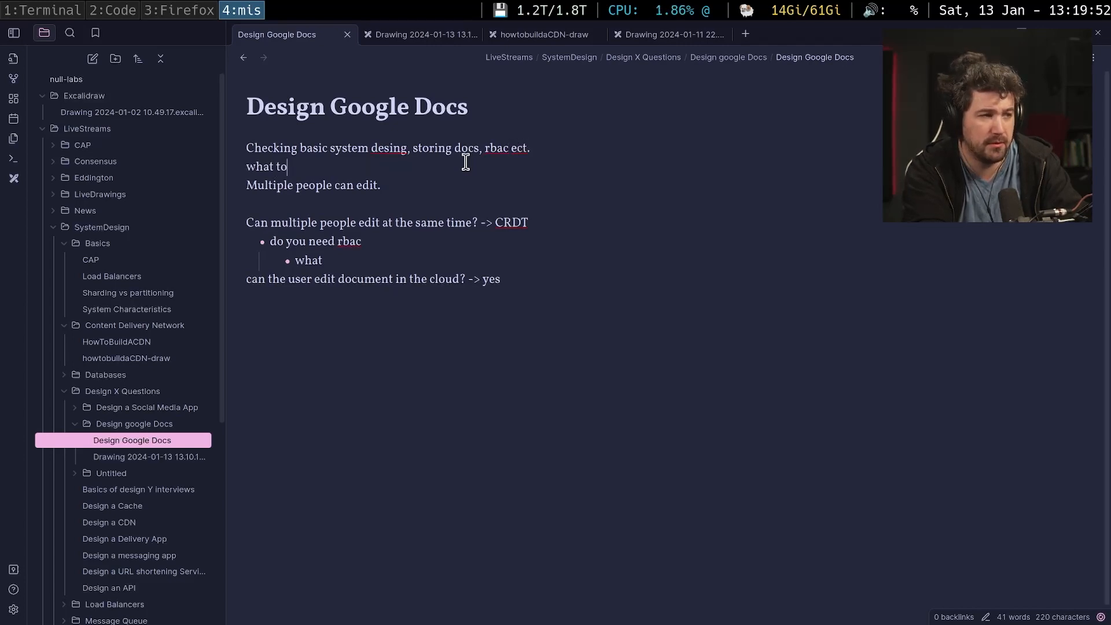
text(know if you know)
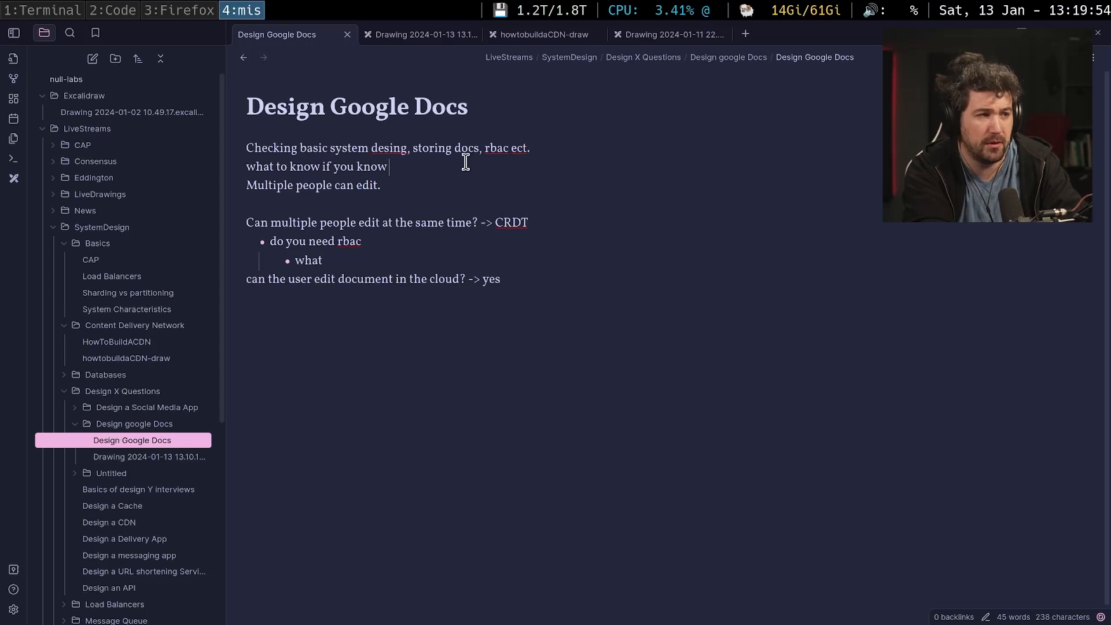
text(about CRD)
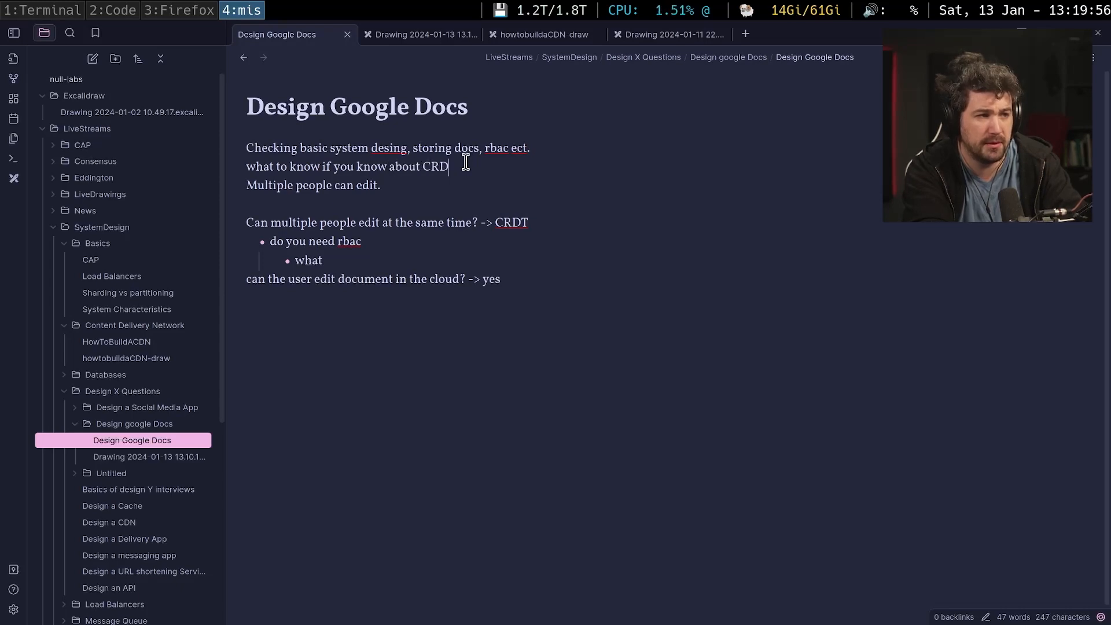
text(T's)
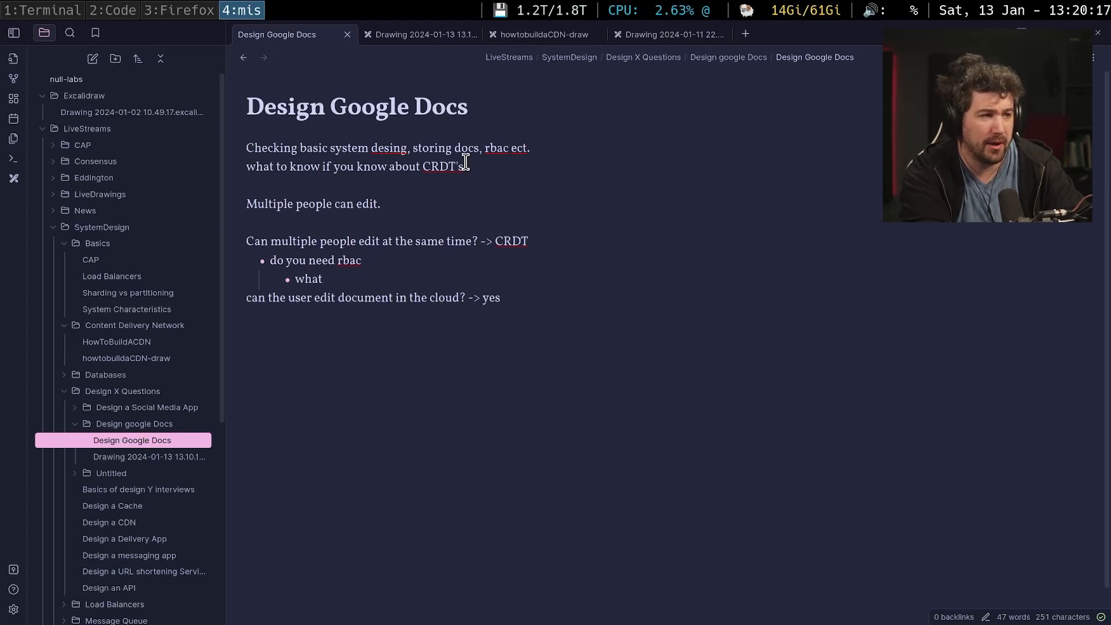
Add the line 'Do you need to store the file in the clouds'.
text(Do you)
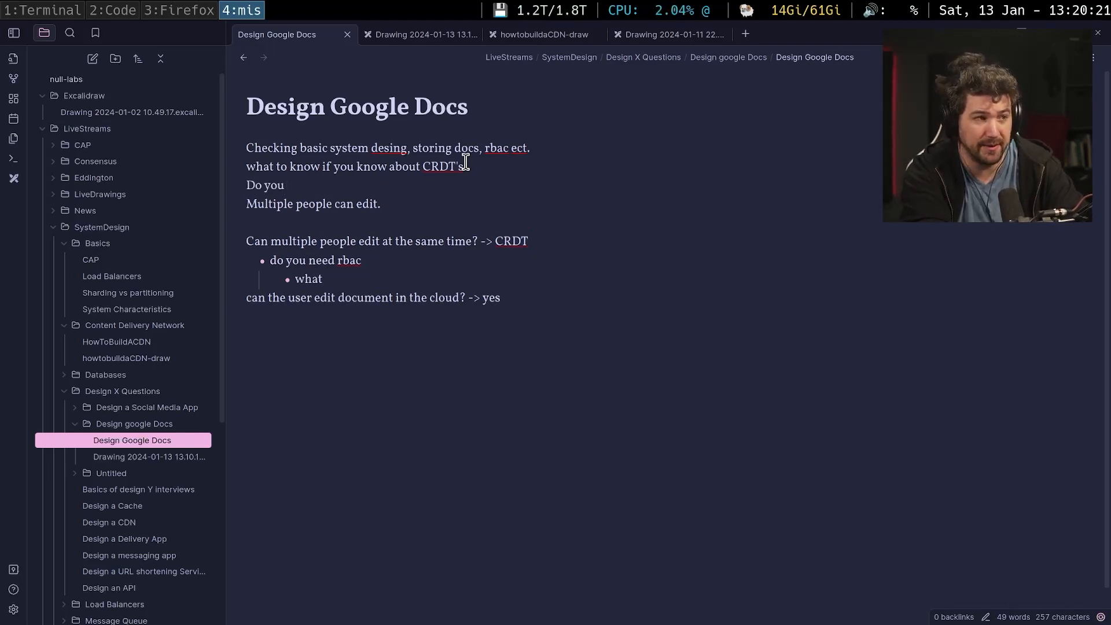
text(need to store the file in the cloud)
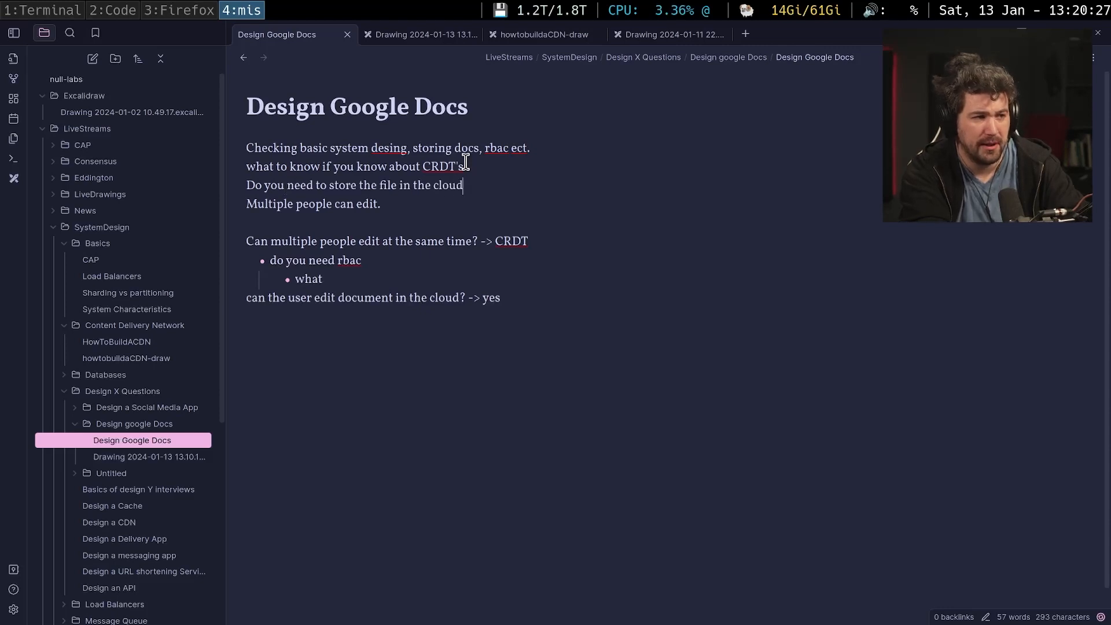
text(s)
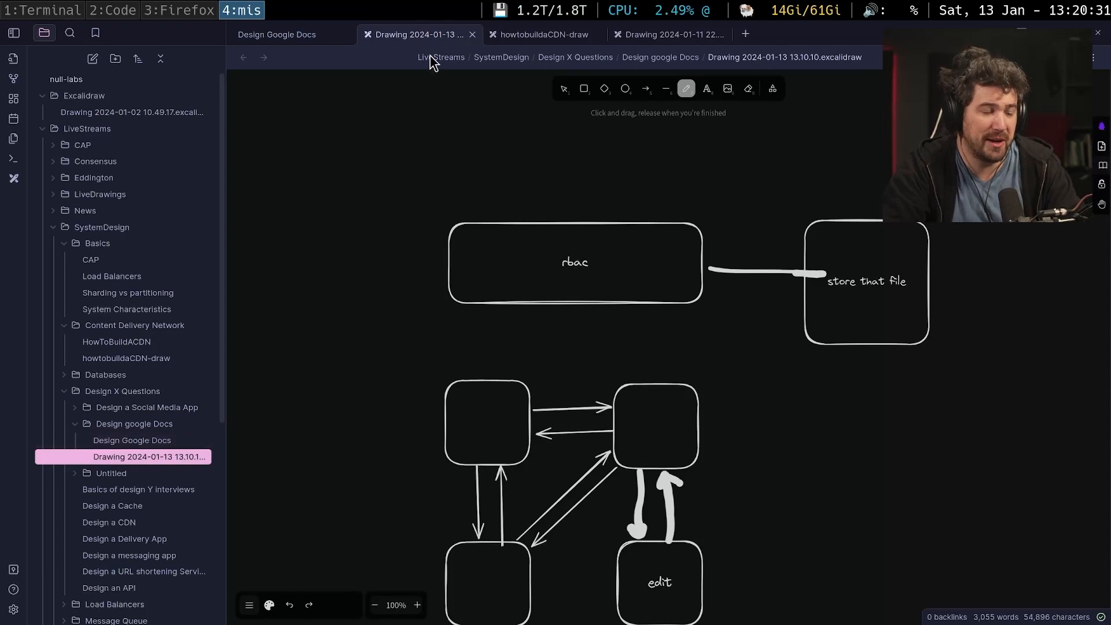
mouse_move(642, 190)
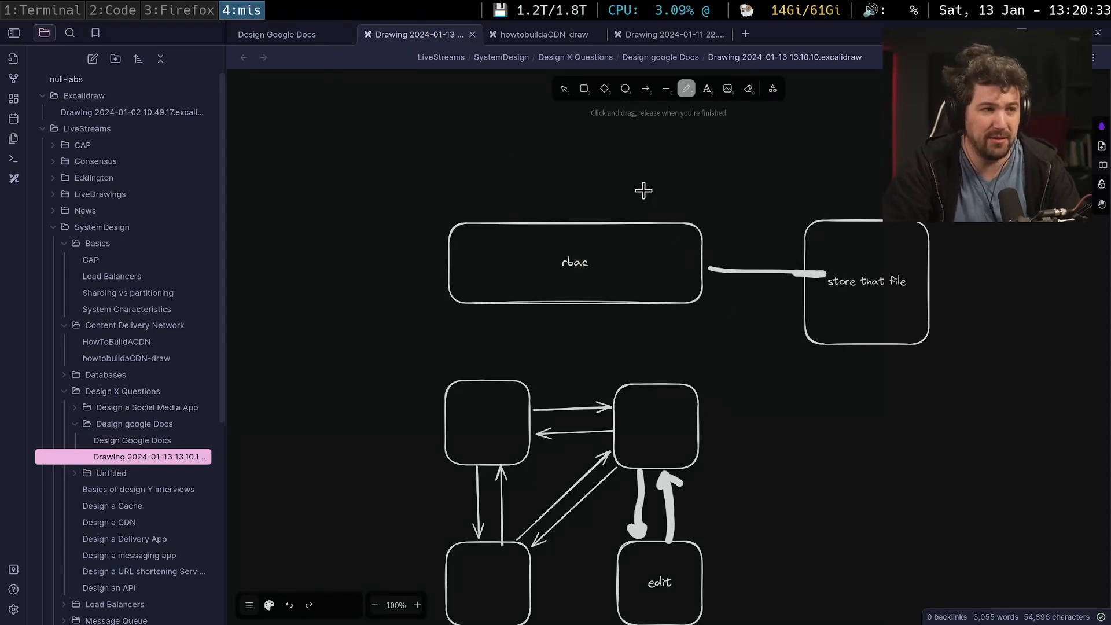
Switch the Excalidraw drawing back to the selection tool.
click(564, 88)
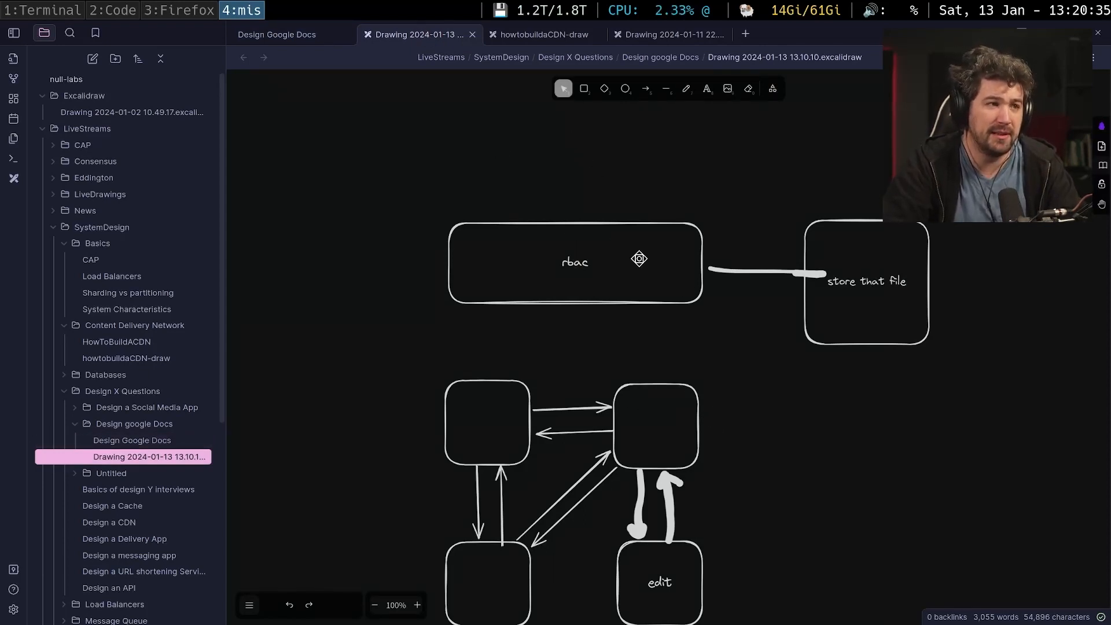
mouse_move(635, 327)
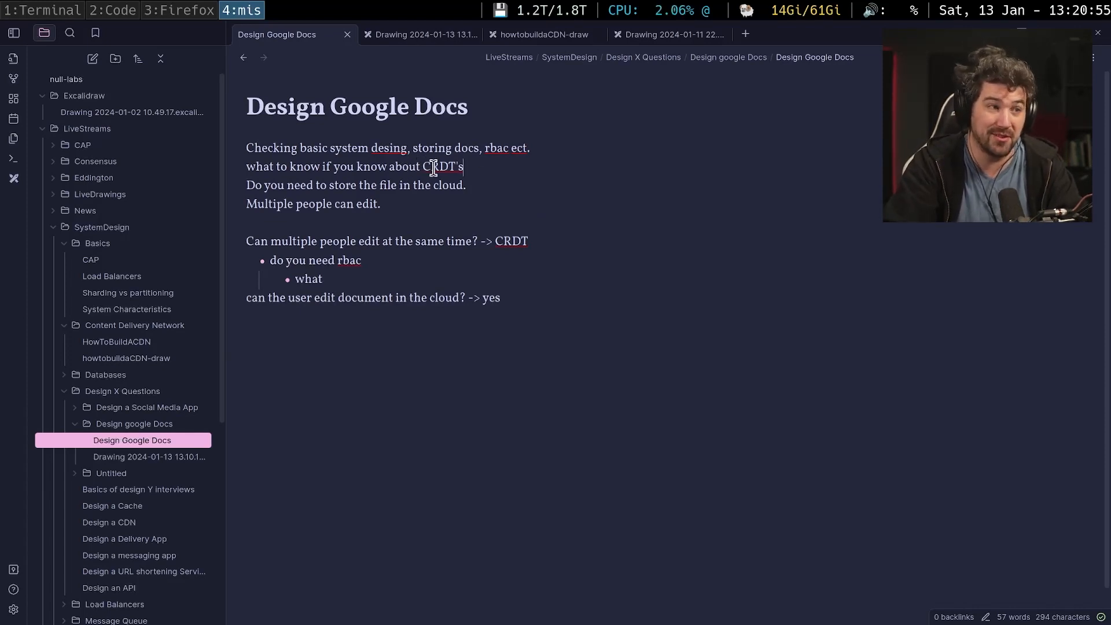
double_click(438, 167)
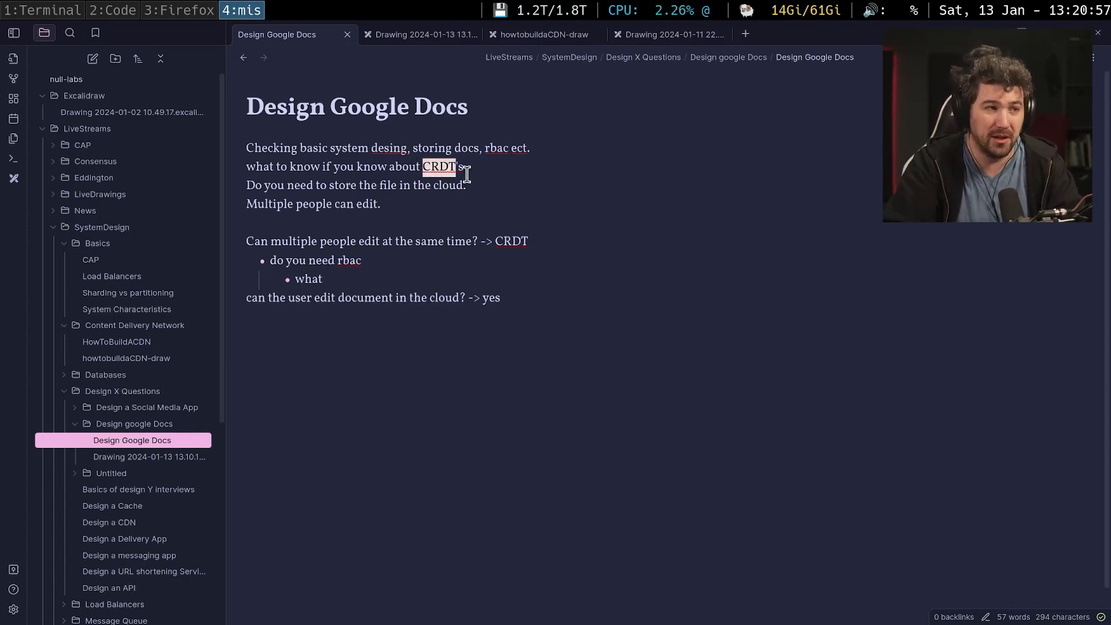
mouse_move(441, 171)
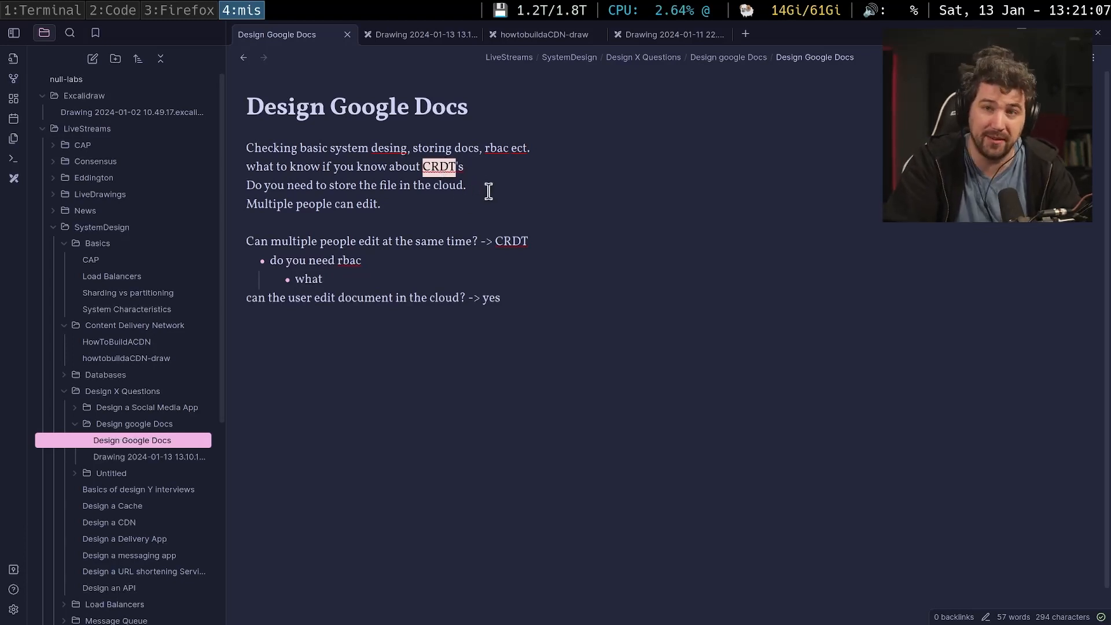
mouse_move(509, 241)
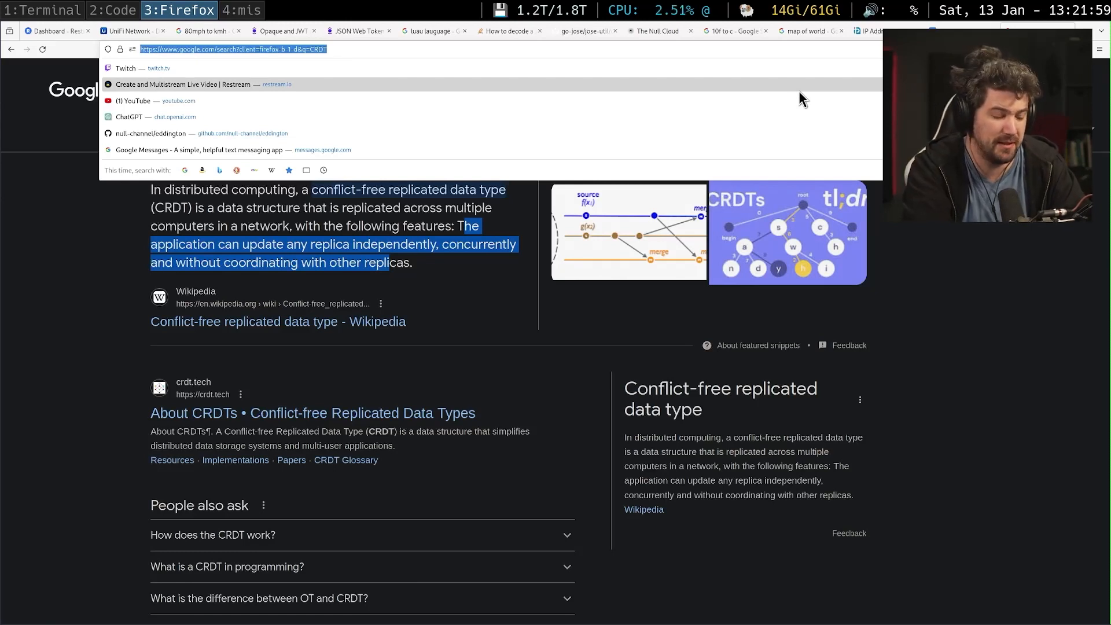
Look up the Yjs javascript CRDT README, then return to the Design Google Docs note.
text(javasci)
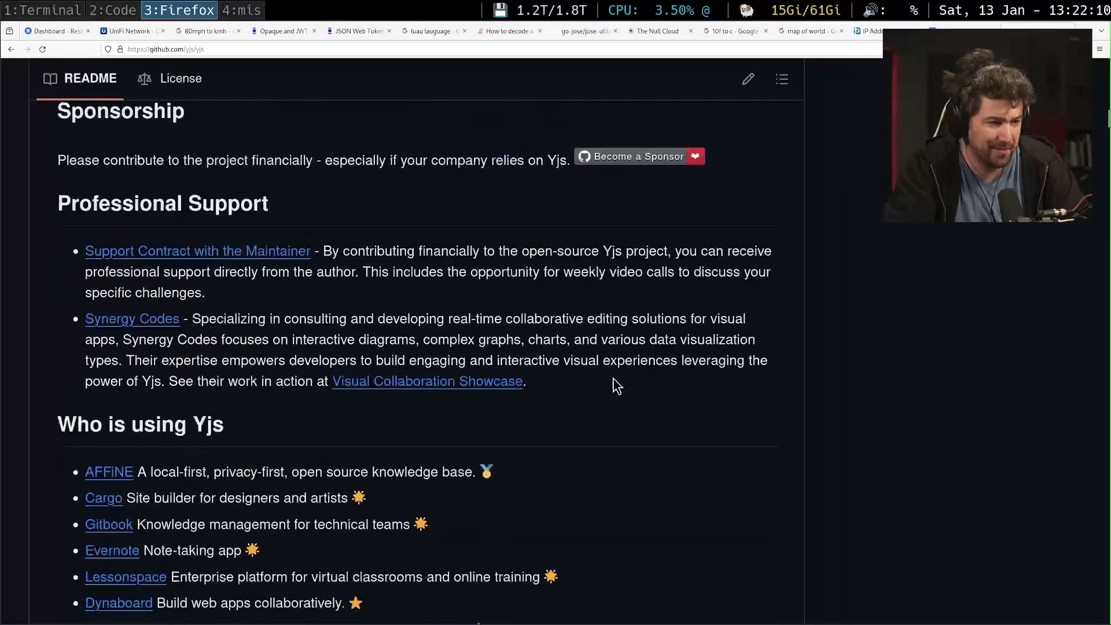
scroll(up, 3)
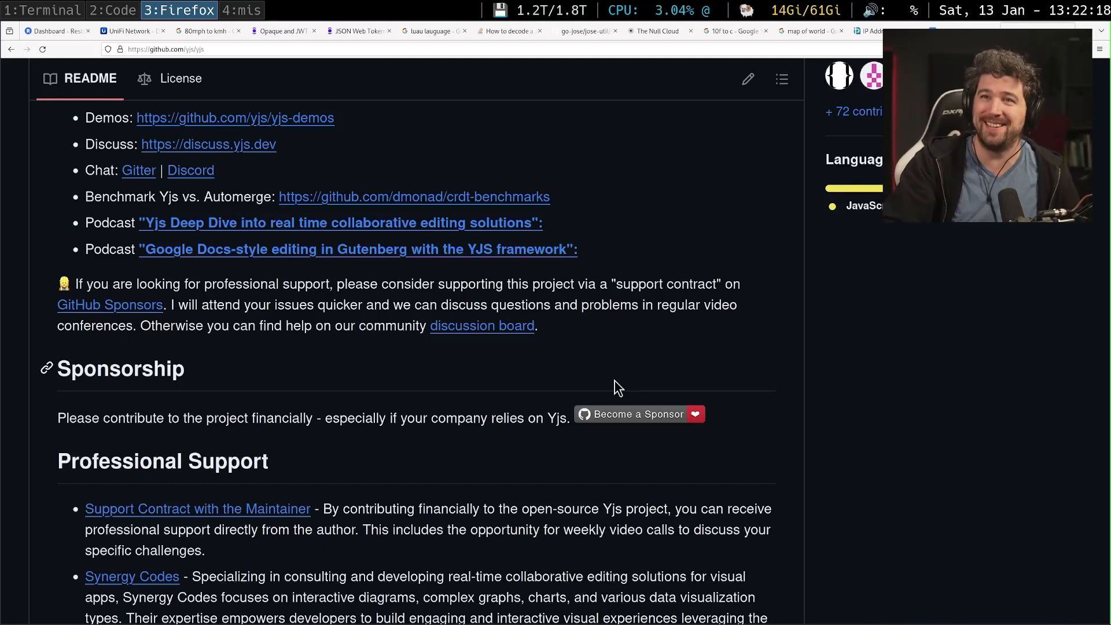
scroll(up, 3)
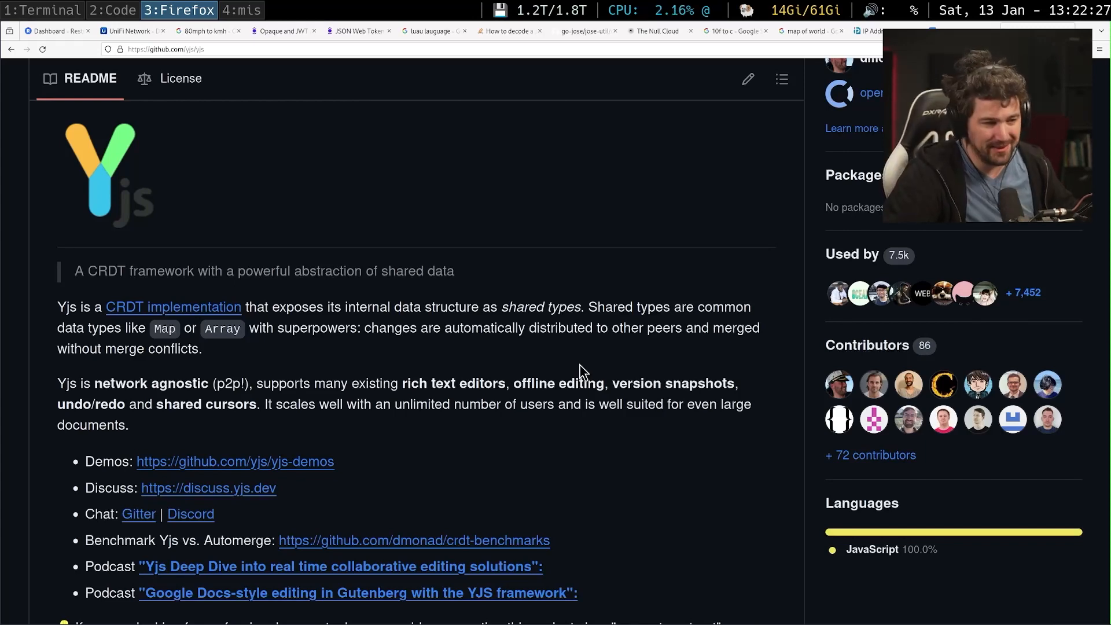
mouse_move(472, 178)
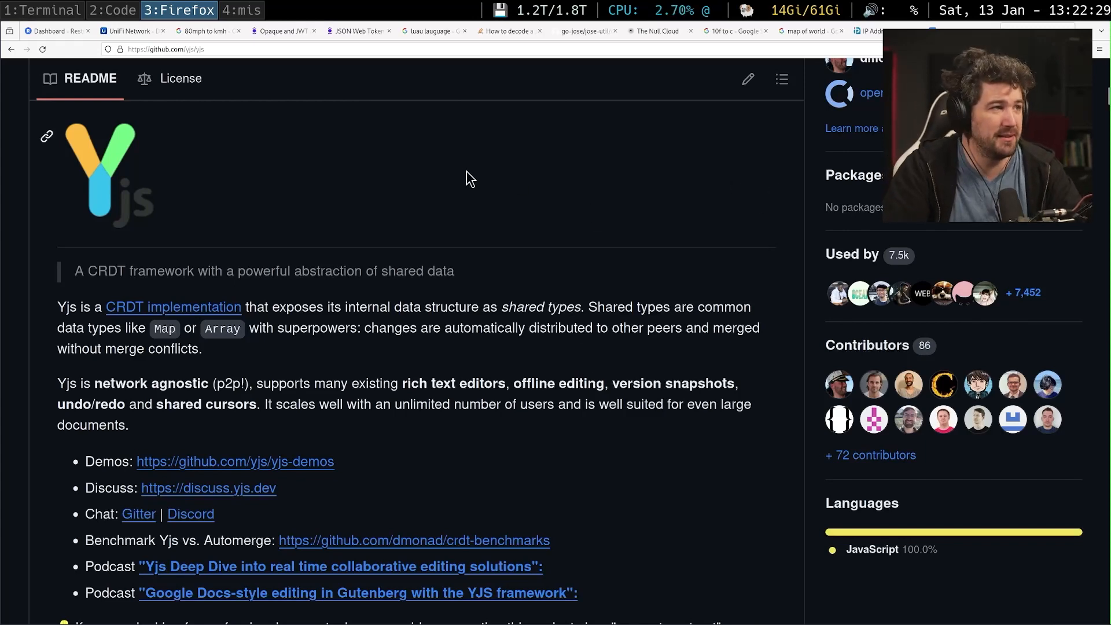
click(242, 10)
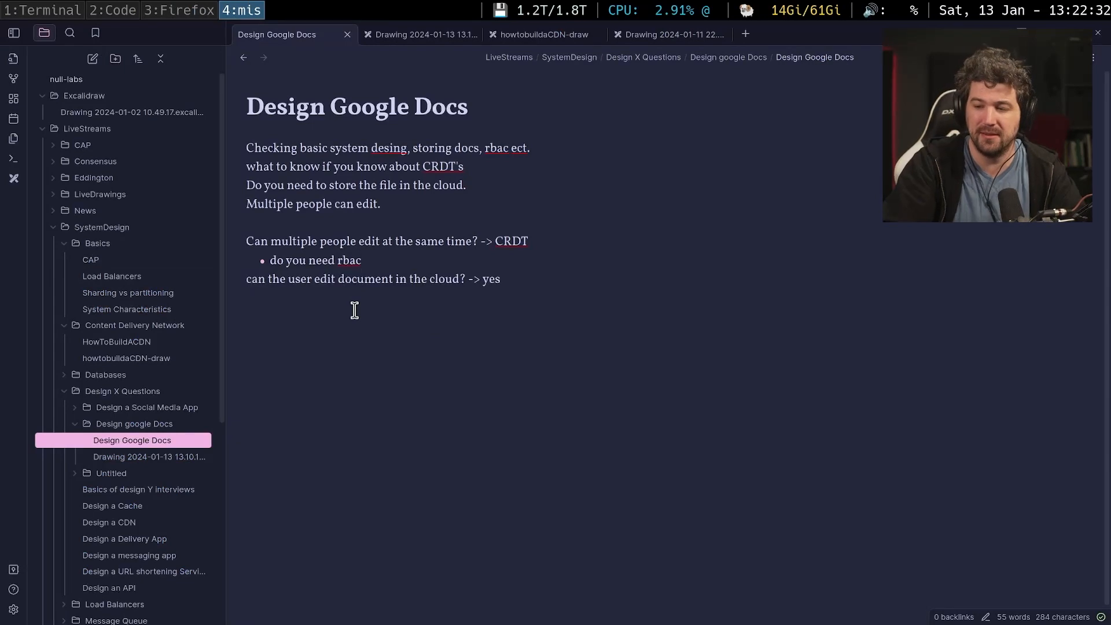